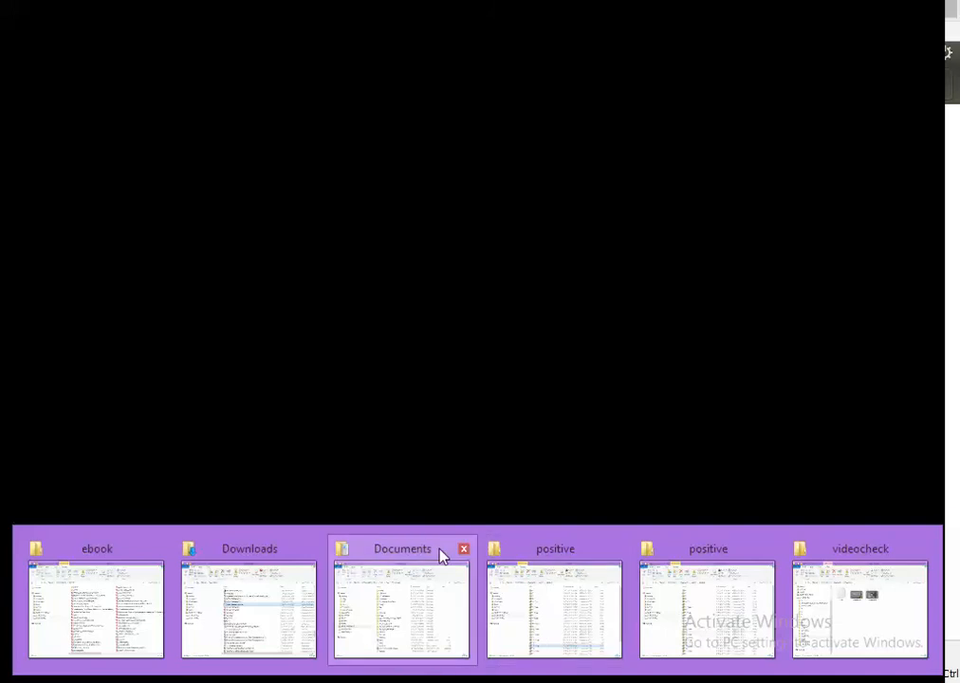
- Switch to the videocheck folder window and select the iamabsent video
{"action": "left_click", "coordinate": [858, 597]}
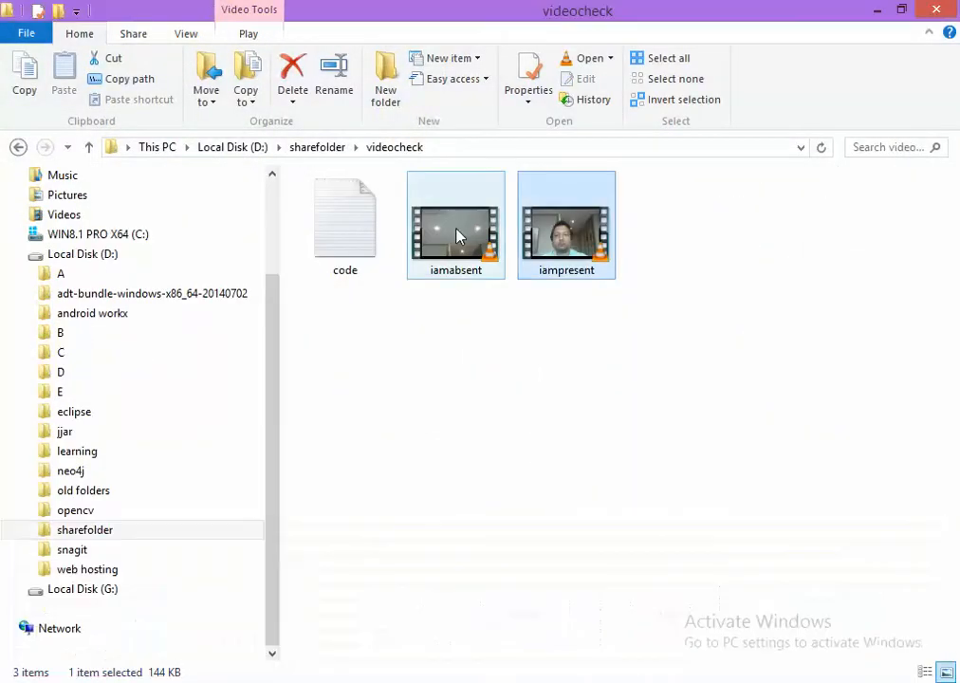
{"action": "left_click", "coordinate": [455, 225]}
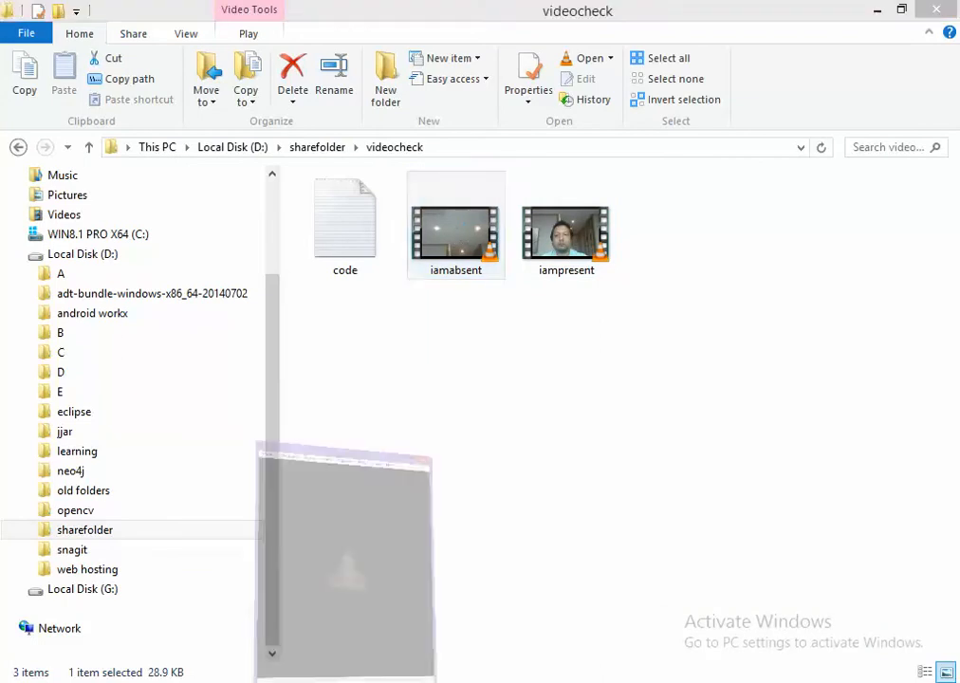
{"action": "double_click", "coordinate": [455, 224]}
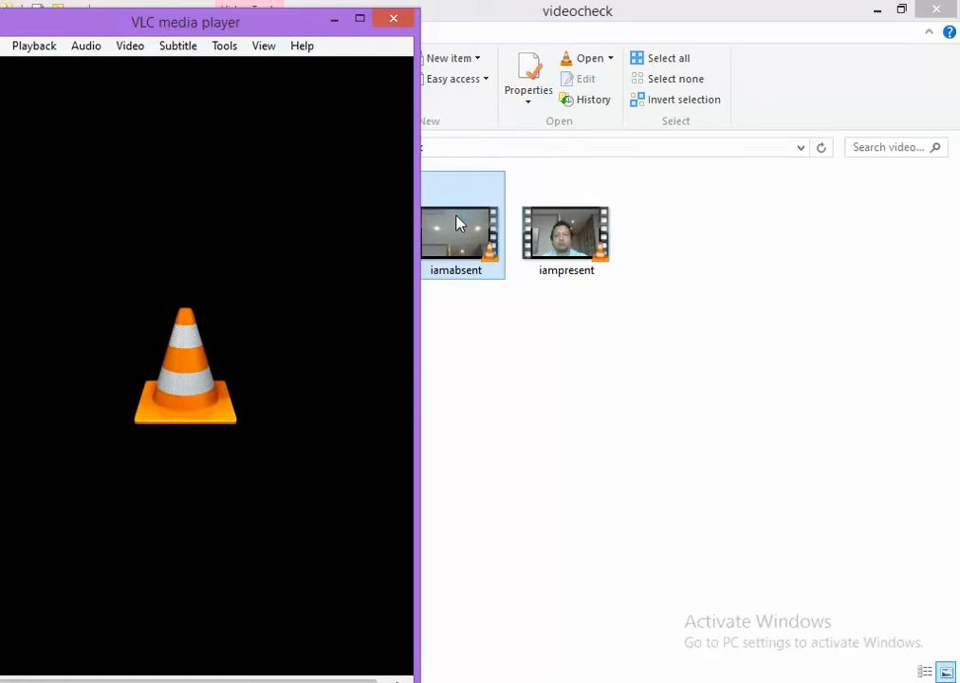
{"action": "left_click", "coordinate": [566, 227]}
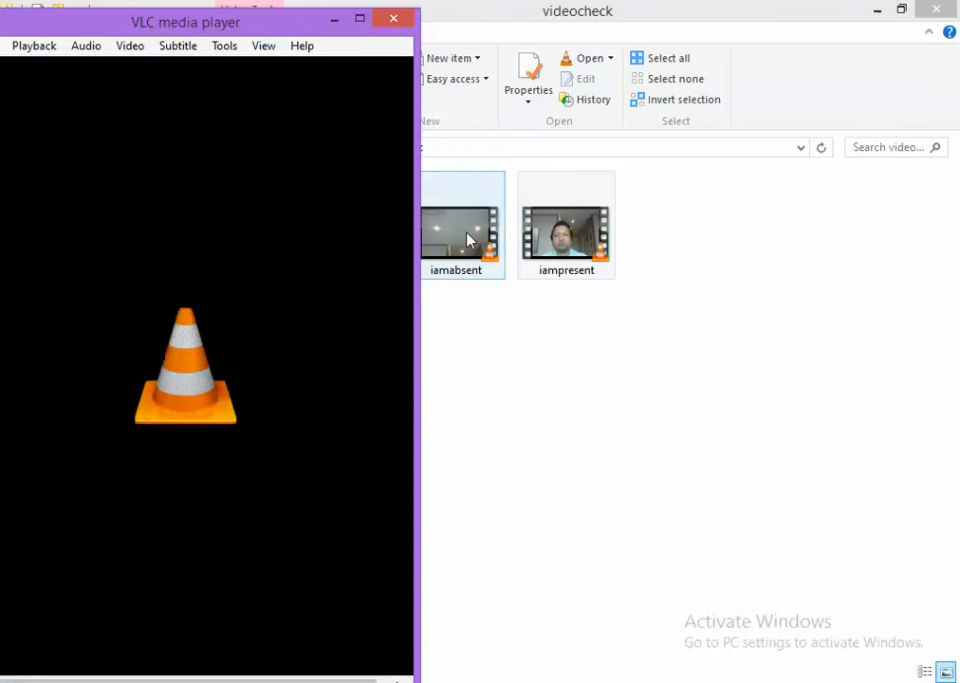
{"action": "double_click", "coordinate": [460, 228]}
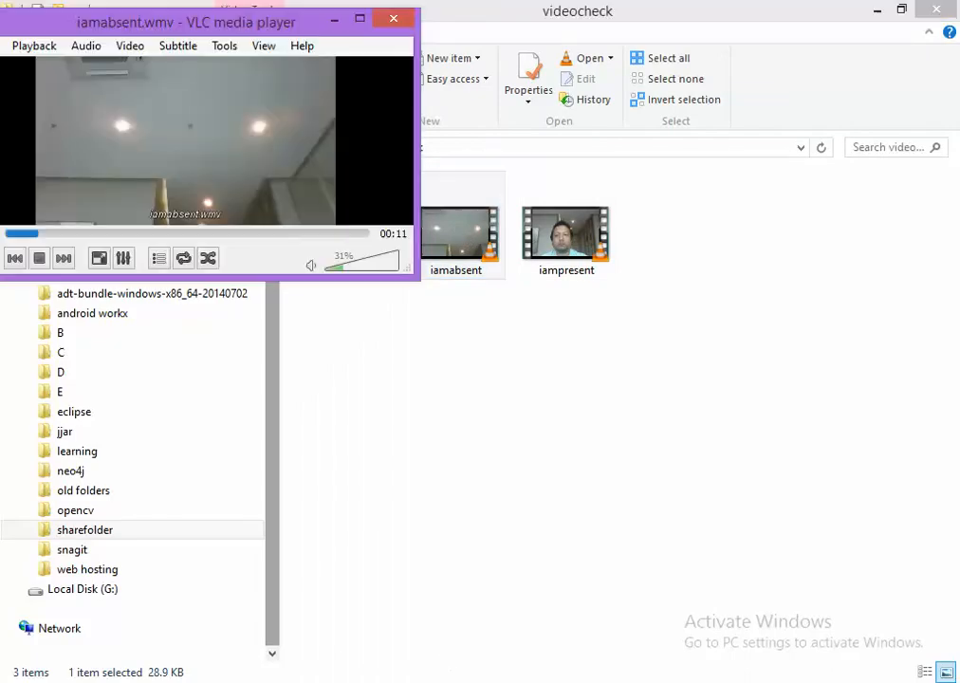
{"action": "left_click", "coordinate": [100, 232]}
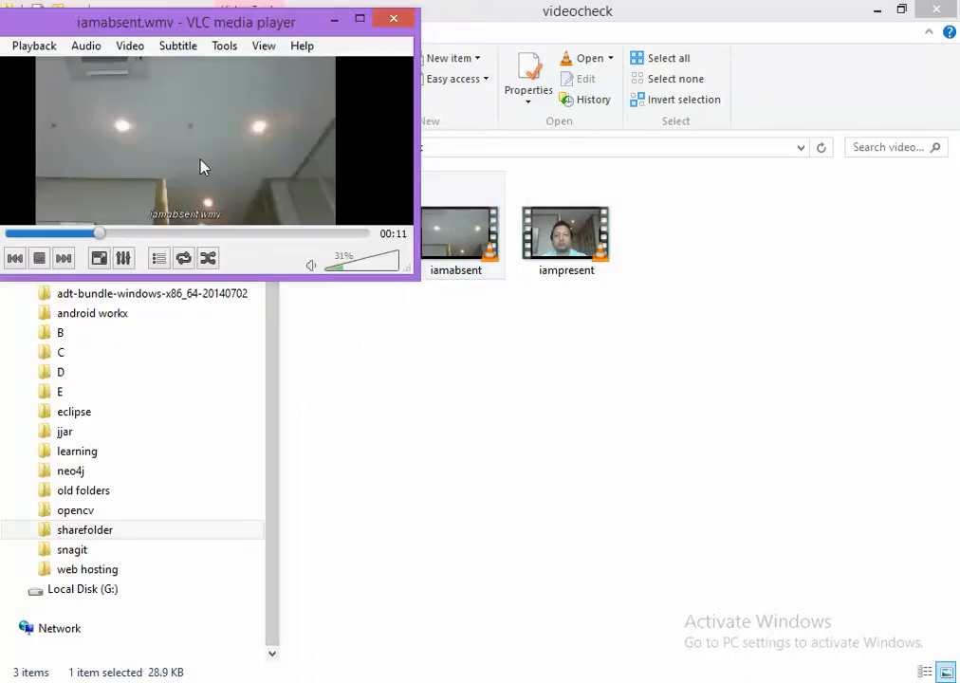
{"action": "left_click", "coordinate": [460, 233]}
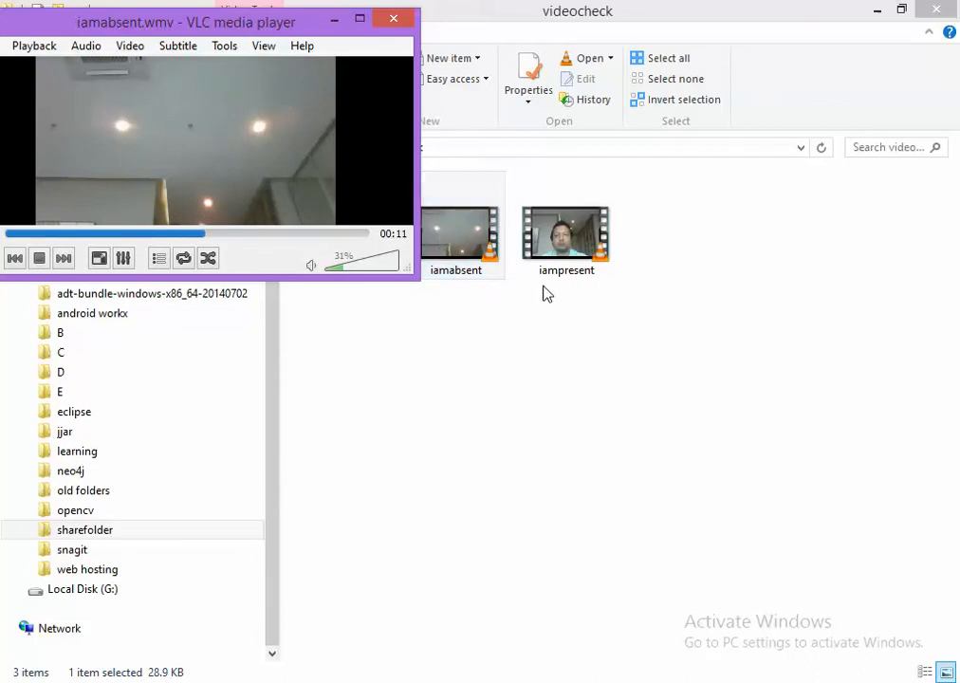
{"action": "left_click", "coordinate": [565, 224]}
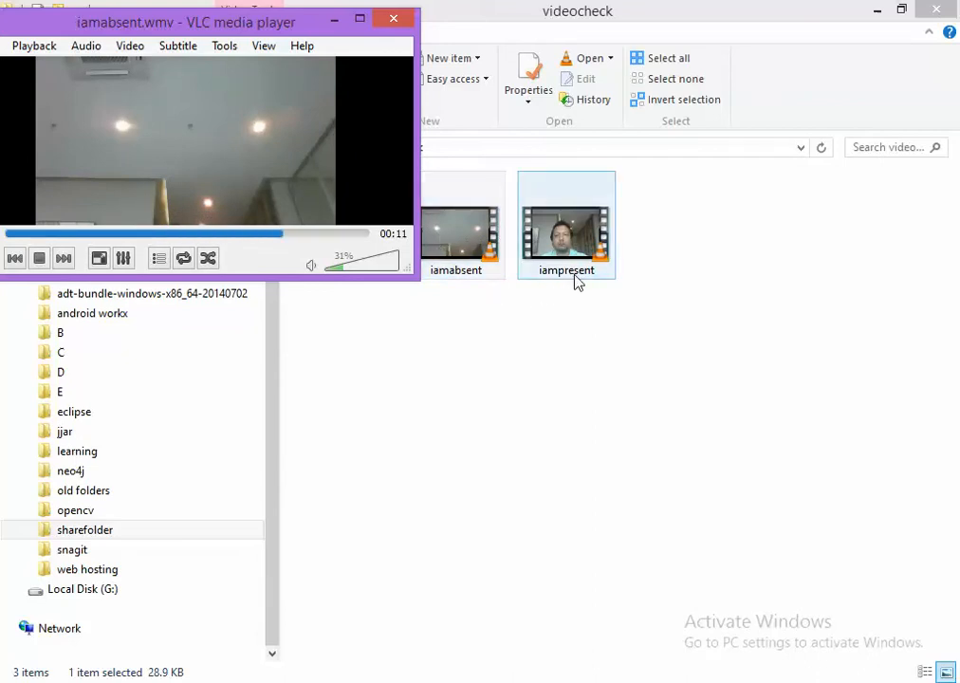
{"action": "left_click", "coordinate": [461, 228]}
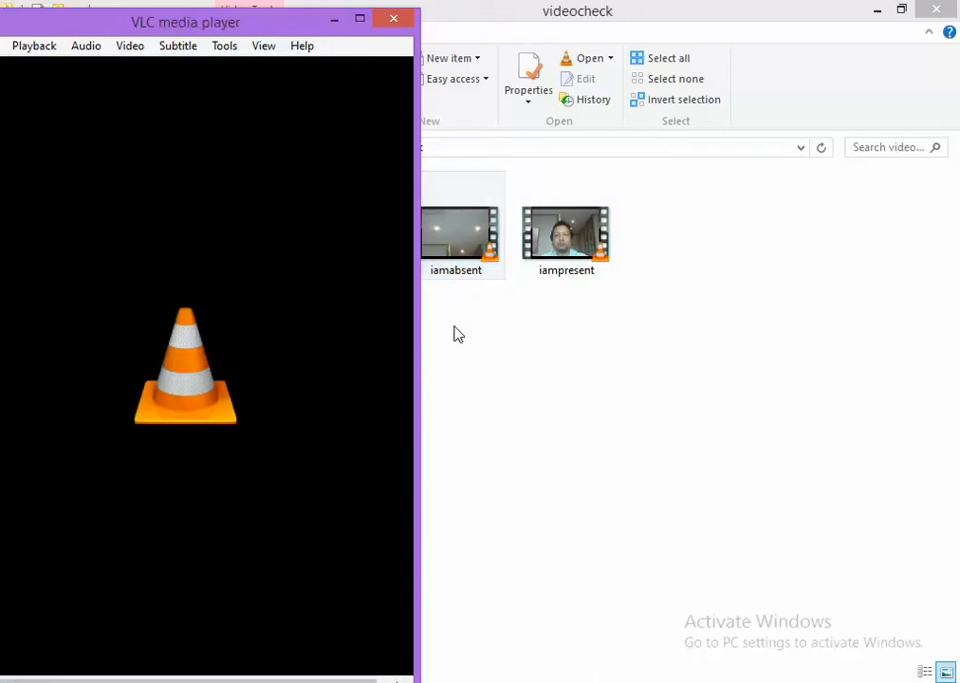
{"action": "left_click", "coordinate": [455, 232]}
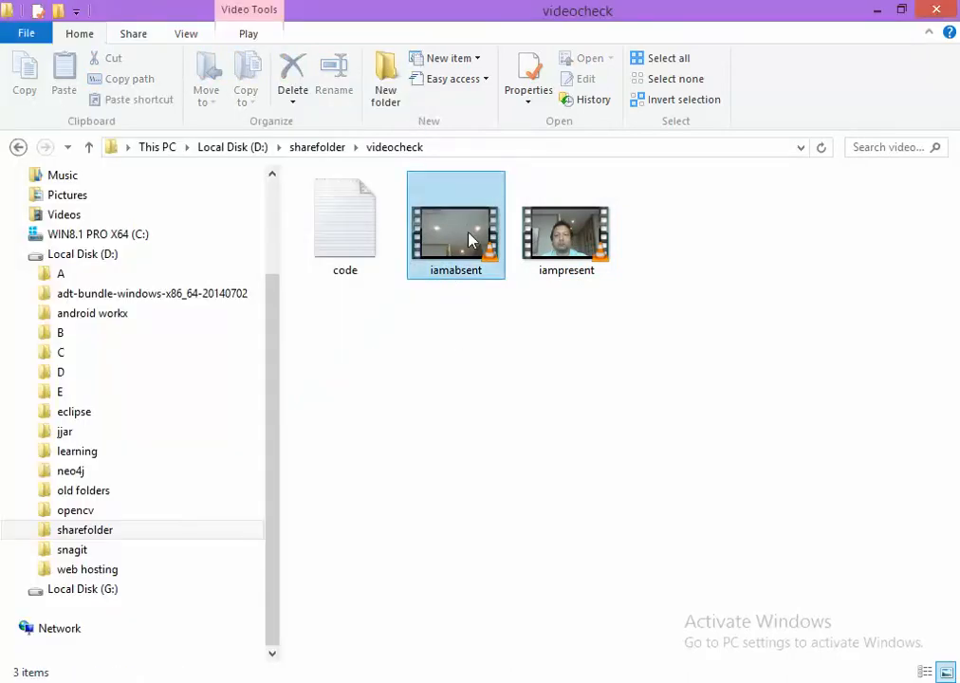
{"action": "mouse_move", "coordinate": [458, 228]}
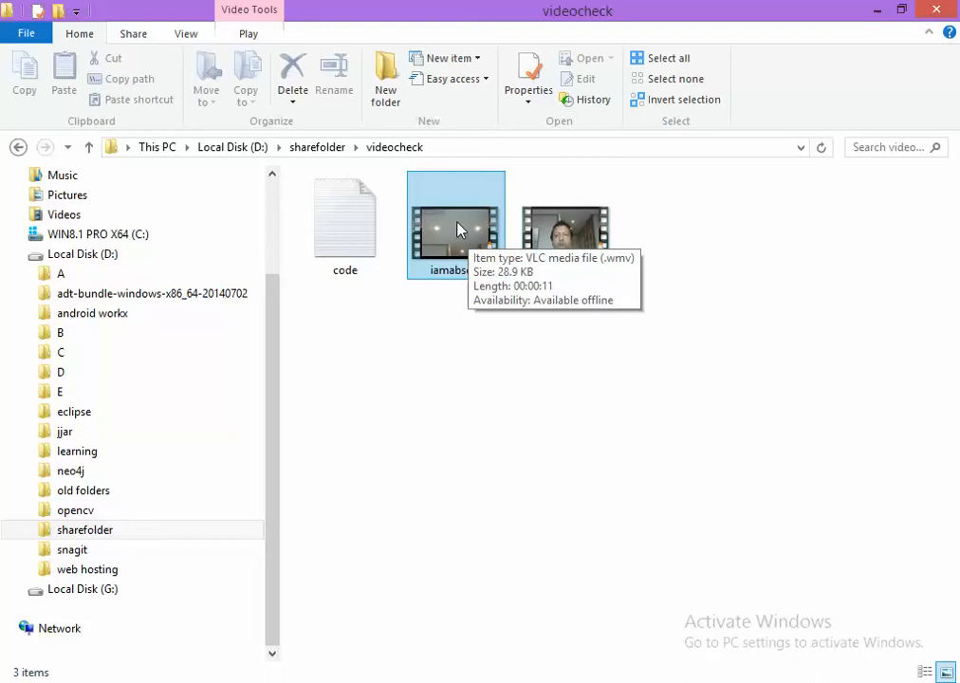
{"action": "mouse_move", "coordinate": [491, 220]}
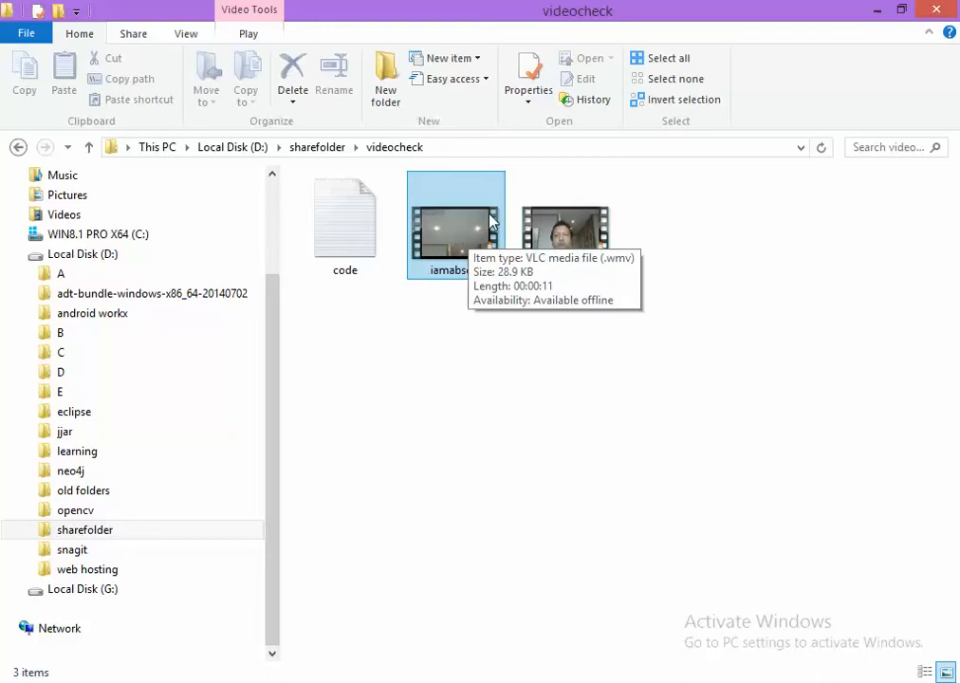
{"action": "left_click", "coordinate": [566, 225]}
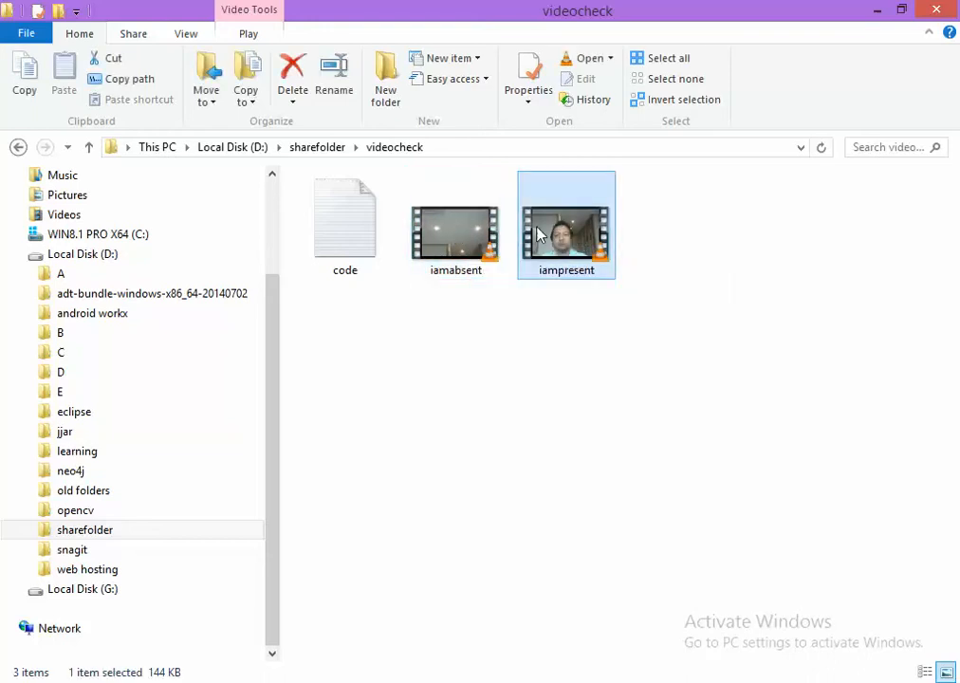
{"action": "left_click", "coordinate": [455, 225]}
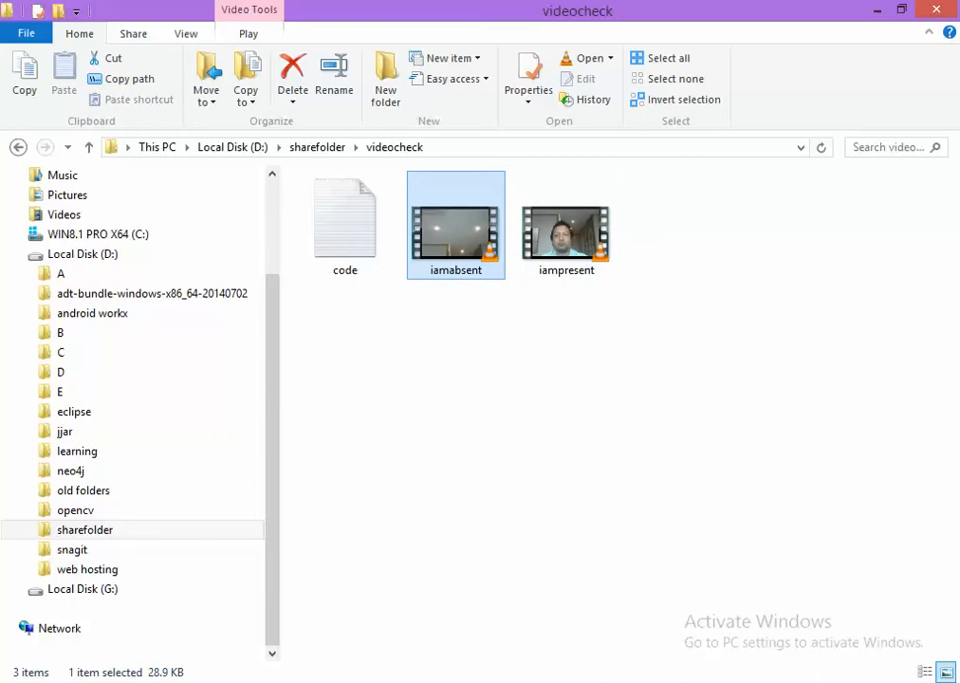
{"action": "mouse_move", "coordinate": [449, 385]}
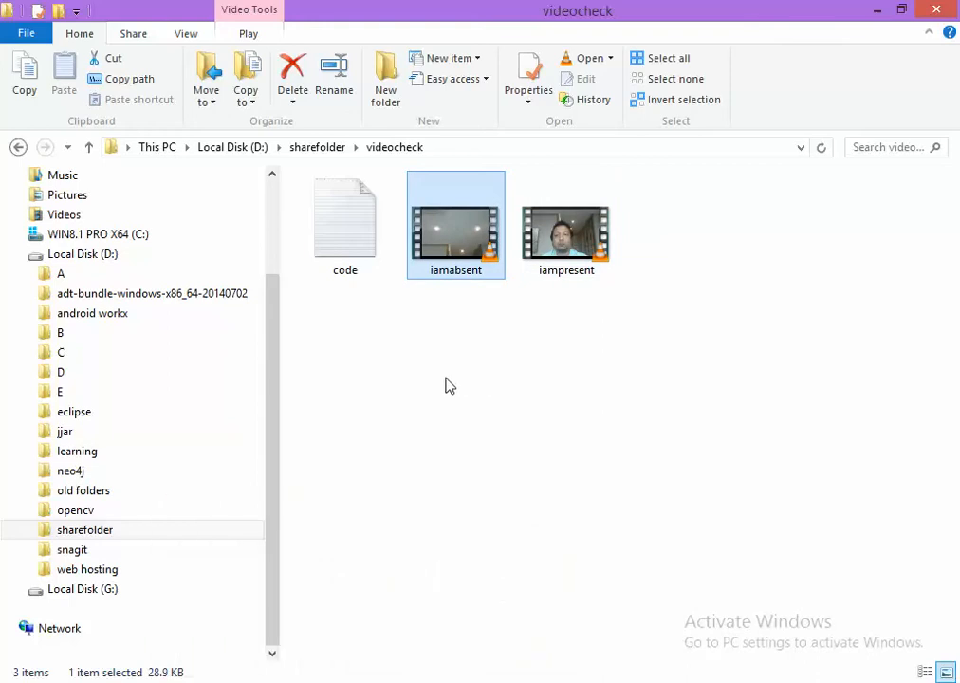
{"action": "mouse_move", "coordinate": [427, 622]}
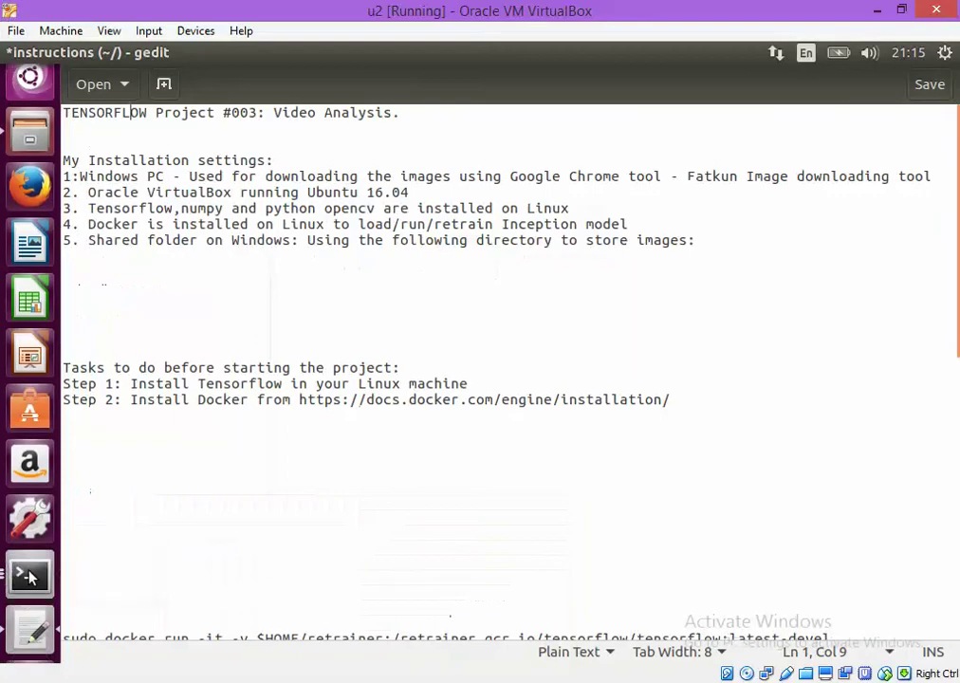
- Go over the Windows PC installation and Tensorflow, numpy, opencv requirement lines in the notes
{"action": "left_click", "coordinate": [29, 591]}
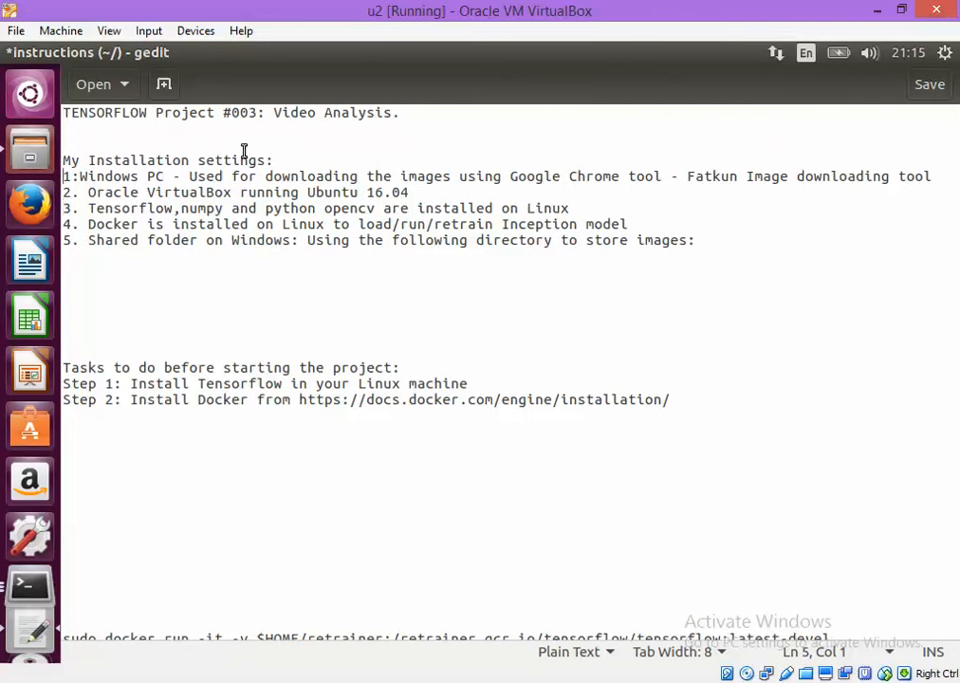
{"action": "left_click", "coordinate": [190, 175]}
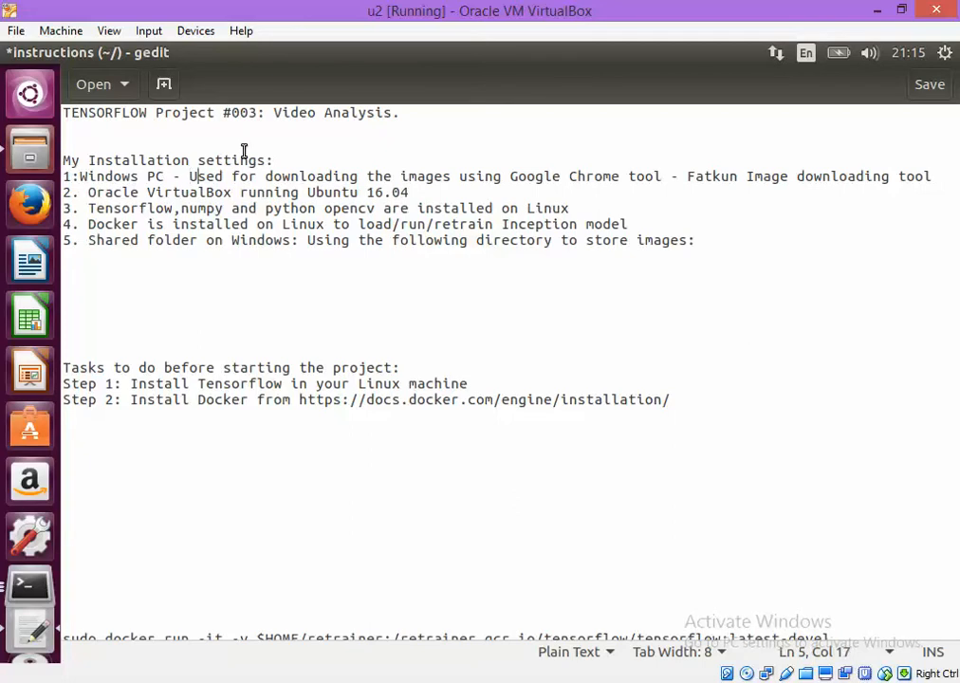
{"action": "left_click", "coordinate": [368, 175]}
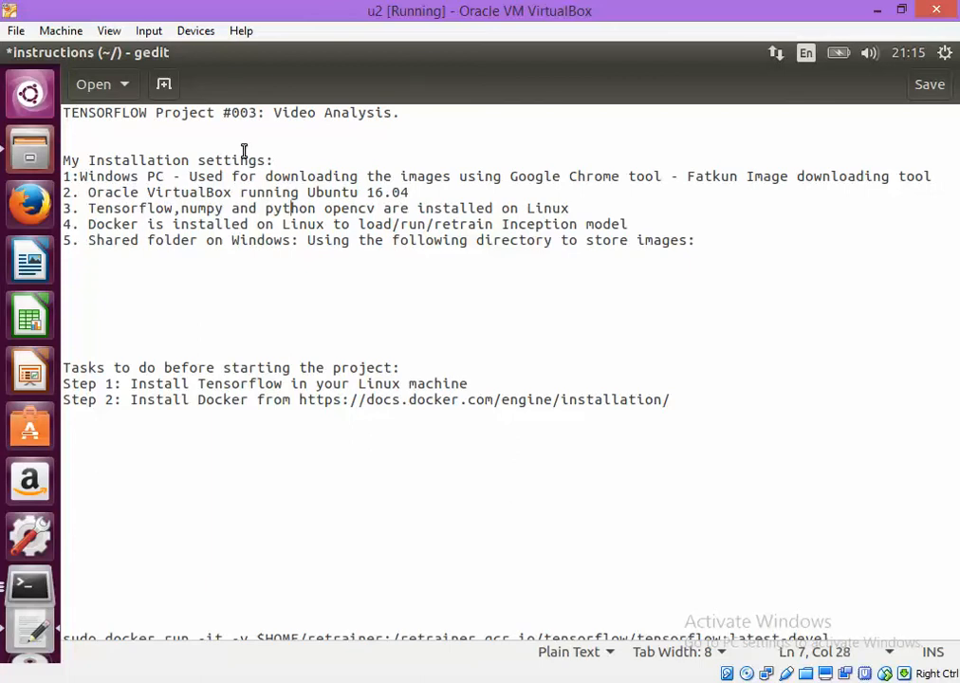
{"action": "left_click", "coordinate": [568, 207]}
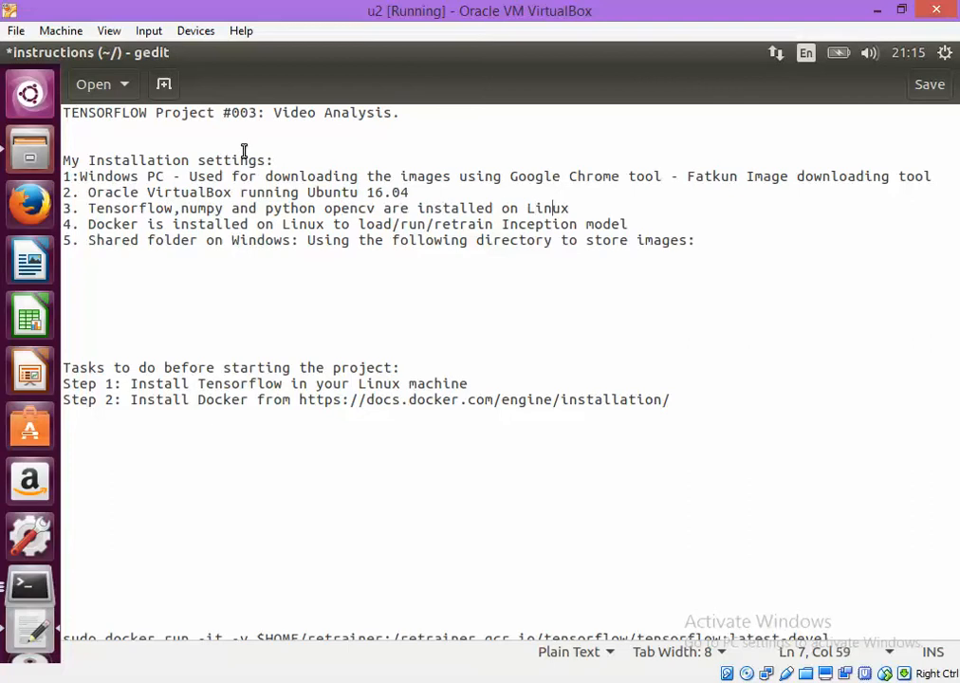
{"action": "key", "text": "Right"}
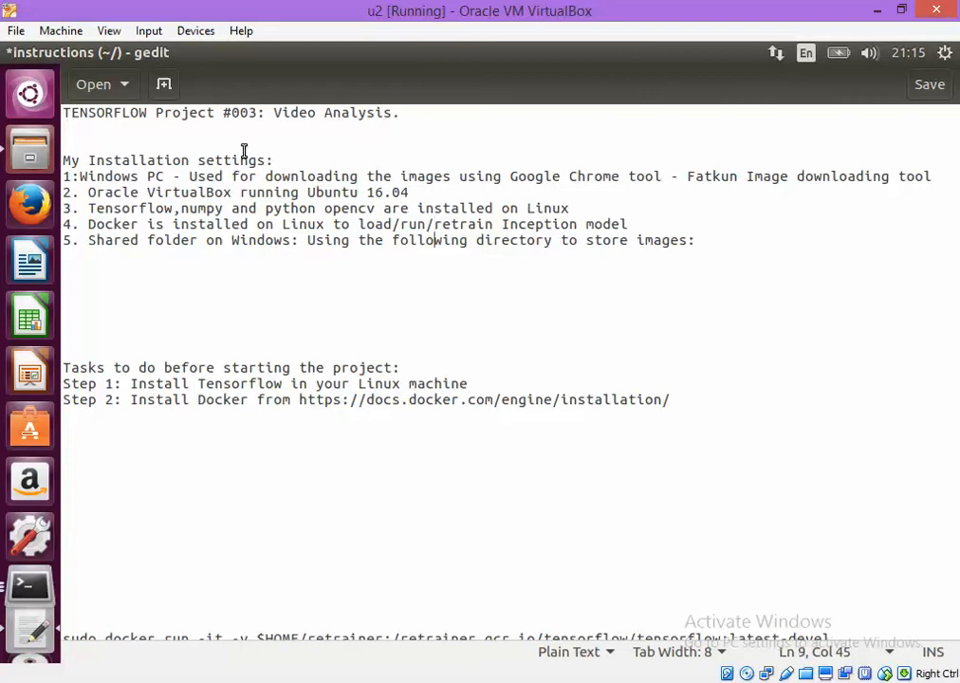
{"action": "left_click", "coordinate": [63, 336]}
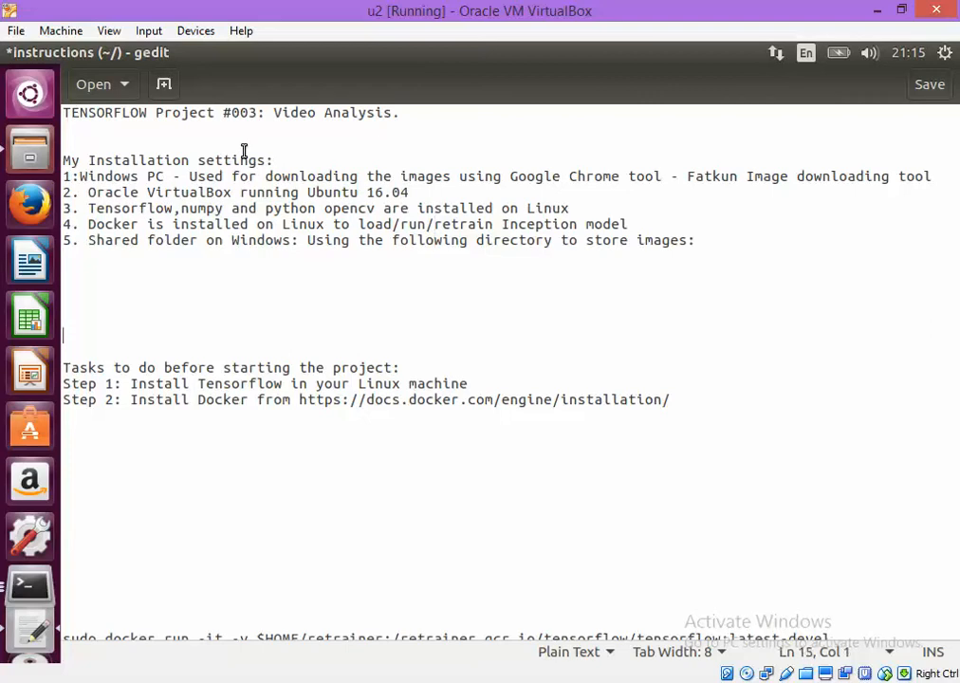
- Review Steps 1–2 (install Tensorflow, Docker) and select the sudo docker run command line
{"action": "left_click", "coordinate": [432, 384]}
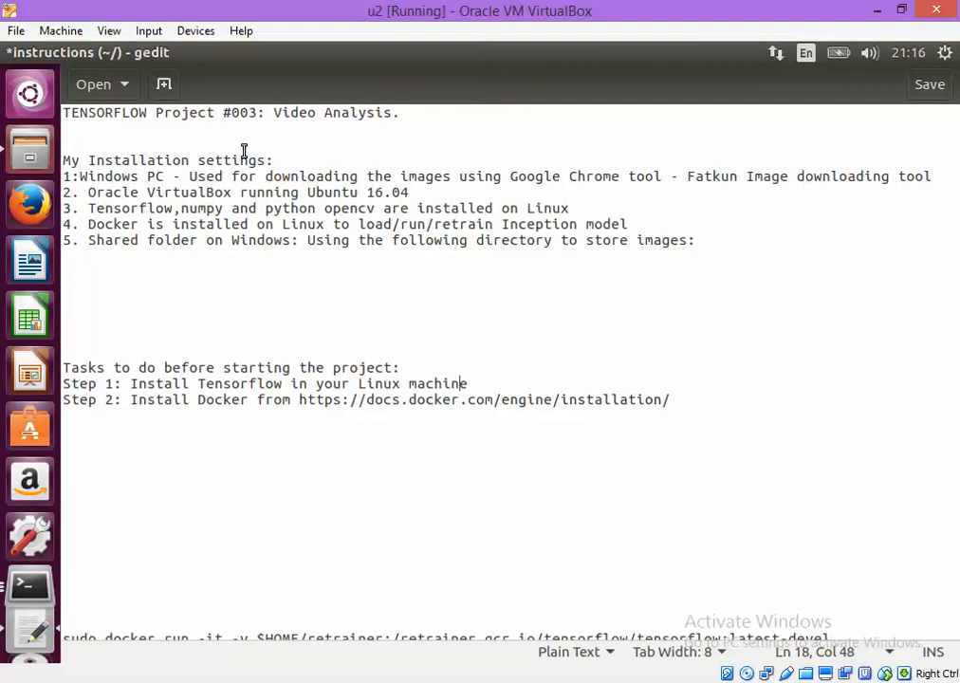
{"action": "left_click", "coordinate": [248, 383]}
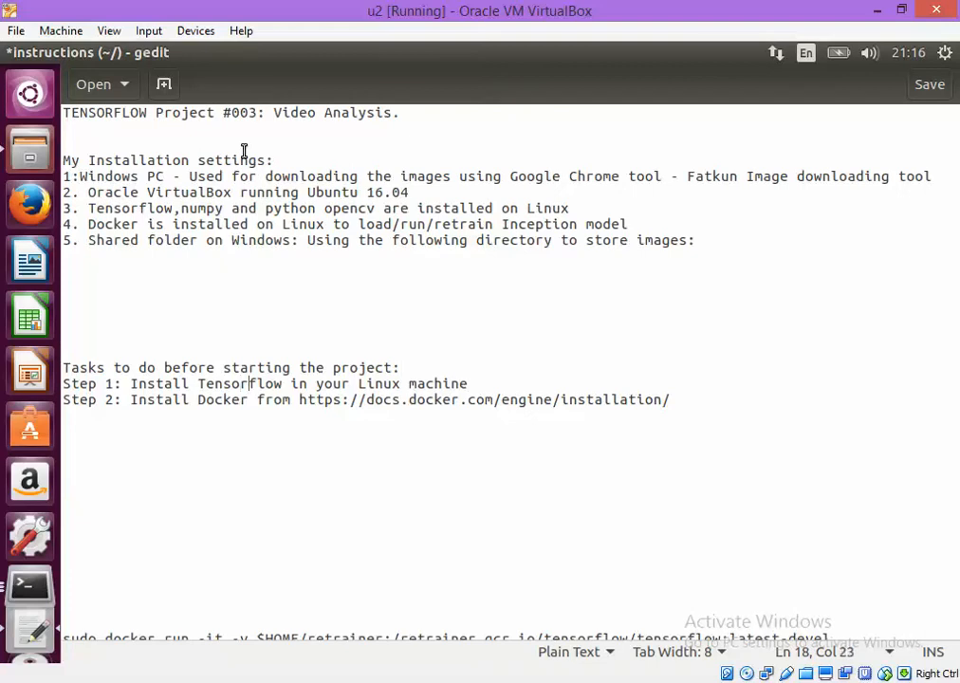
{"action": "left_click", "coordinate": [406, 399]}
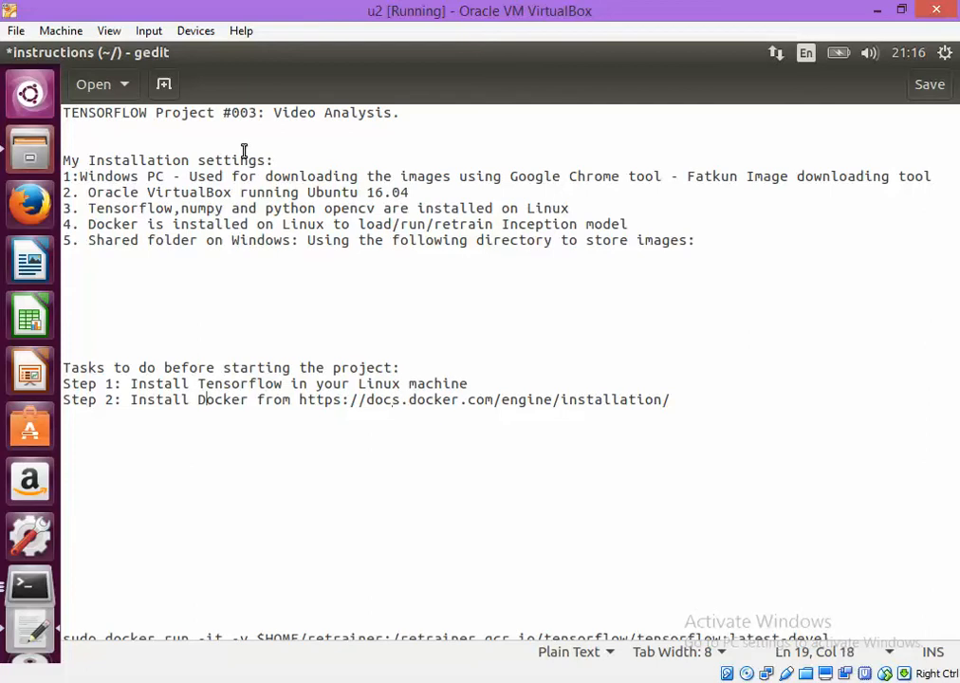
{"action": "left_click", "coordinate": [64, 526]}
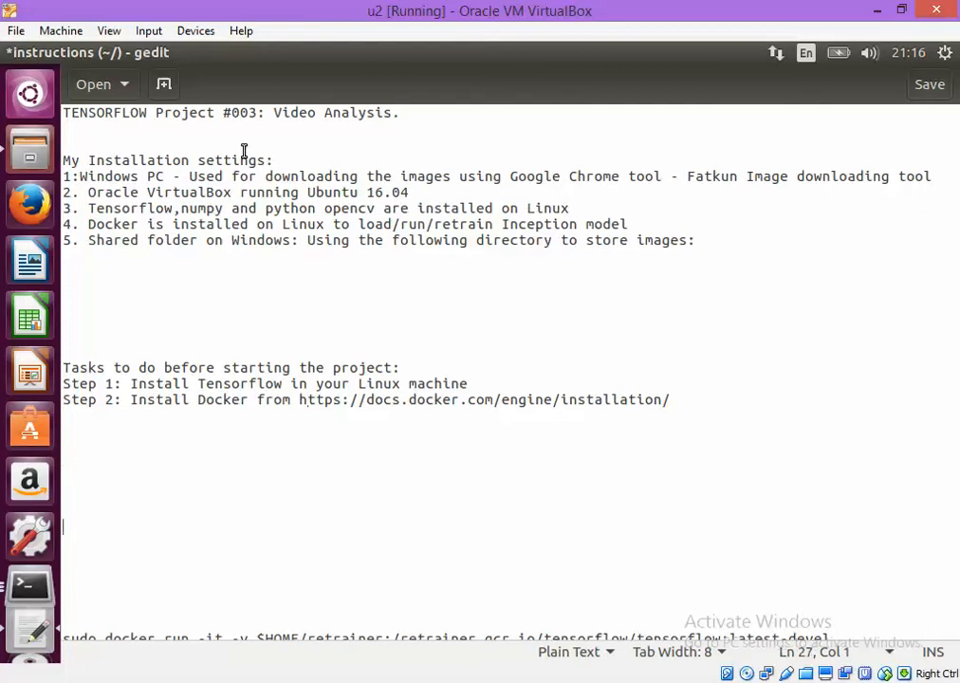
{"action": "scroll", "scroll_direction": "down", "scroll_amount": 3}
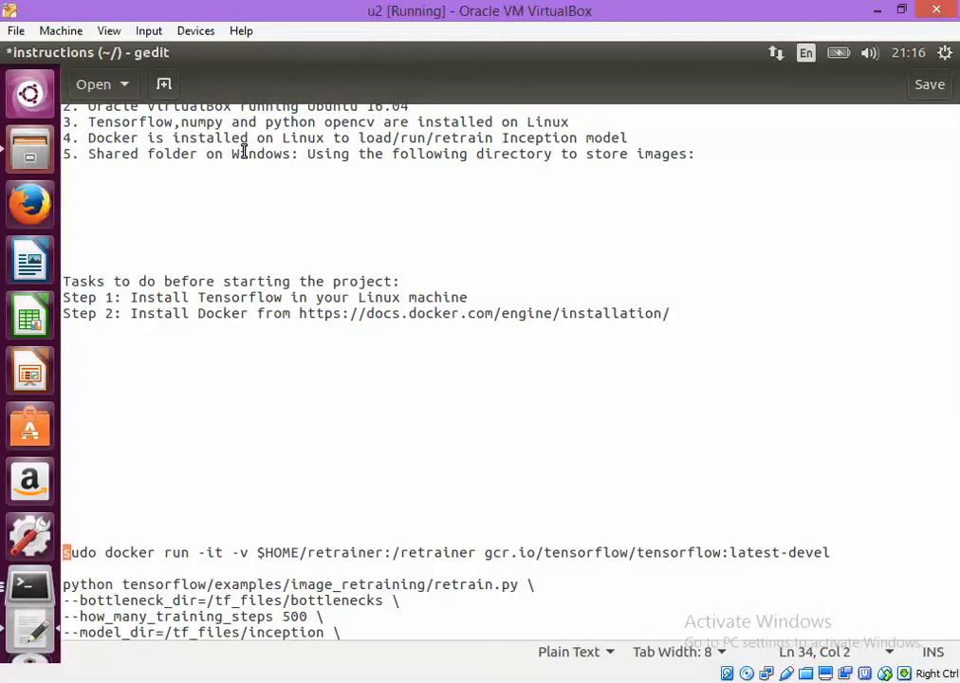
{"action": "left_click_drag", "start_coordinate": [62, 552], "coordinate": [503, 552]}
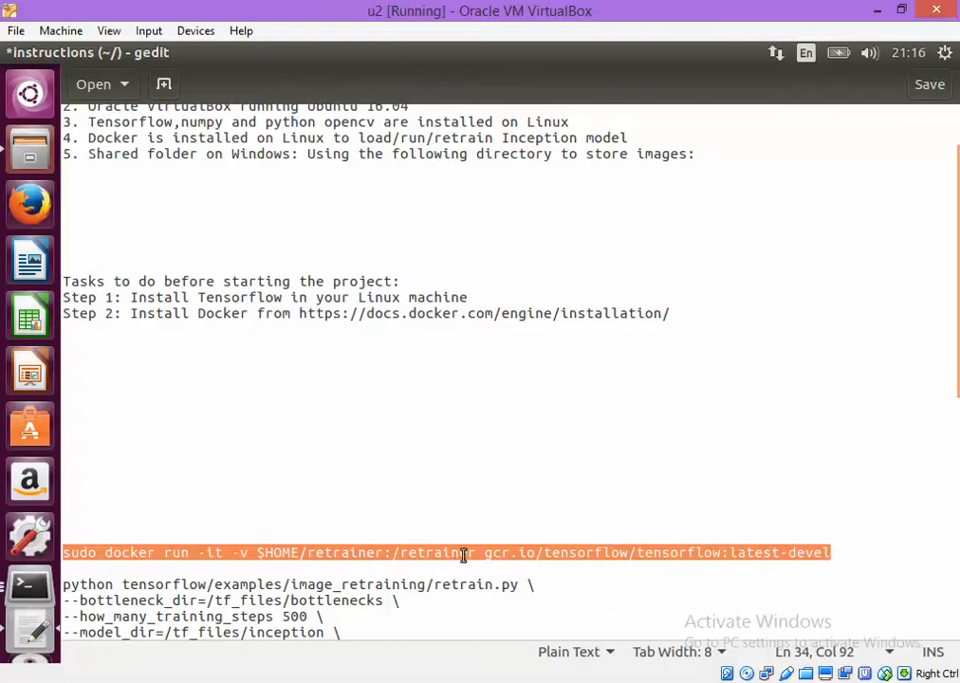
{"action": "mouse_move", "coordinate": [514, 439]}
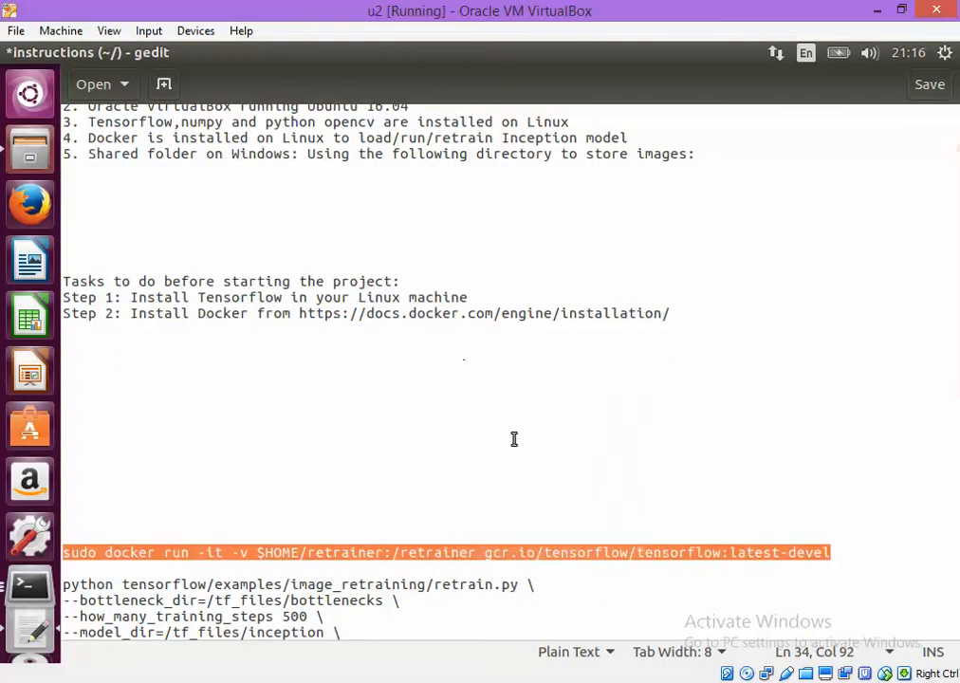
- Run the pasted docker run command in a new terminal, entering the sudo password
{"action": "left_click", "coordinate": [29, 578]}
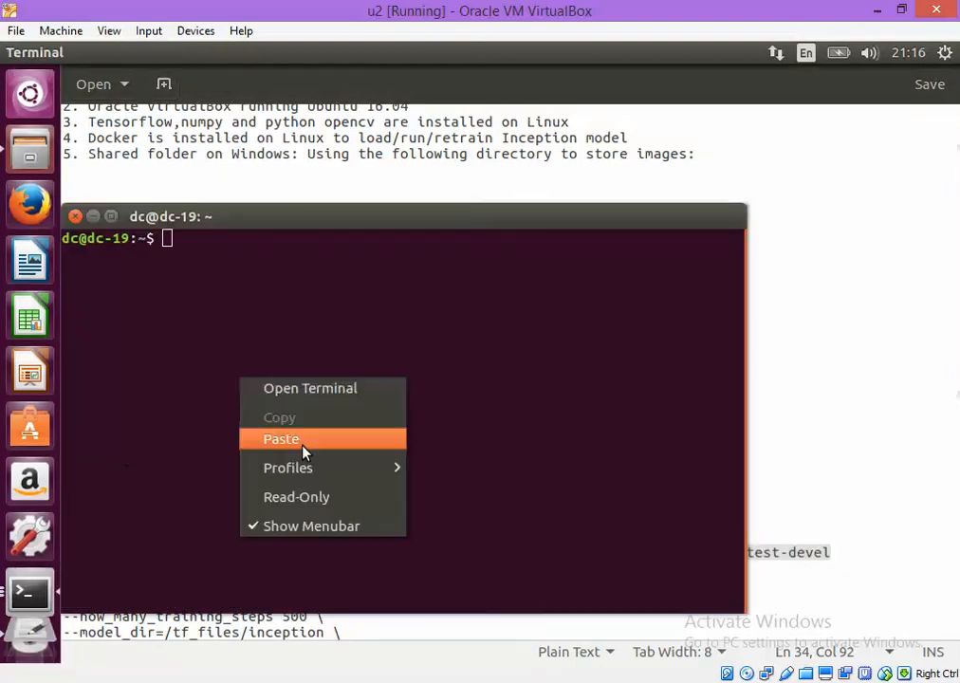
{"action": "left_click", "coordinate": [281, 438]}
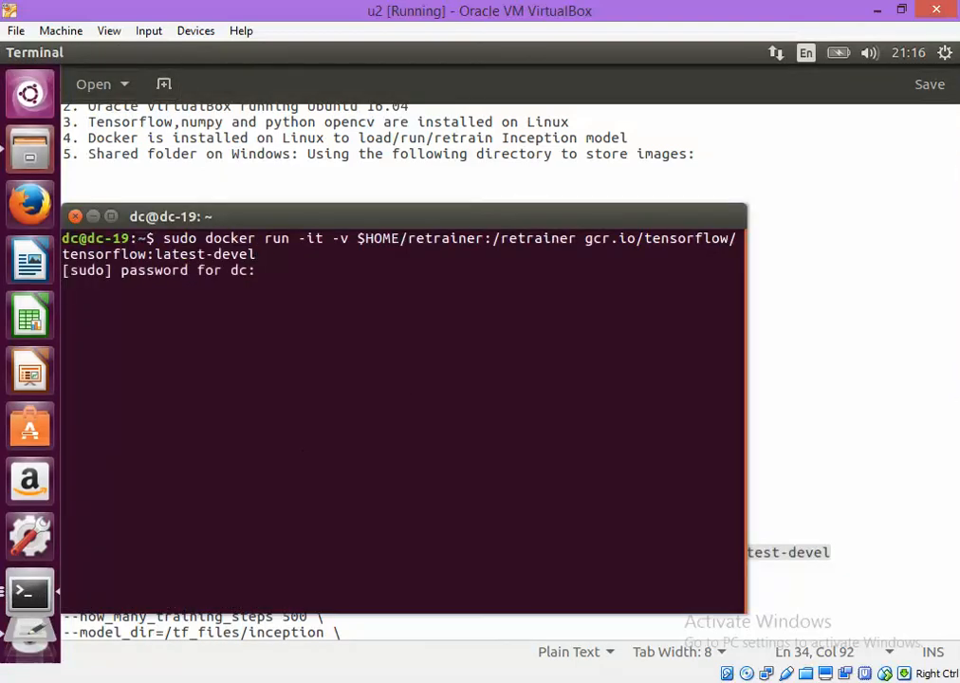
{"action": "key", "text": "Return"}
{"action": "type", "text": "dc"}
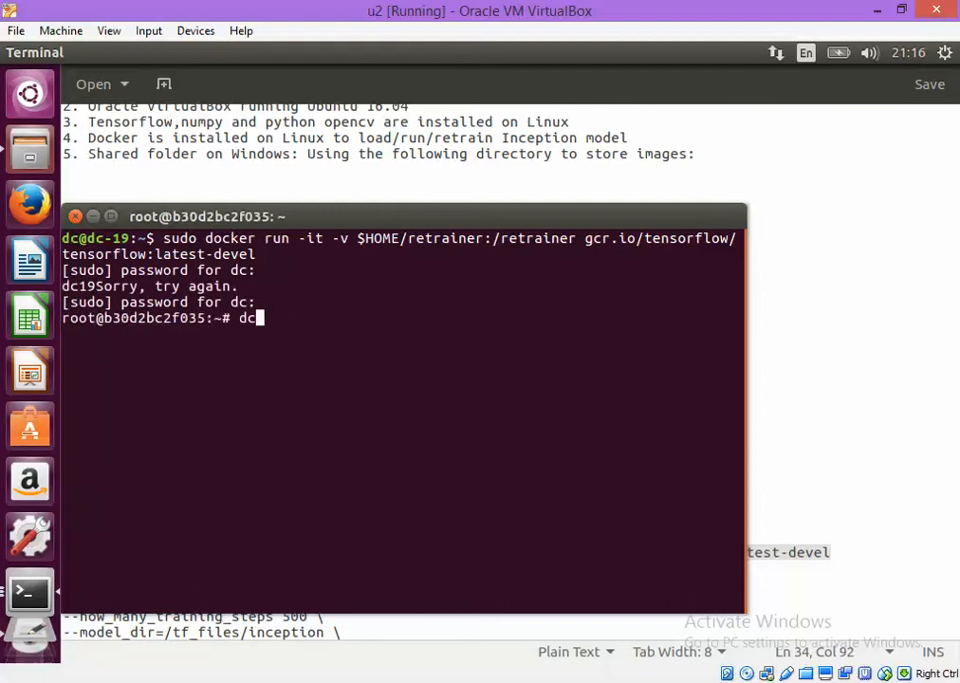
{"action": "key", "text": "BackSpace"}
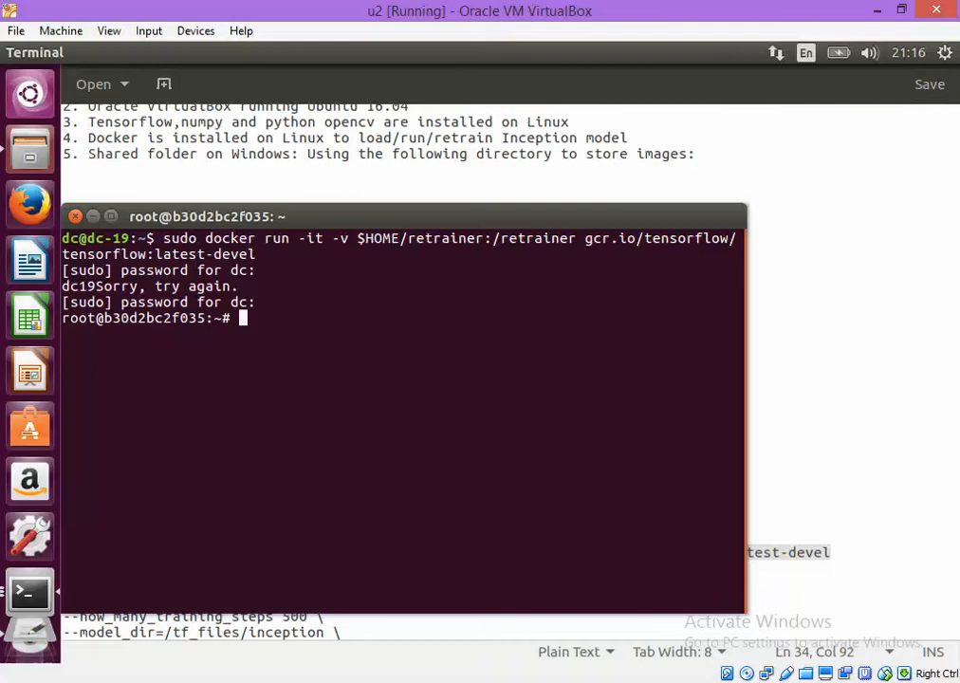
- List the container's home directory with ls
{"action": "type", "text": "l"}
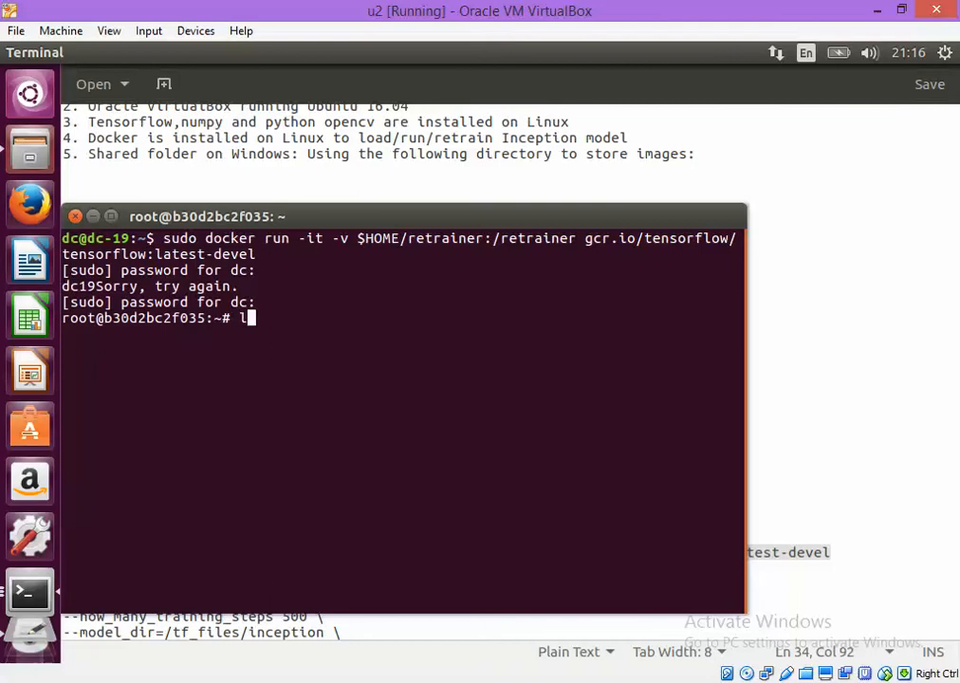
{"action": "key", "text": "Return"}
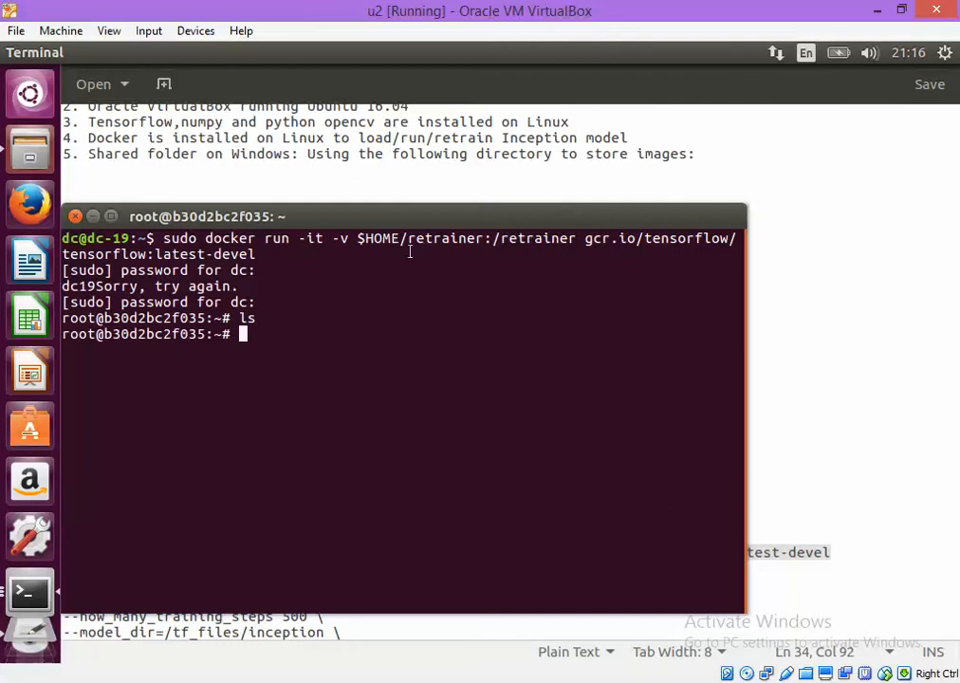
{"action": "double_click", "coordinate": [443, 238]}
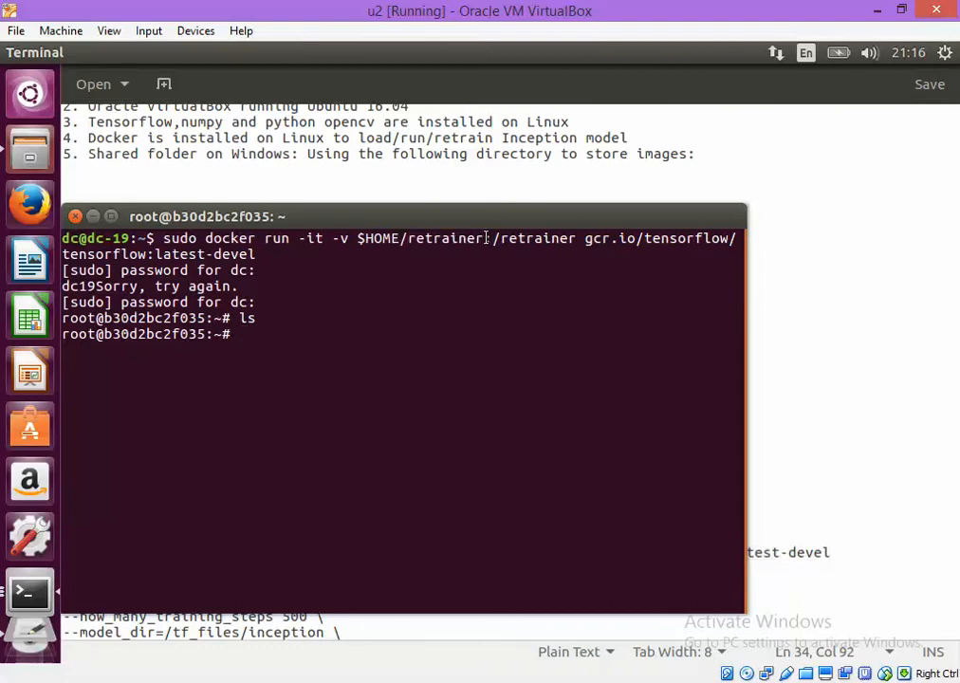
{"action": "double_click", "coordinate": [444, 238]}
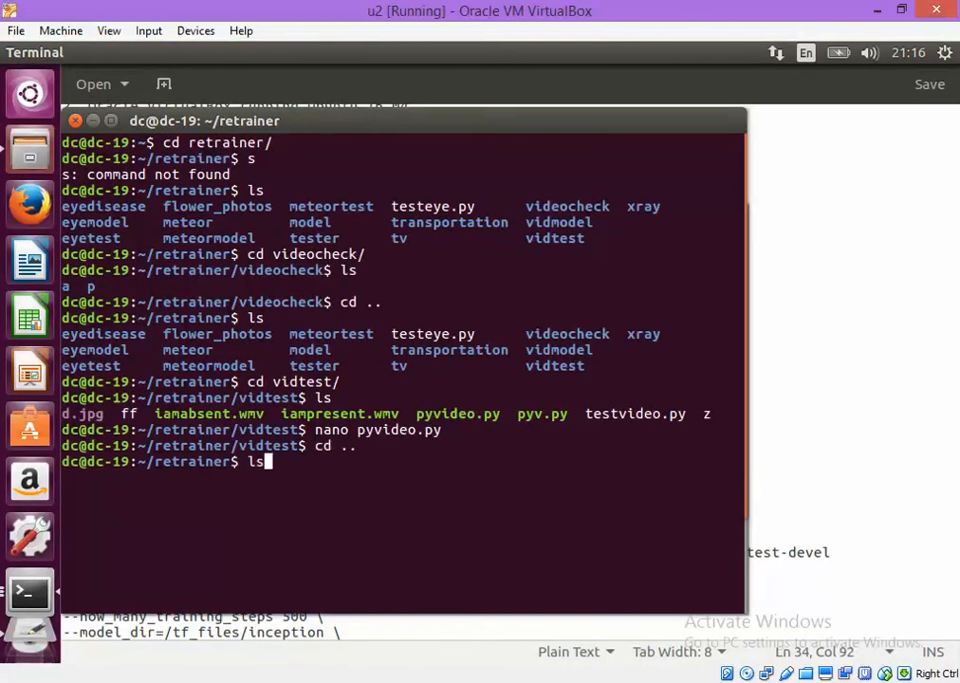
- List ~/retrainer, then move into videocheck/a and list frames frame0 through frame99
{"action": "key", "text": "Return"}
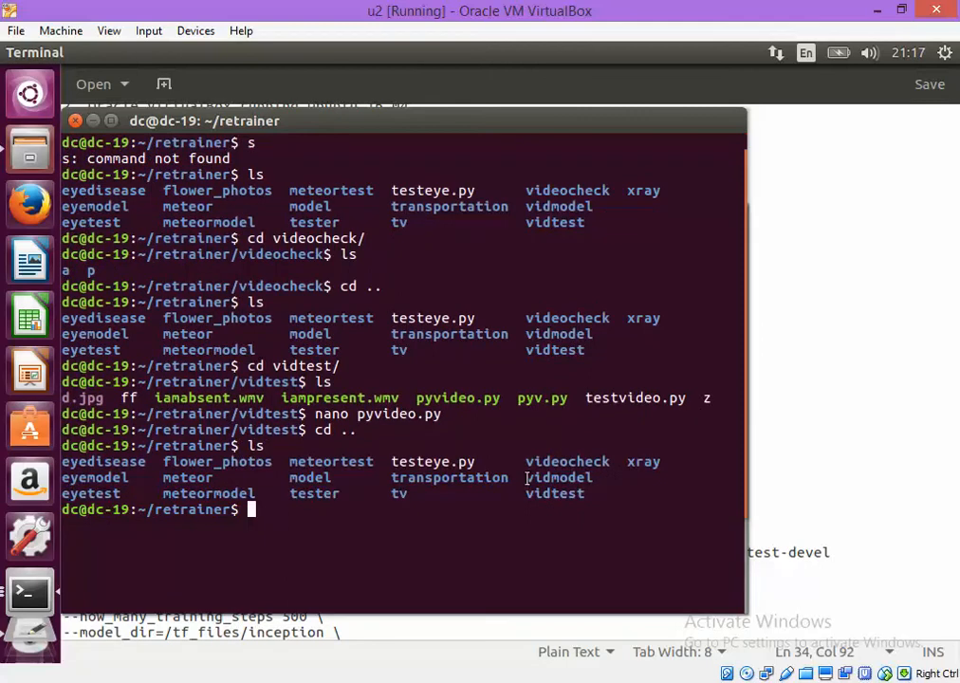
{"action": "double_click", "coordinate": [555, 493]}
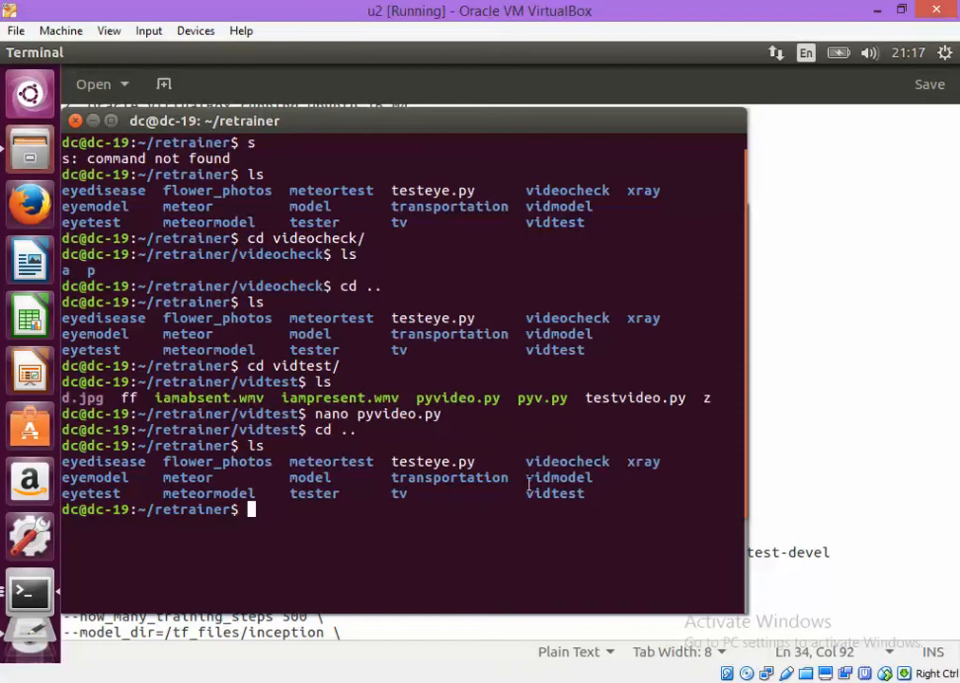
{"action": "type", "text": "cd"}
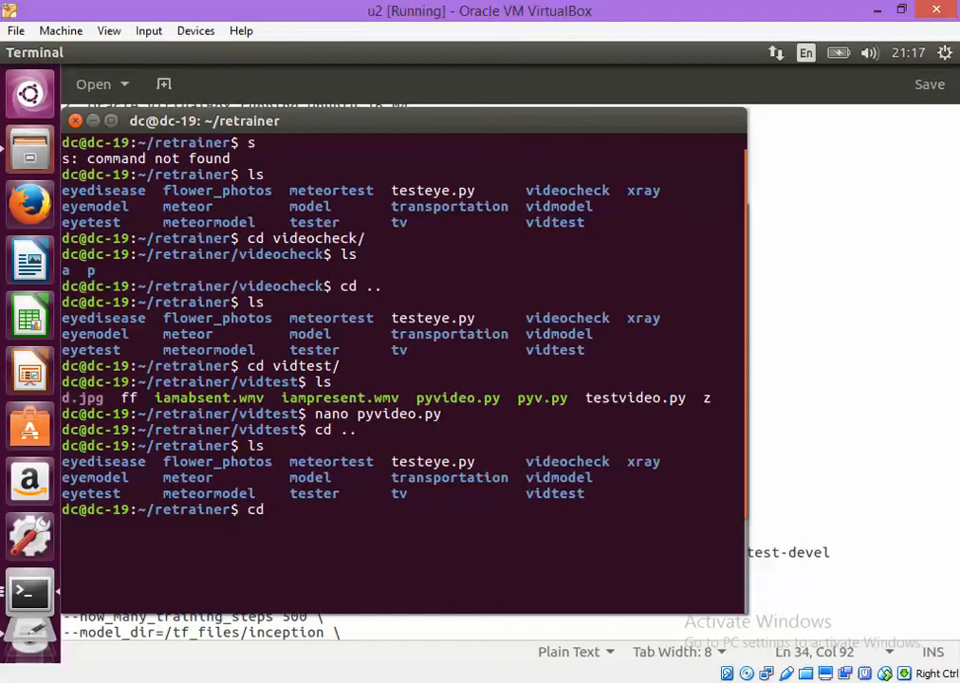
{"action": "type", "text": "videocheck/"}
{"action": "type", "text": "l"}
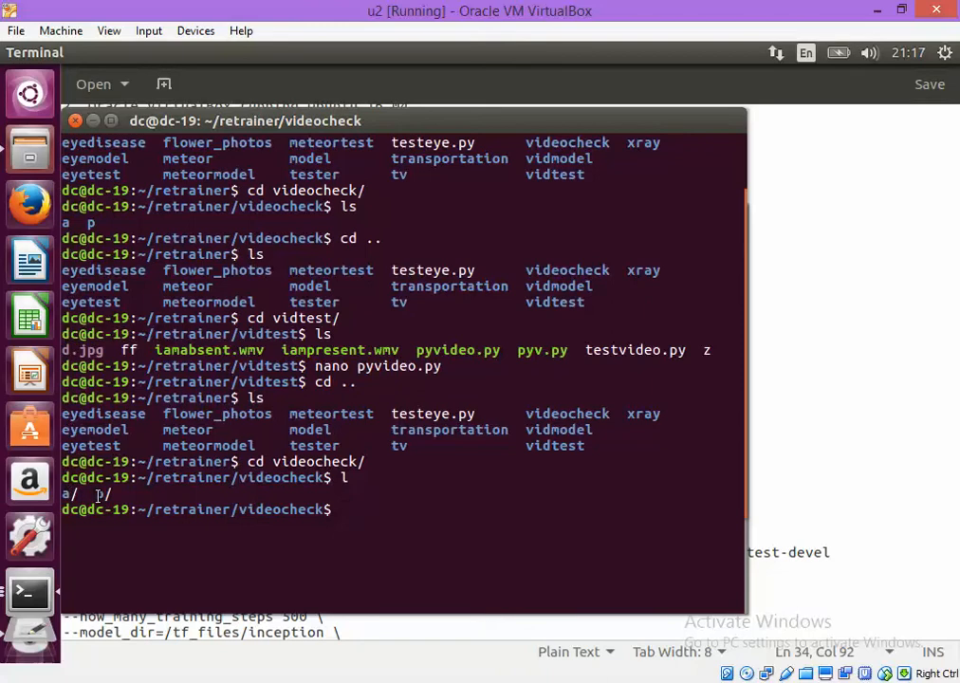
{"action": "type", "text": "cd a"}
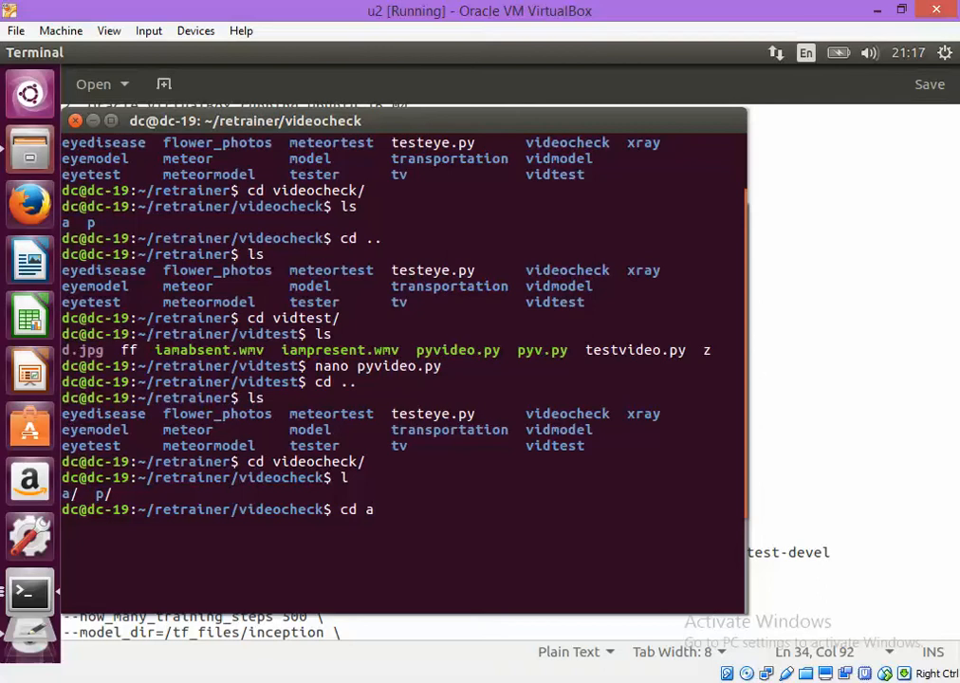
{"action": "key", "text": "Return"}
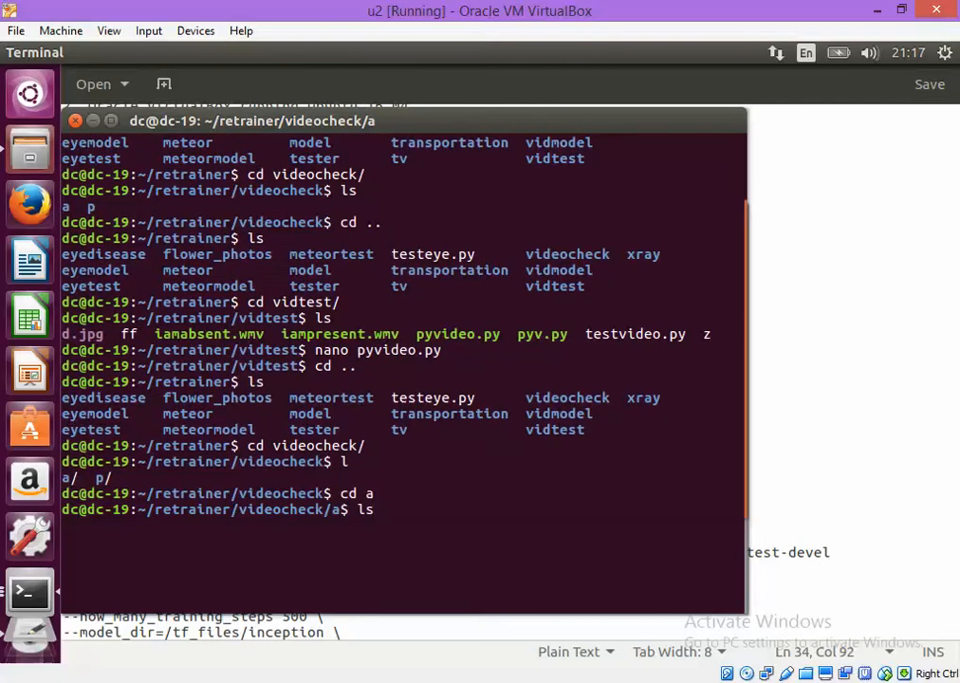
{"action": "key", "text": "Return"}
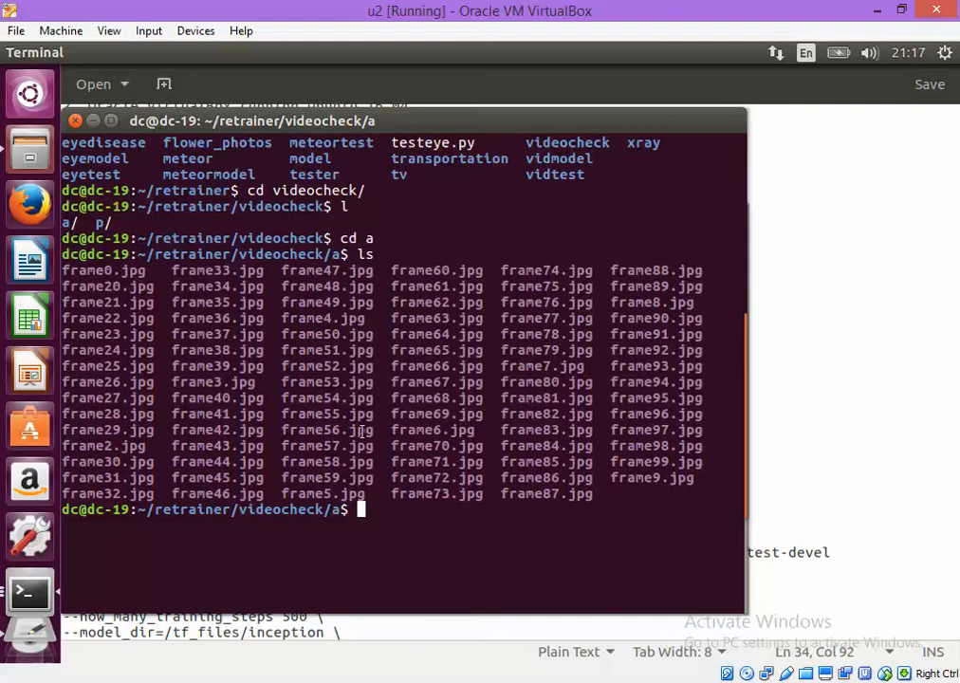
- Enter the command 'display frame6.jpg' at the prompt
{"action": "type", "text": "dis"}
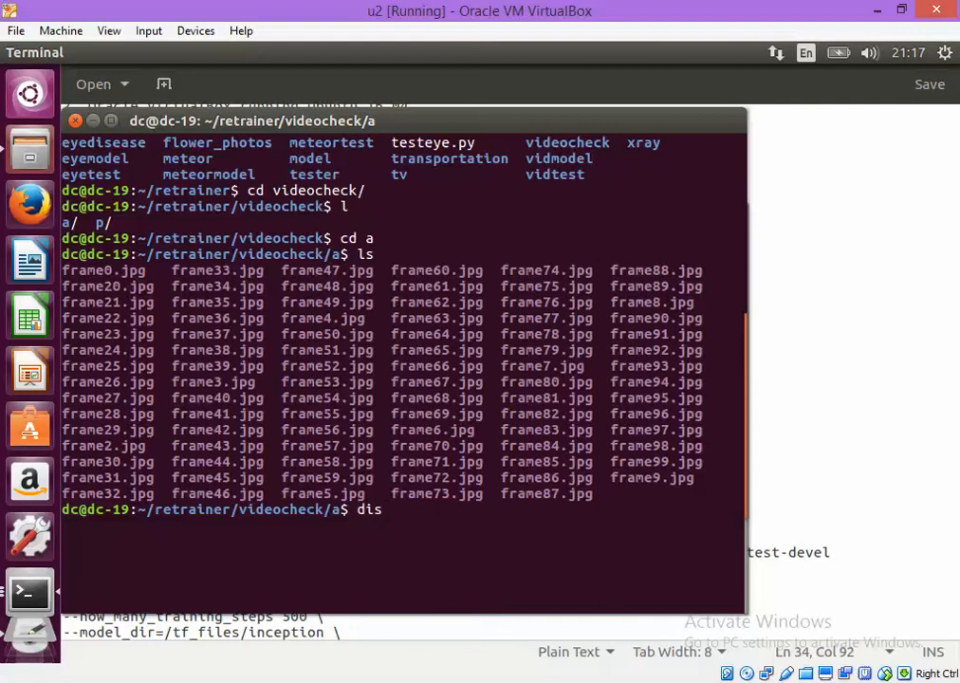
{"action": "type", "text": "play"}
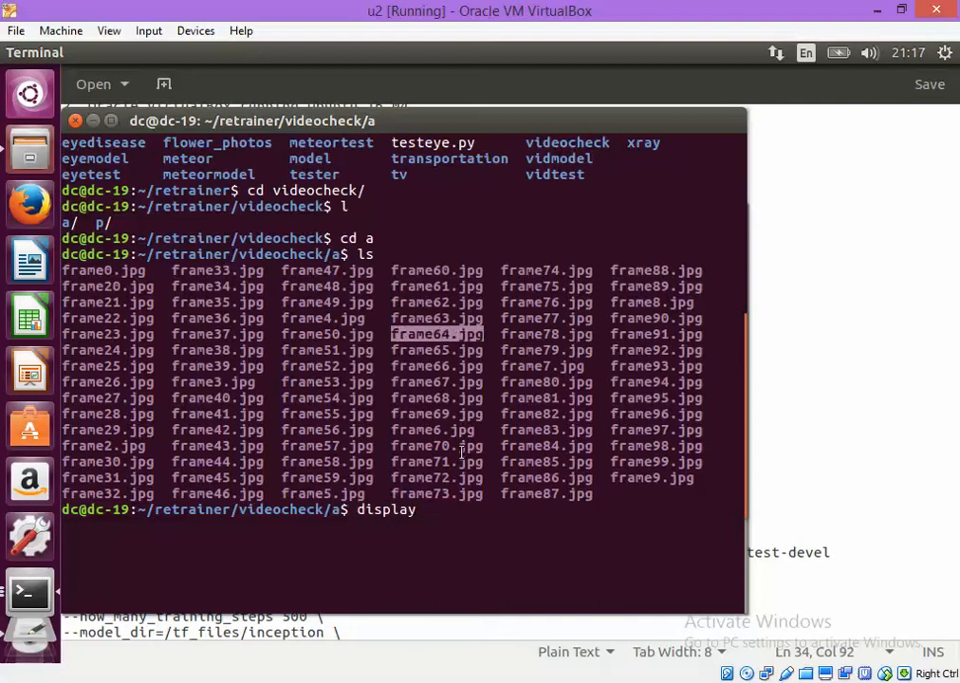
{"action": "type", "text": "sudo docker run -it -v $HOME/retrainer:/retrainer gcr.io/tensorflow/tensorflow:latest-devel"}
{"action": "type", "text": "ls"}
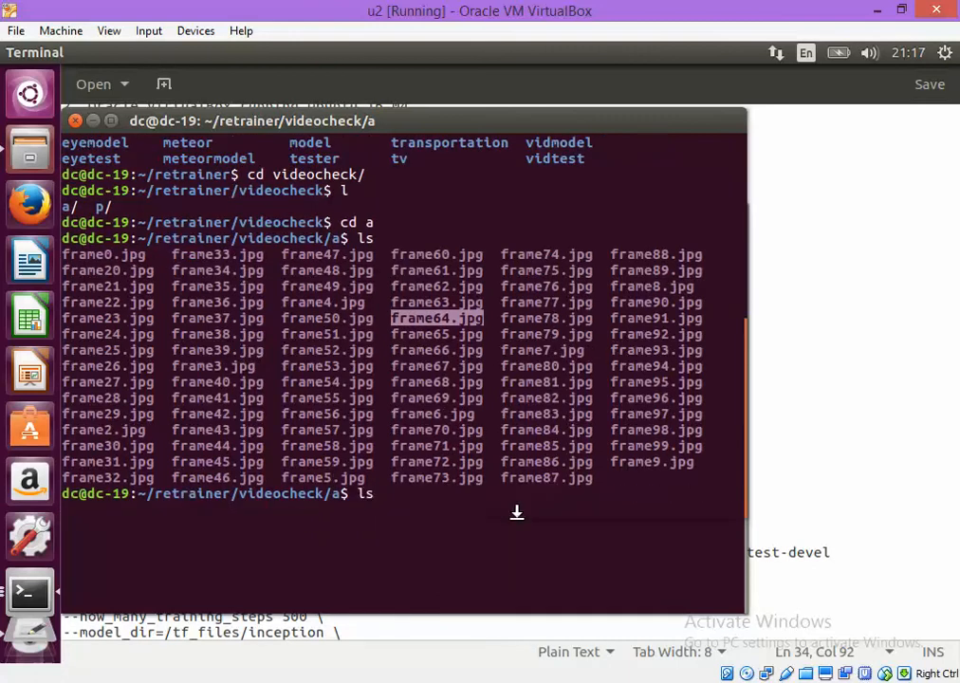
{"action": "type", "text": "display"}
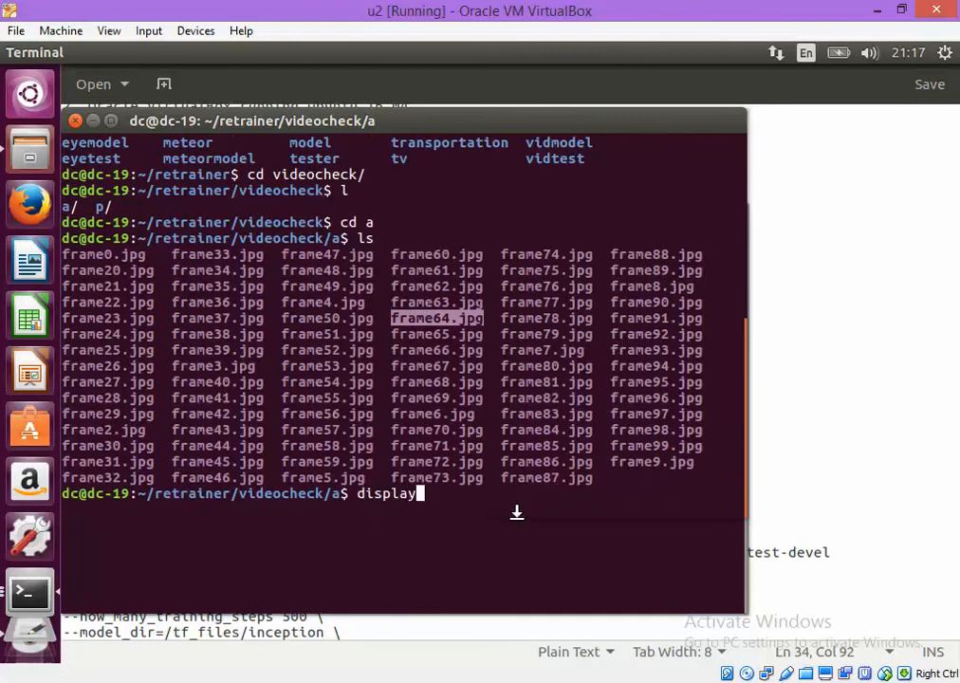
{"action": "type", "text": "frame"}
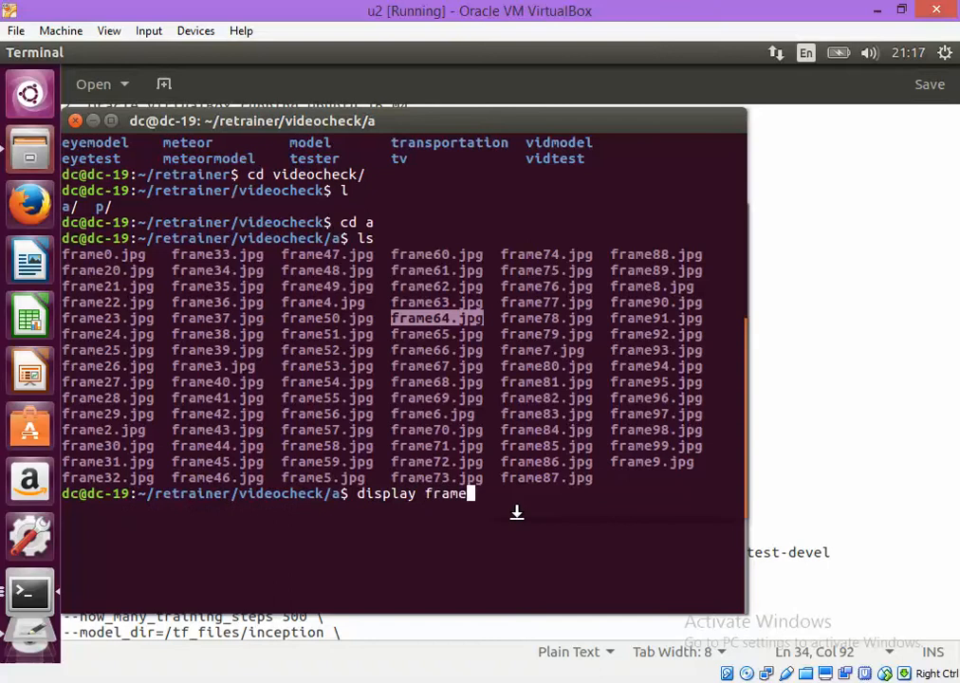
{"action": "type", "text": "6"}
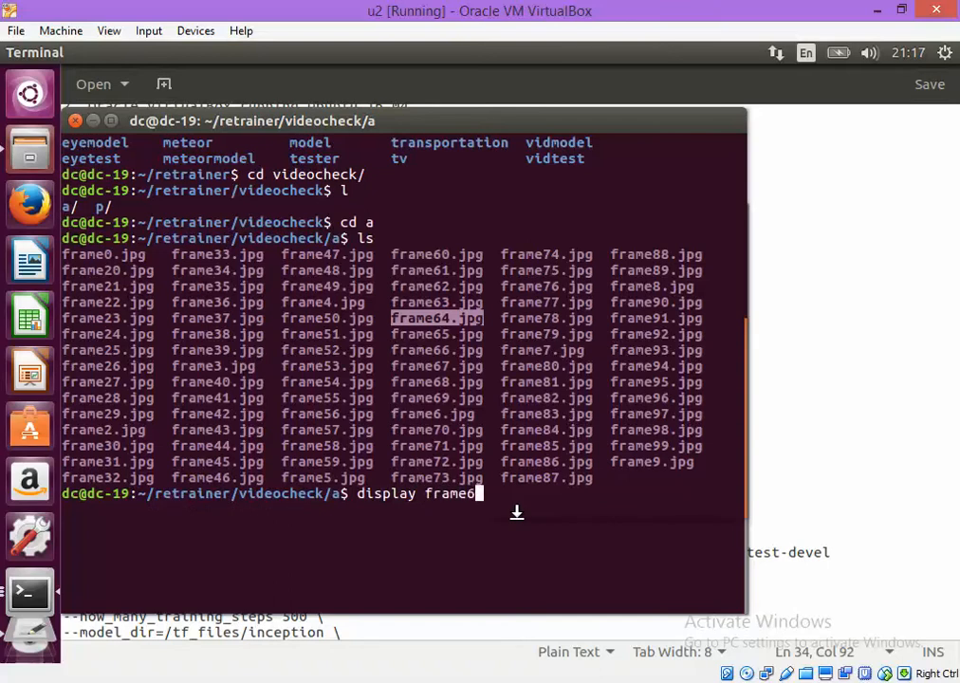
{"action": "type", "text": ".jpg"}
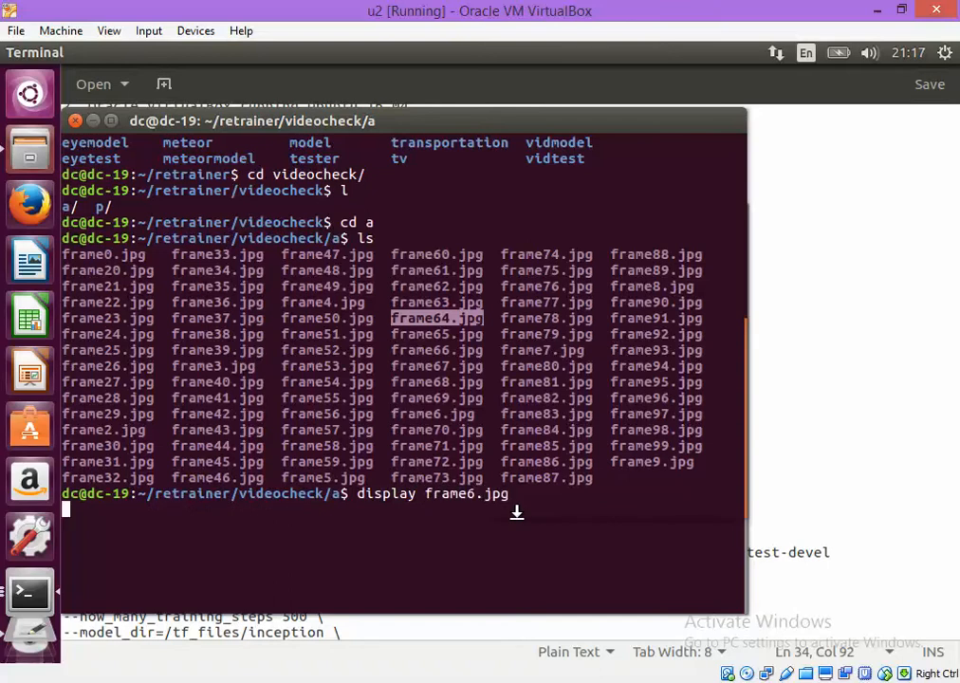
- View frame6 from folder a (empty ceiling) and frame68 from folder p (person), closing each
{"action": "key", "text": "Return"}
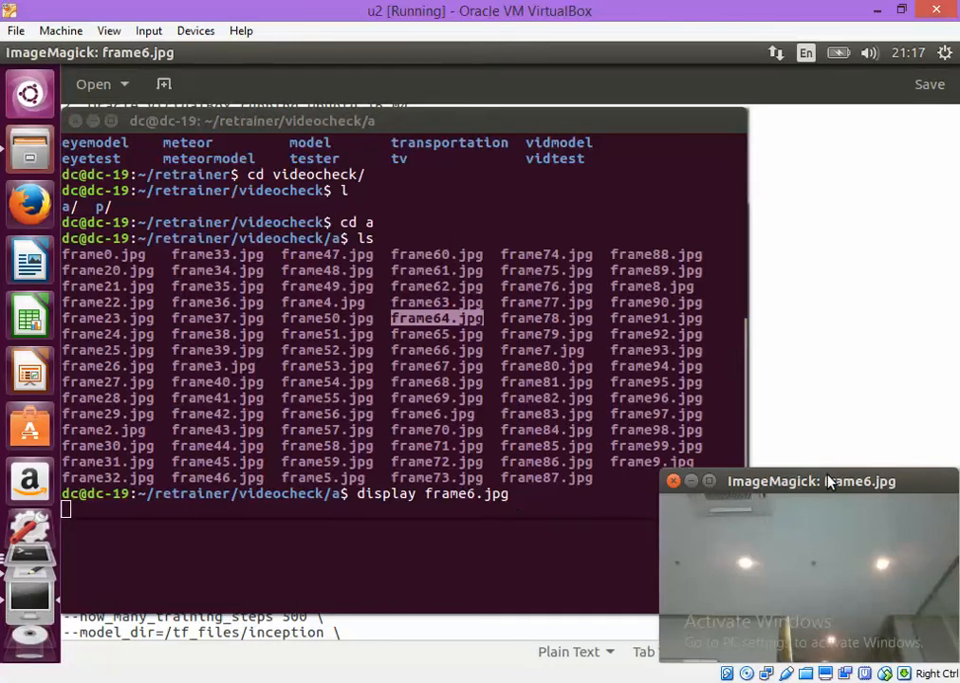
{"action": "left_click_drag", "start_coordinate": [809, 480], "coordinate": [499, 358]}
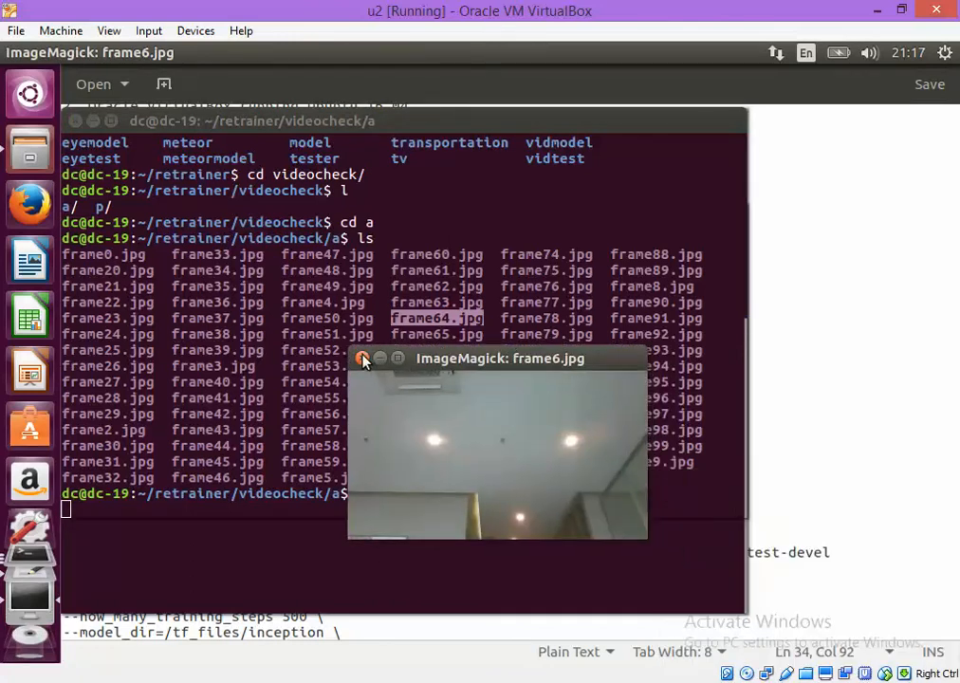
{"action": "left_click", "coordinate": [362, 359]}
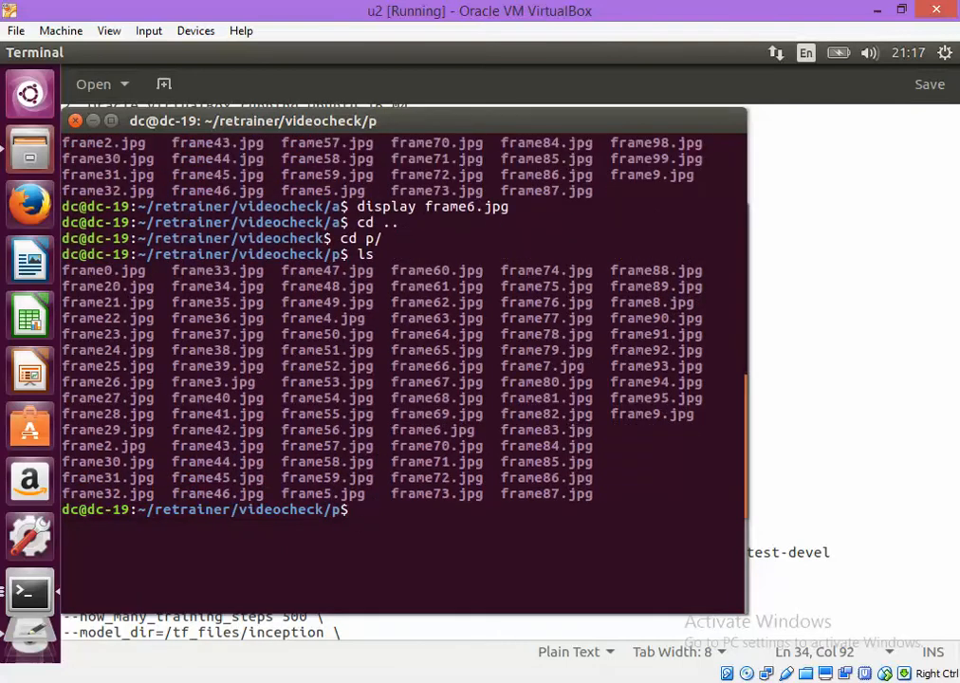
{"action": "type", "text": "display"}
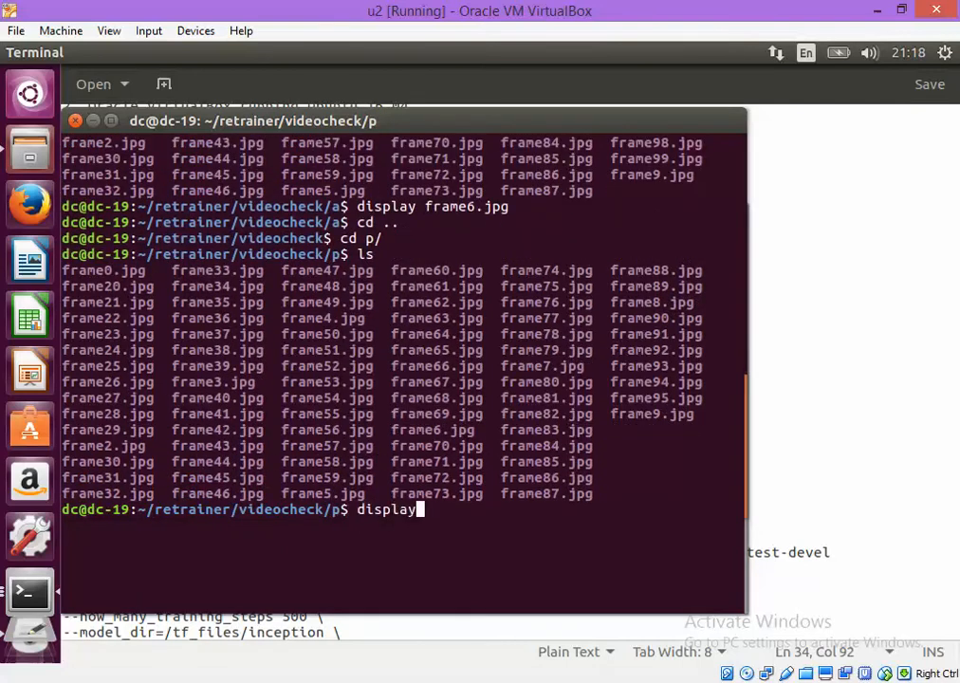
{"action": "mouse_move", "coordinate": [392, 418]}
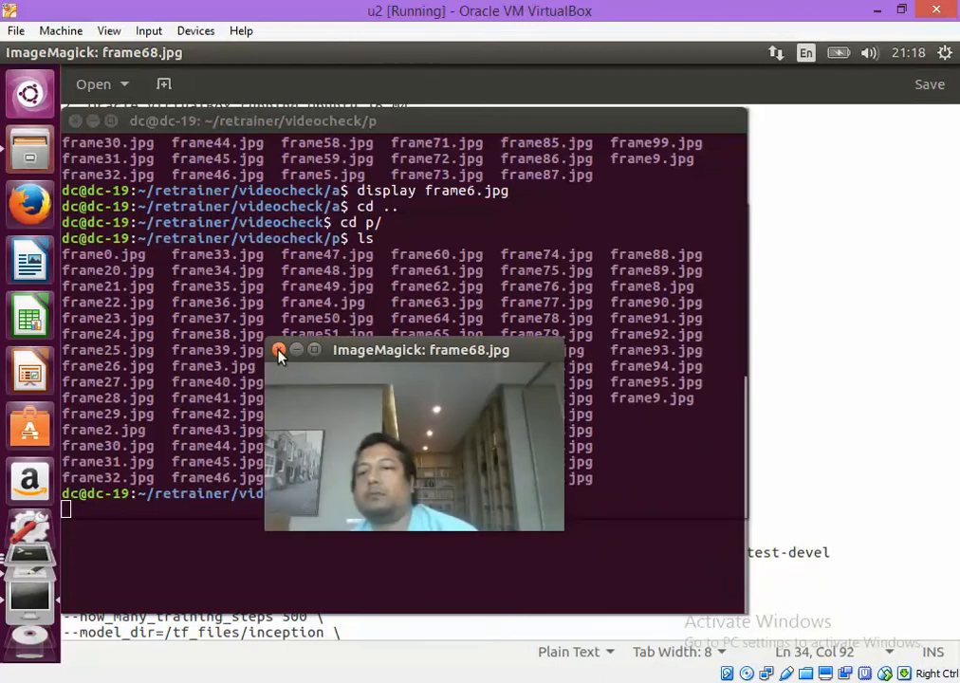
{"action": "left_click", "coordinate": [279, 353]}
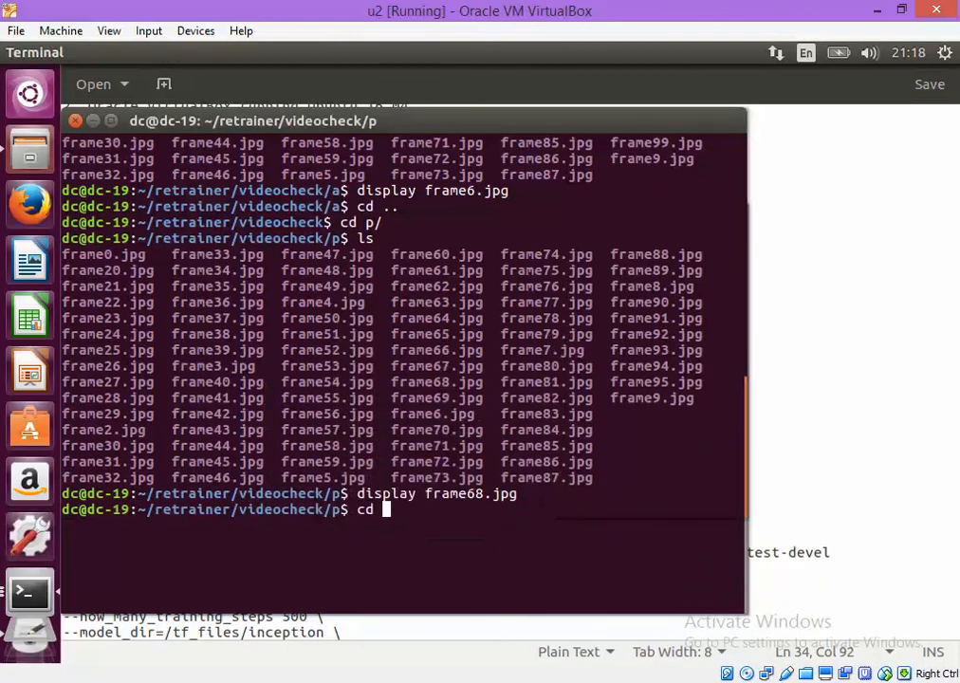
{"action": "type", "text": " .."}
{"action": "key", "text": "Return"}
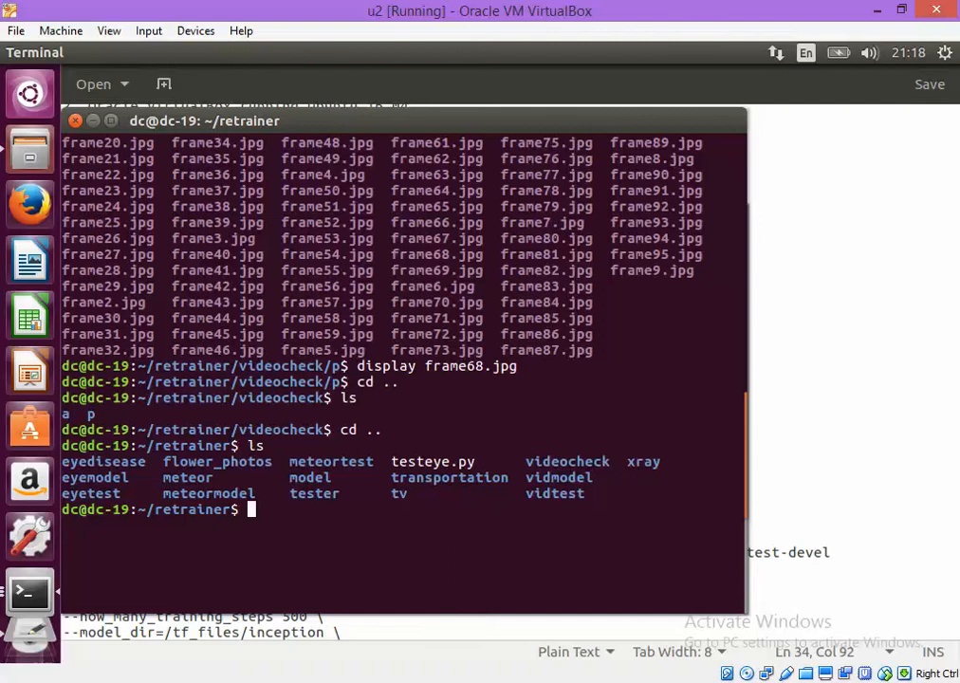
- Enter vidtest, read the OpenCV frame-writing code in pyvideo.py with nano, then exit
{"action": "type", "text": "cd"}
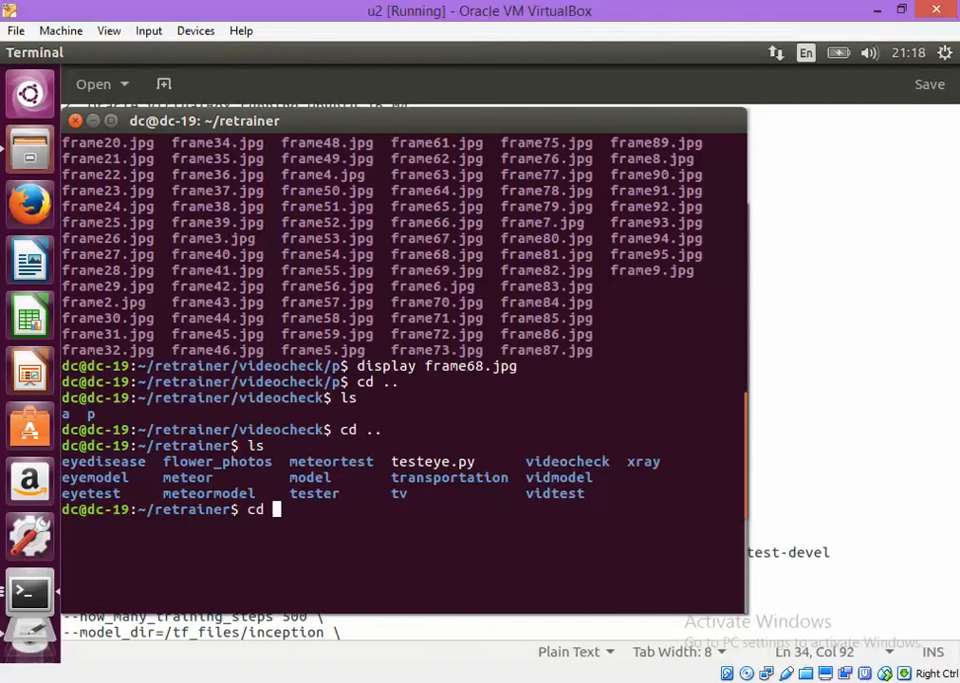
{"action": "type", "text": "vidtest/"}
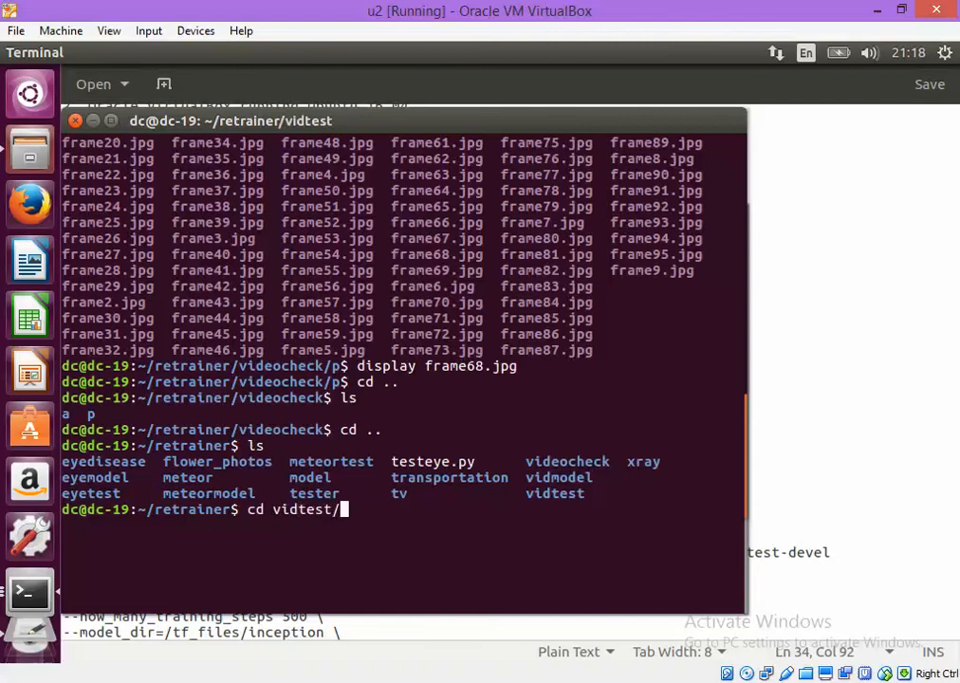
{"action": "key", "text": "Return"}
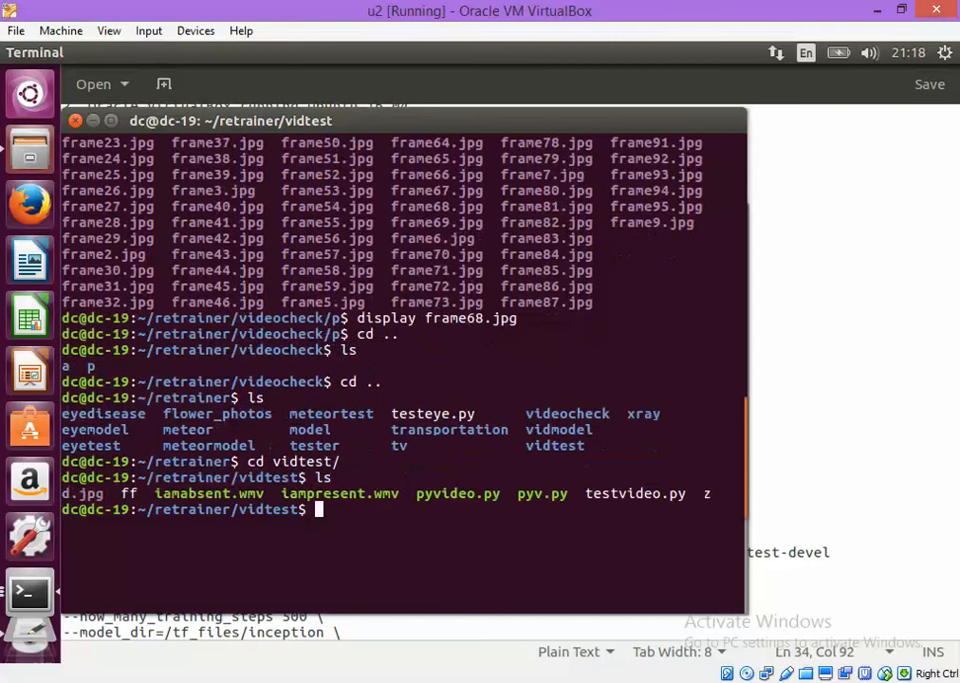
{"action": "type", "text": "nano py"}
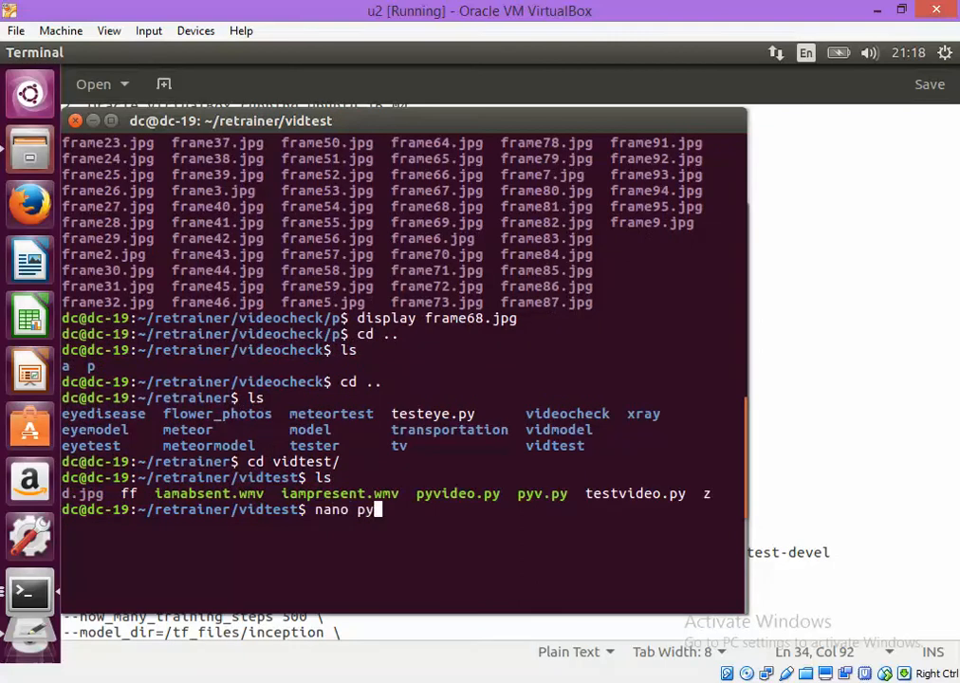
{"action": "type", "text": "video.py"}
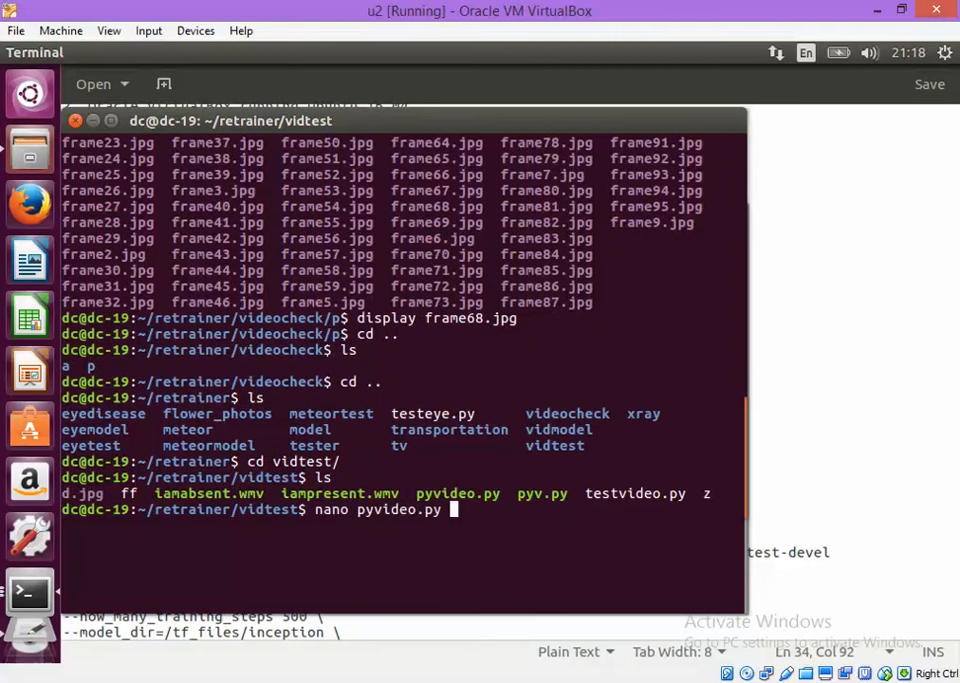
{"action": "key", "text": "Return"}
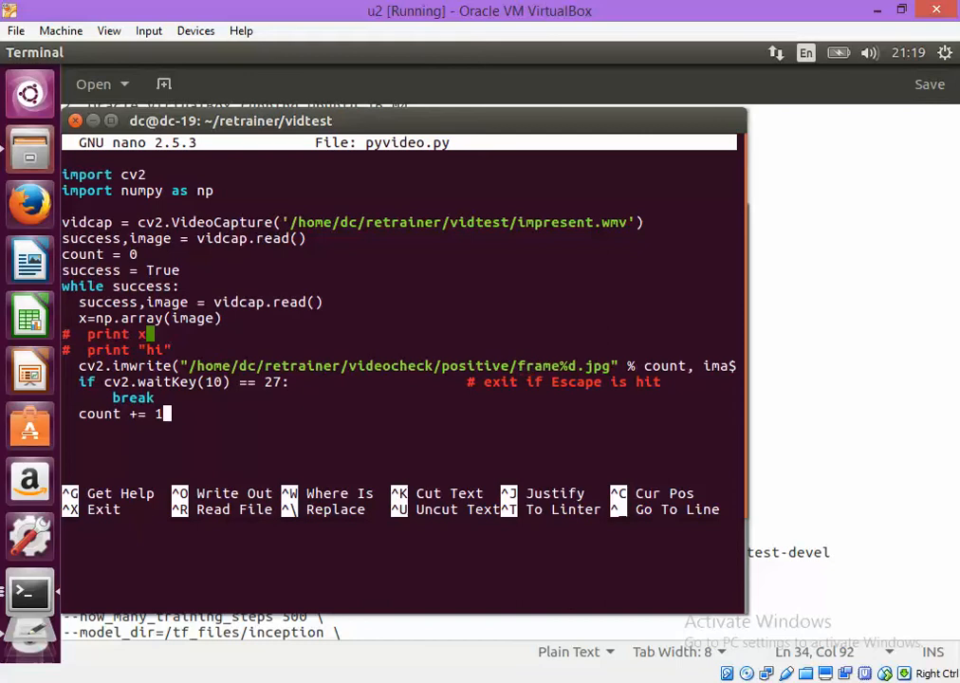
{"action": "key", "text": "ctrl+x"}
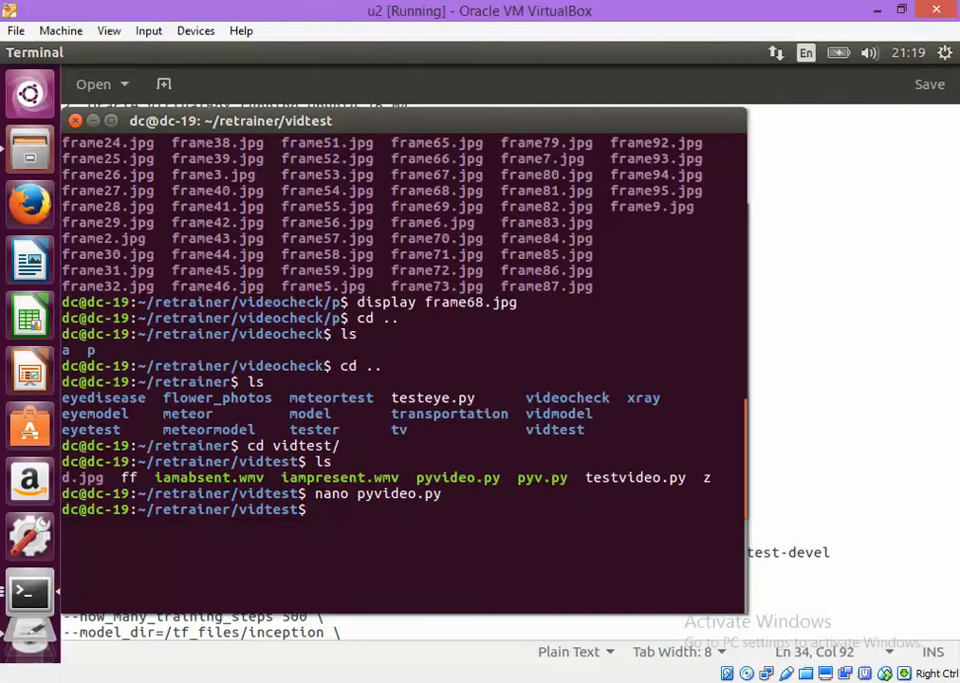
{"action": "mouse_move", "coordinate": [300, 541]}
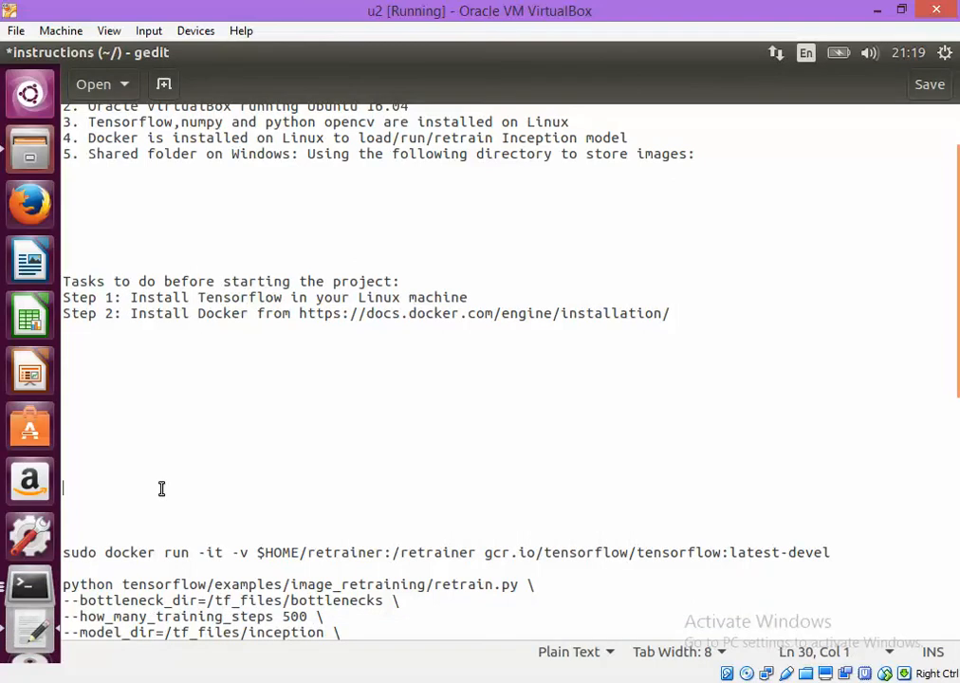
- Select the retrain.py block with vidmodel outputs and videocheck image_dir, and open its copy menu
{"action": "scroll", "scroll_direction": "down", "scroll_amount": 3}
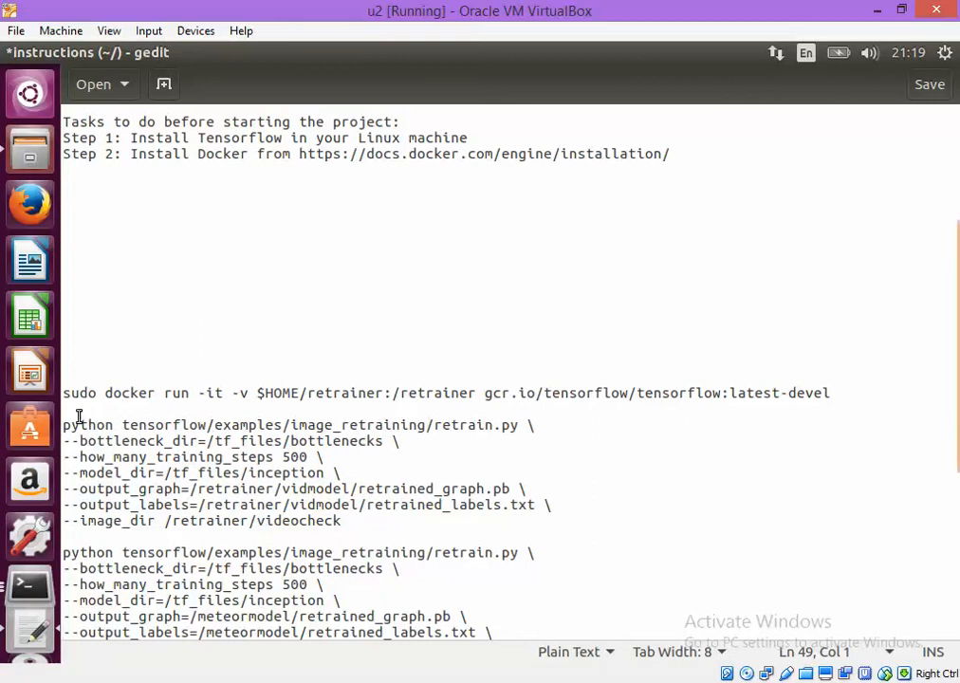
{"action": "left_click_drag", "start_coordinate": [63, 425], "coordinate": [341, 520]}
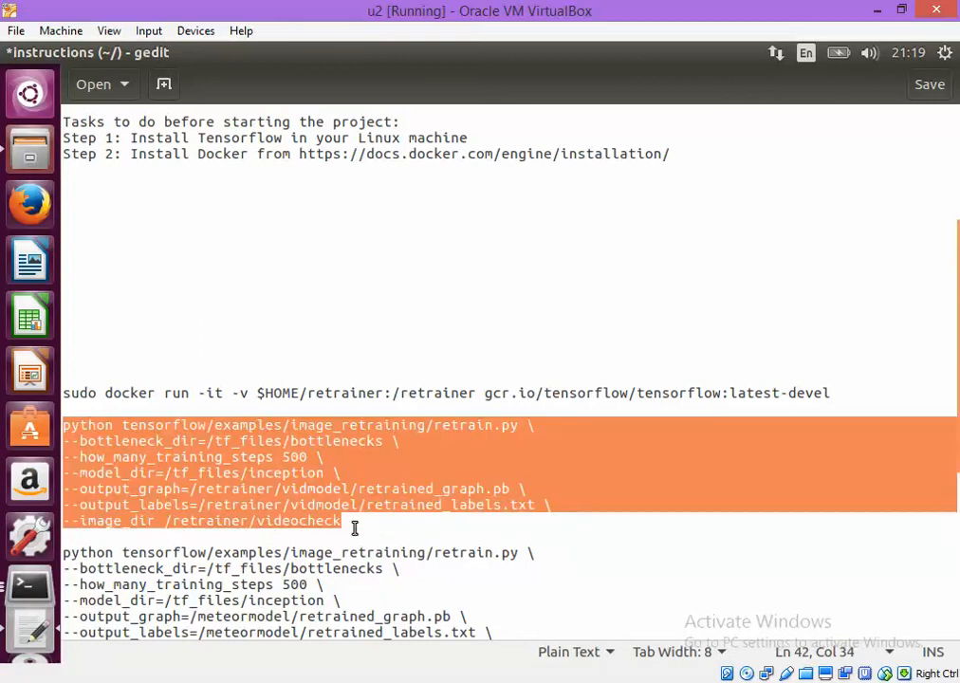
{"action": "right_click", "coordinate": [354, 528]}
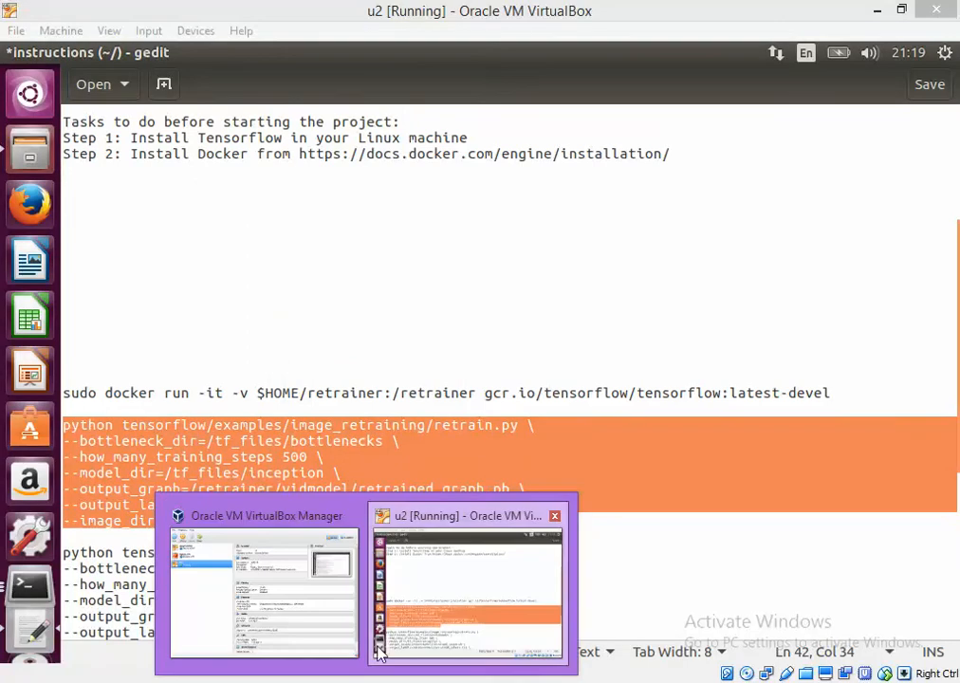
- In the Docker container terminal, change to /tensorflow and paste the retrain.py vidmodel command
{"action": "left_click", "coordinate": [468, 583]}
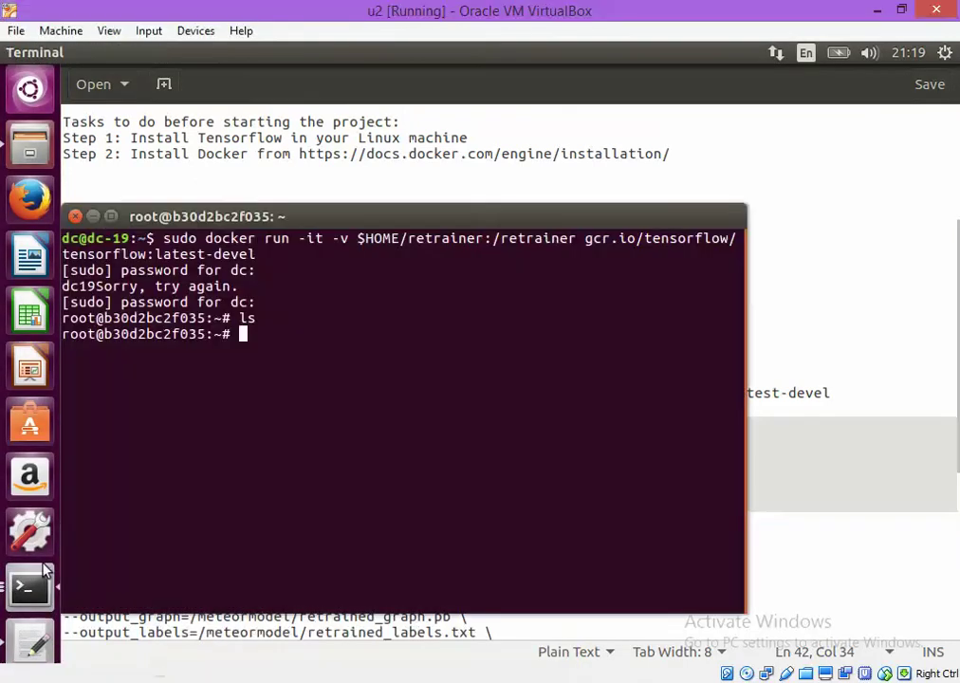
{"action": "type", "text": "cd"}
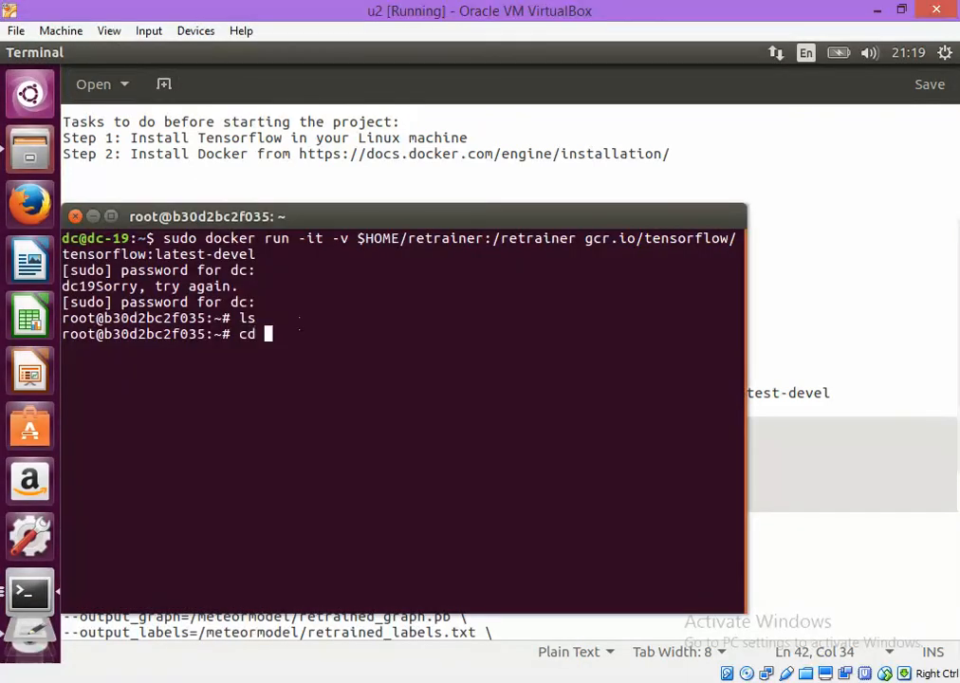
{"action": "type", "text": "/tenso"}
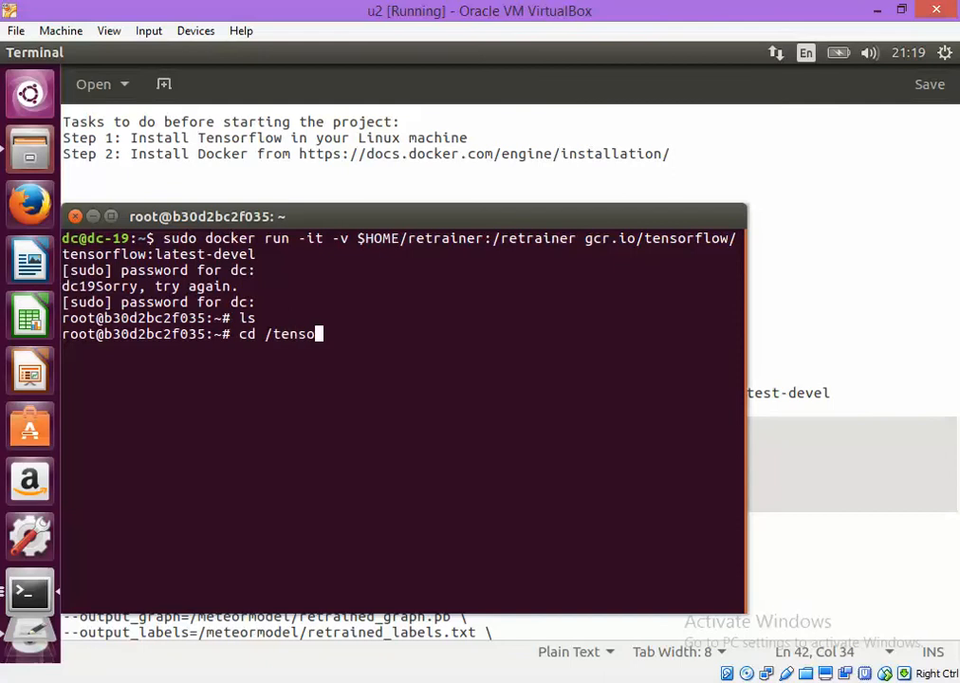
{"action": "key", "text": "Return"}
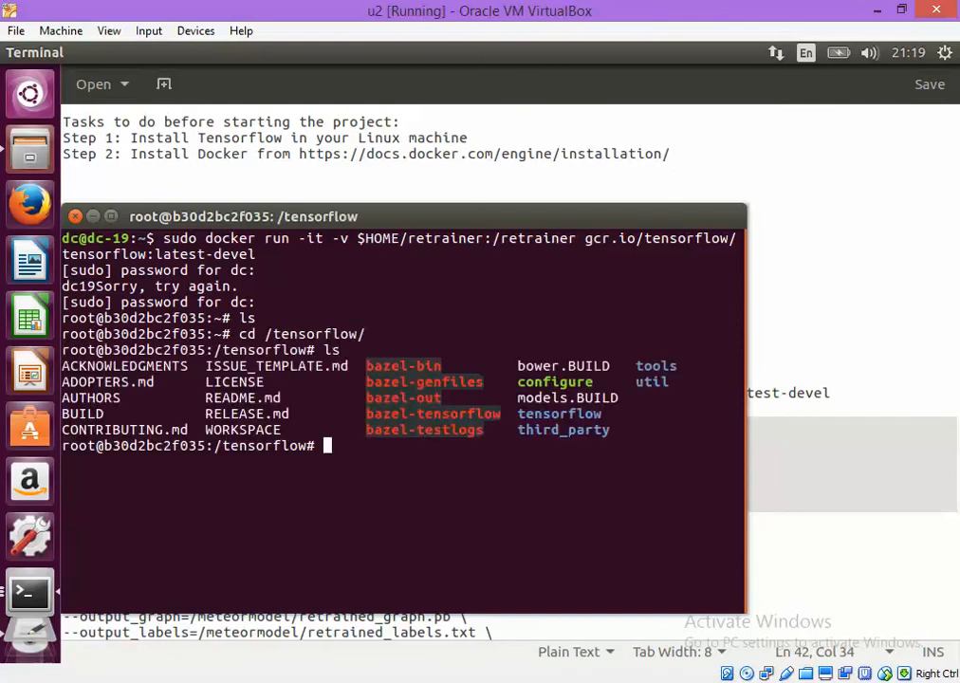
{"action": "right_click", "coordinate": [365, 465]}
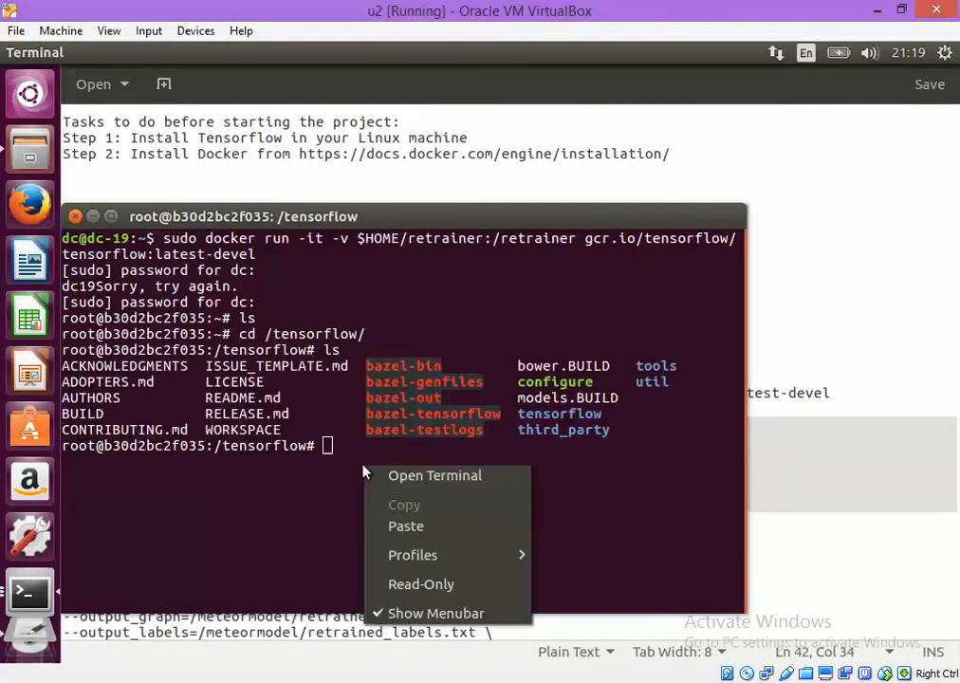
{"action": "left_click", "coordinate": [406, 525]}
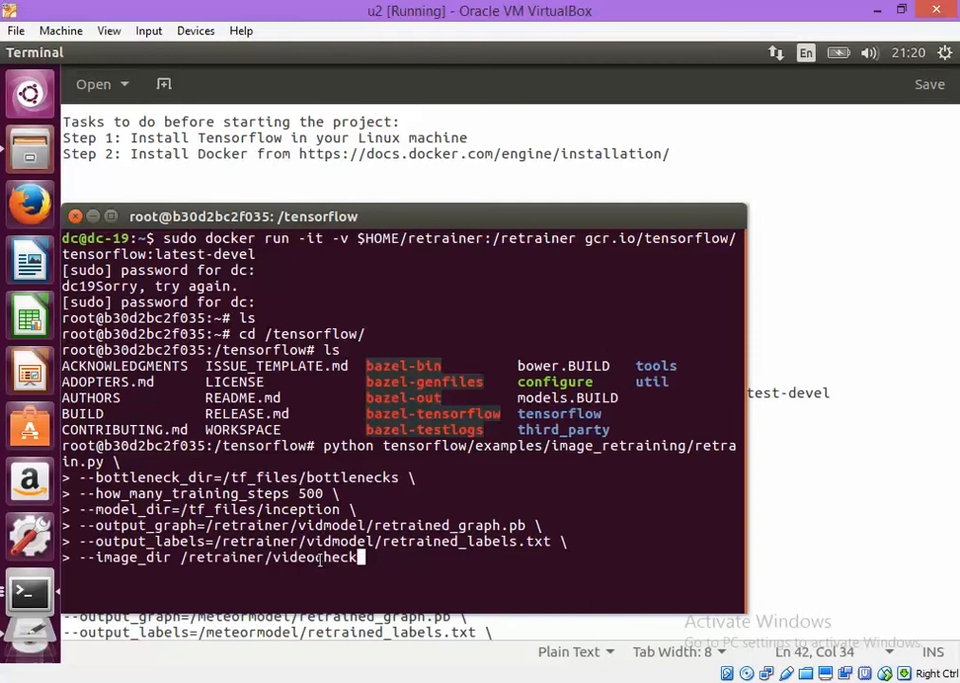
- Run retrain.py through the Inception download and 500 steps, ending at 100% test accuracy
{"action": "double_click", "coordinate": [303, 556]}
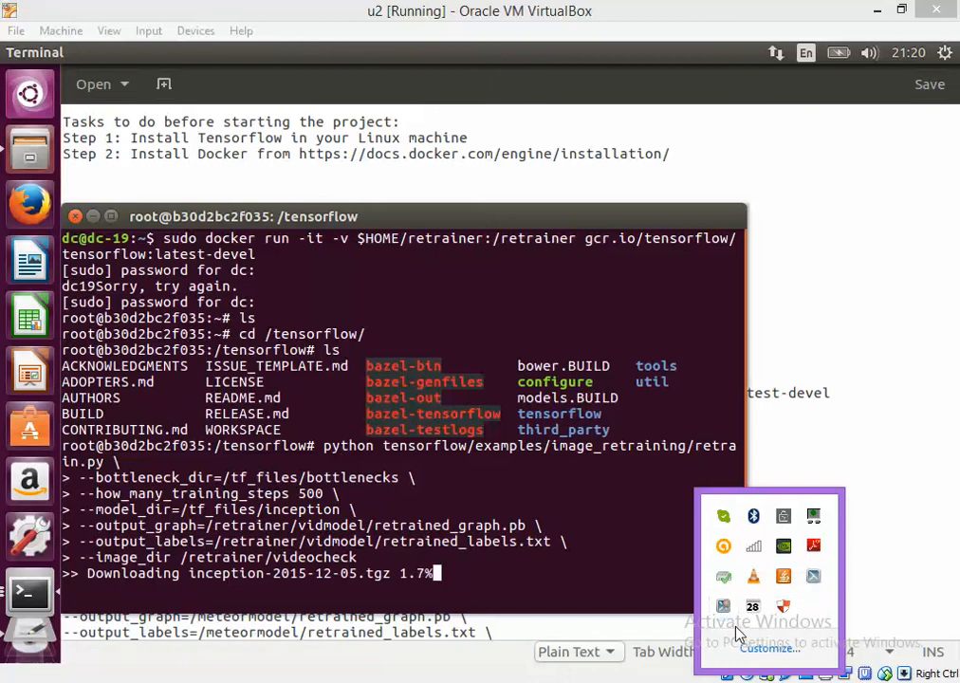
{"action": "mouse_move", "coordinate": [724, 607]}
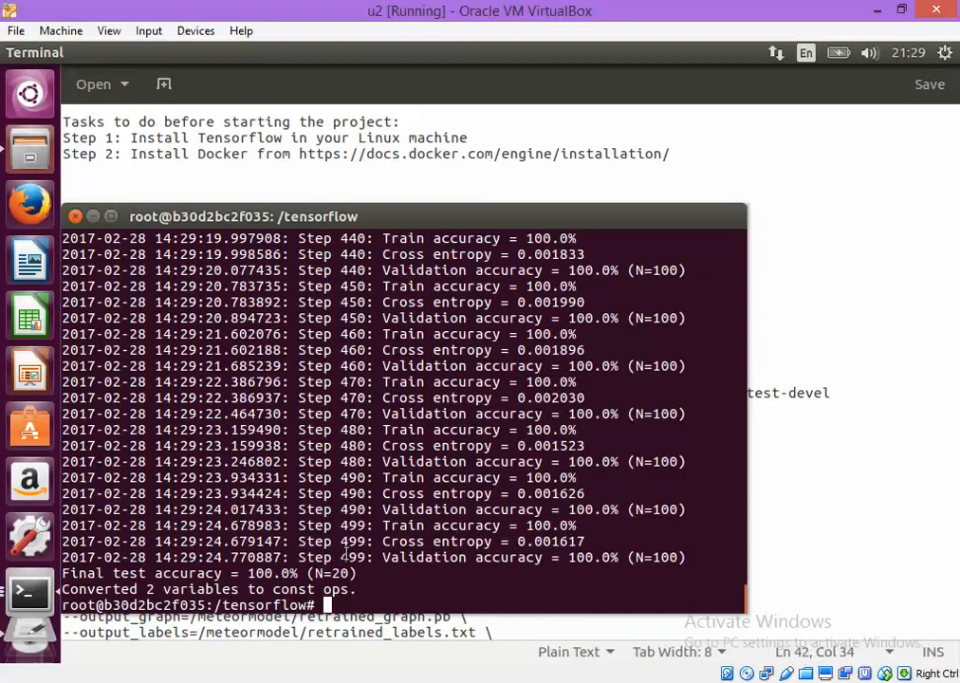
{"action": "double_click", "coordinate": [352, 557]}
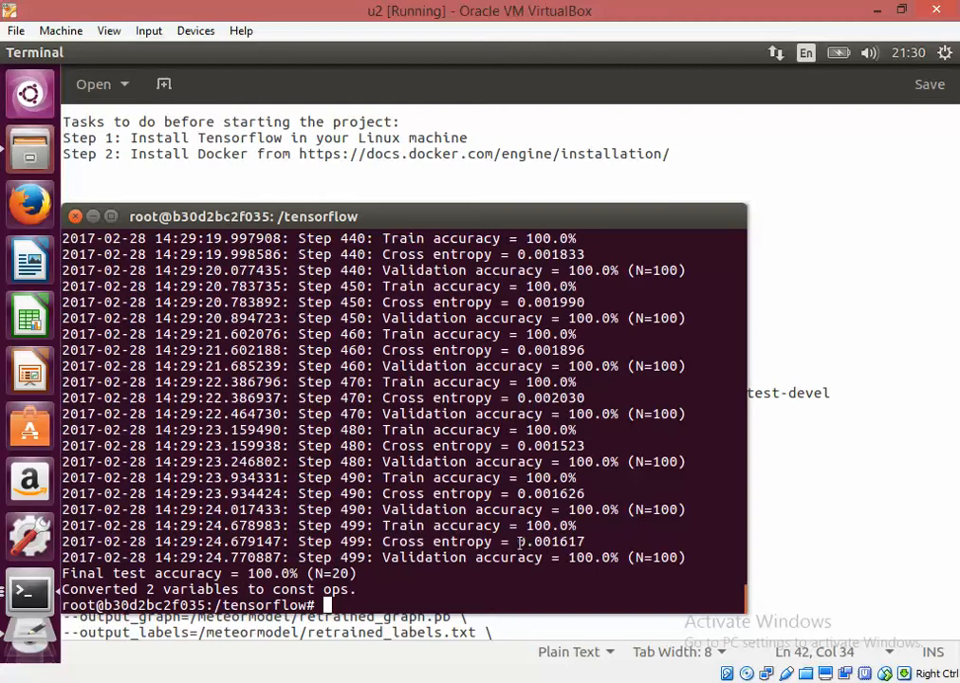
- Relist ~/retrainer/vidtest in the host terminal: pyvideo.py, pyv.py, testvideo.py and both videos
{"action": "double_click", "coordinate": [552, 541]}
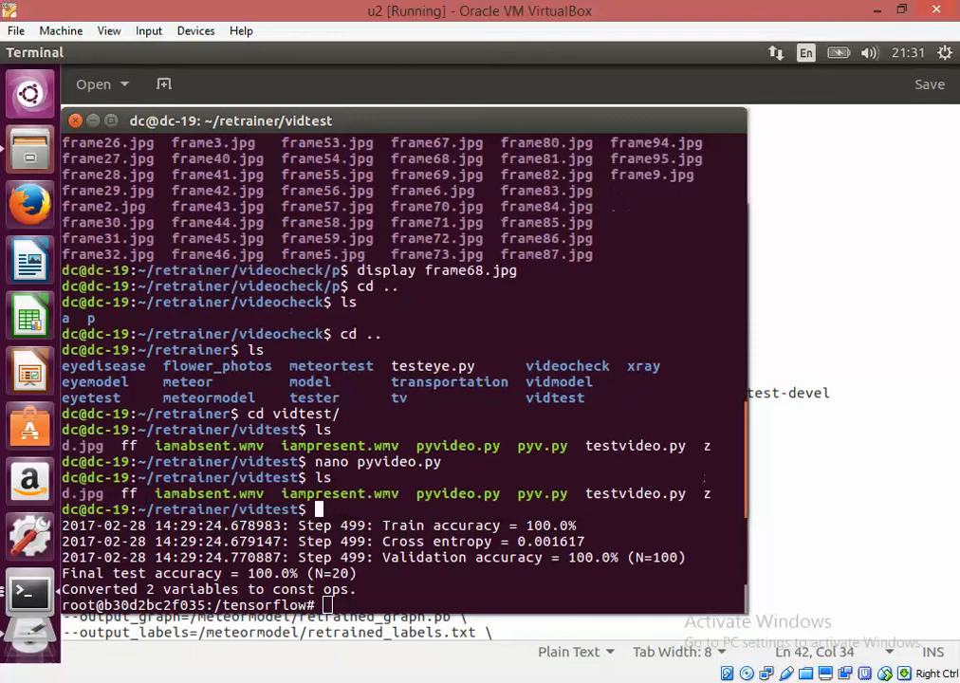
- List vidmodel to confirm retrained_graph.pb (~87 MB) and retrained_labels.txt from 21:29
{"action": "type", "text": "cd .."}
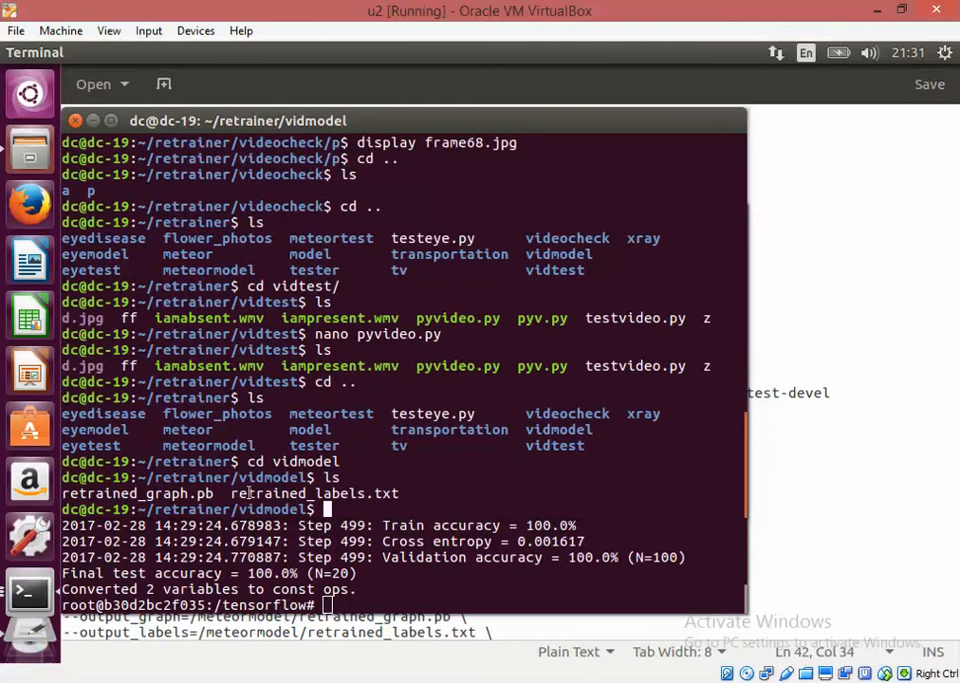
{"action": "mouse_move", "coordinate": [379, 499]}
{"action": "type", "text": "ls -altr"}
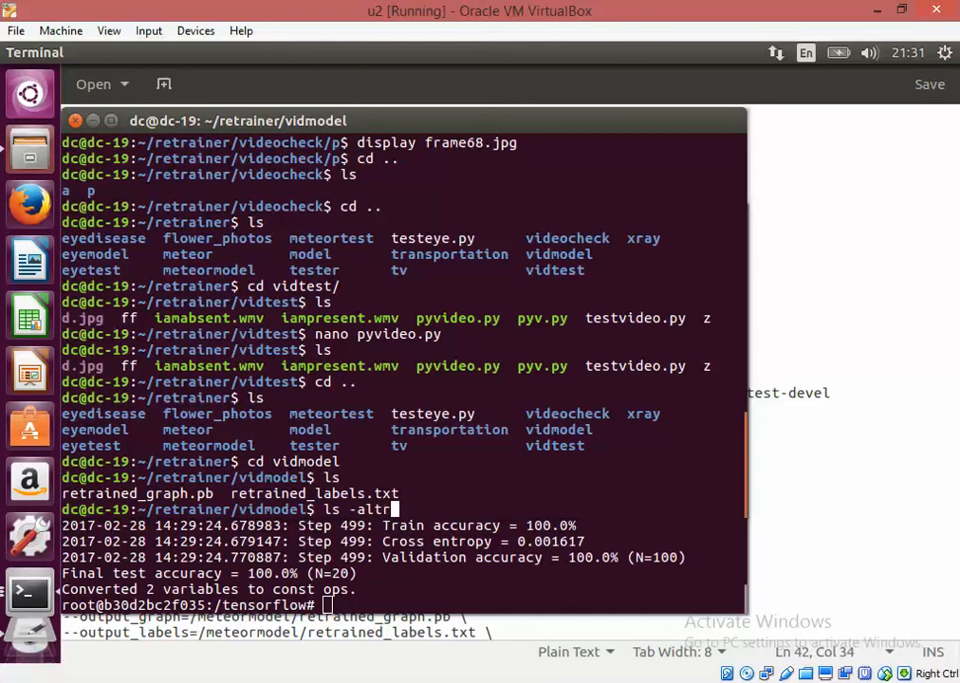
{"action": "key", "text": "Return"}
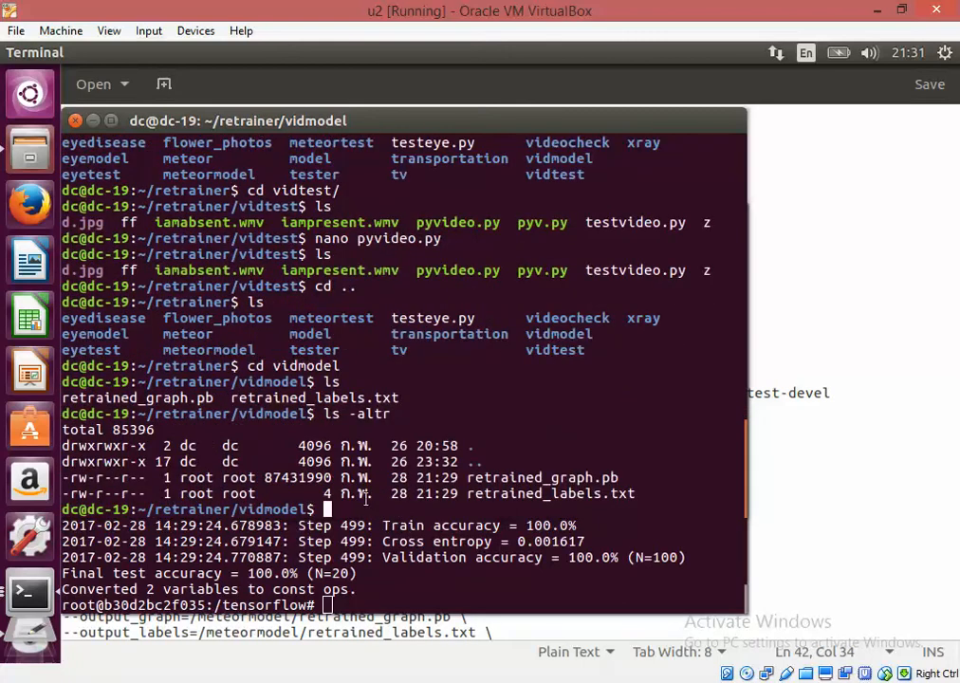
{"action": "scroll", "scroll_direction": "up", "scroll_amount": 3}
{"action": "type", "text": "ls"}
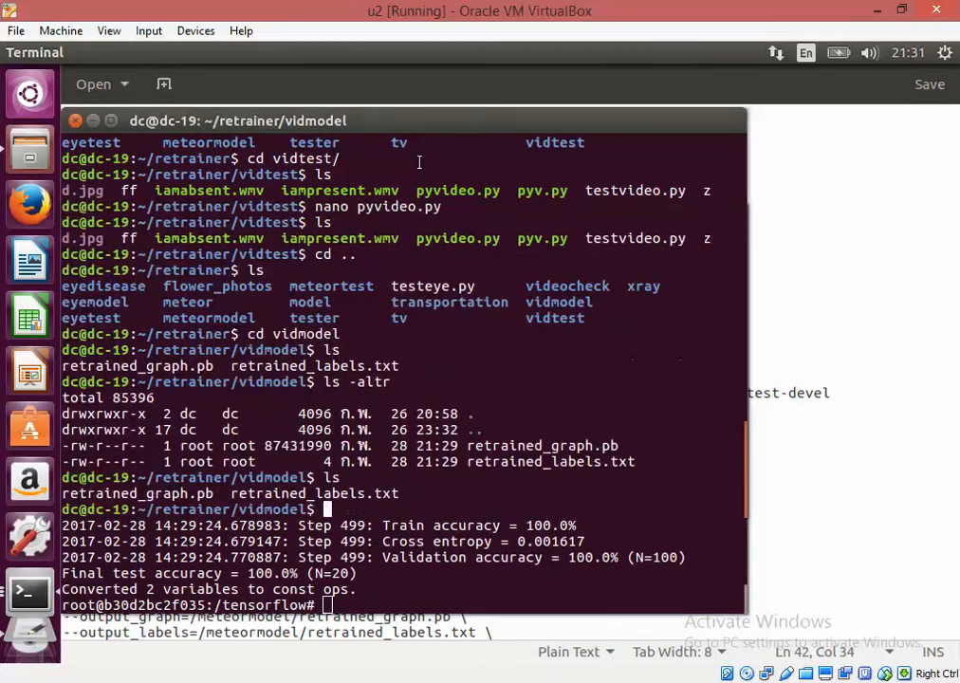
- Clear the terminal, move into the vidtest folder, and open testvideo.py in nano
{"action": "key", "text": "ctrl+l"}
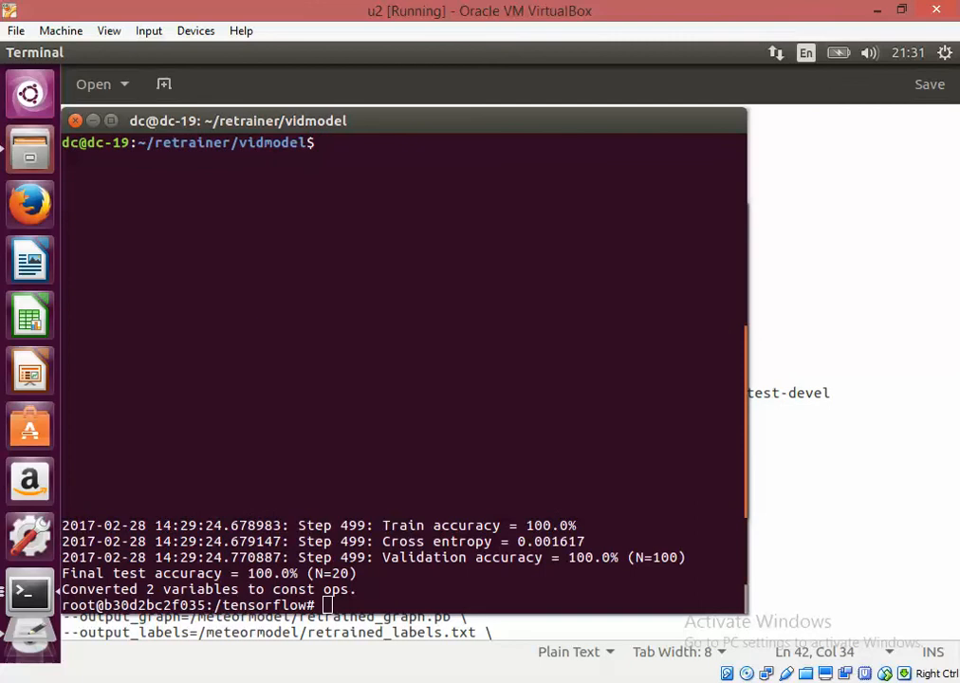
{"action": "type", "text": "cd .."}
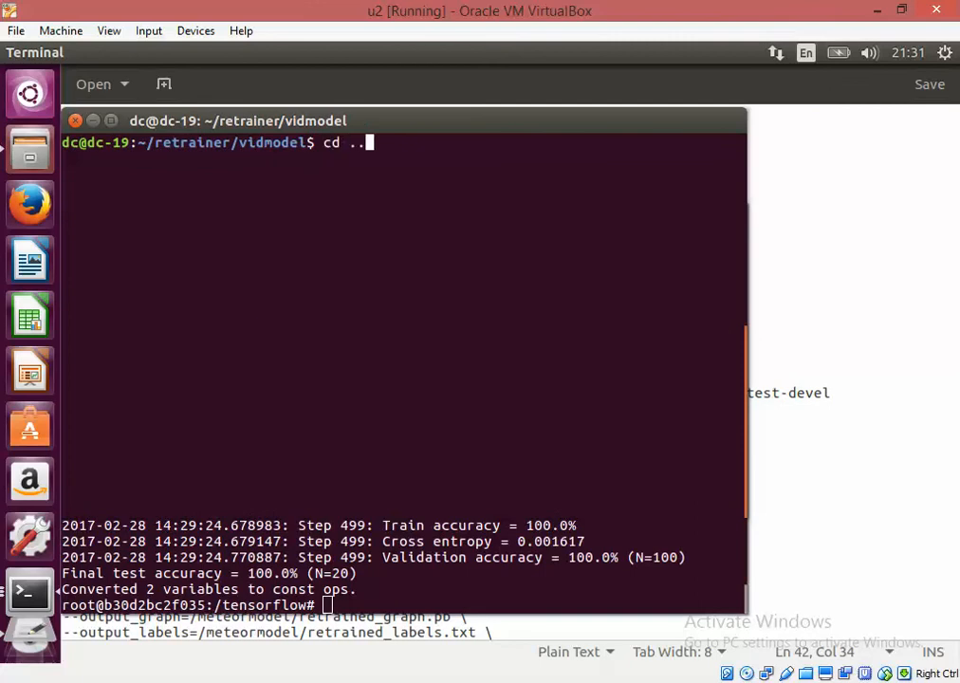
{"action": "key", "text": "Return"}
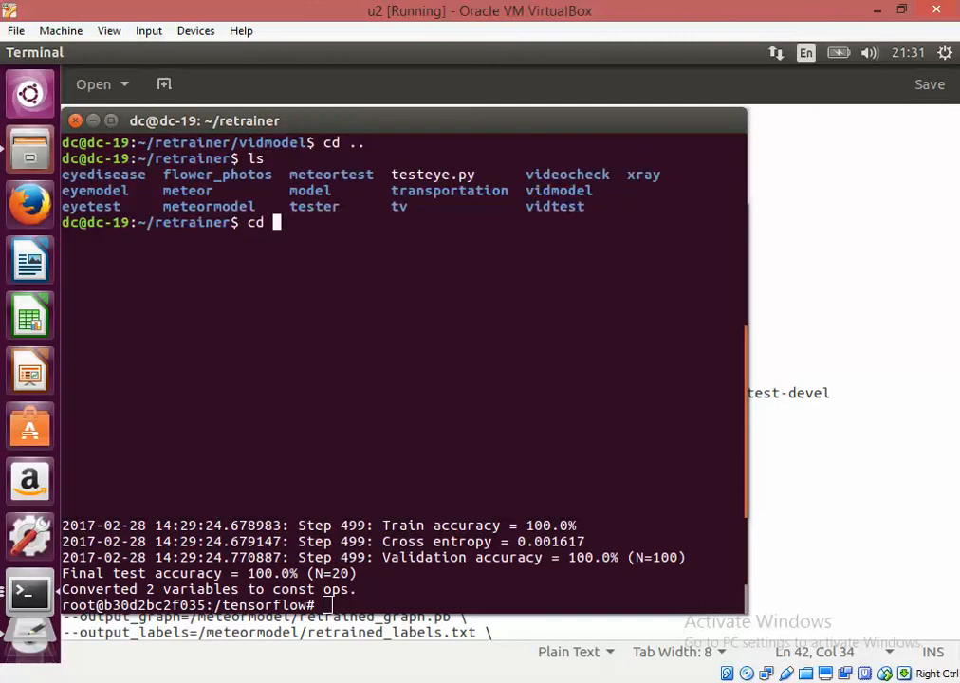
{"action": "type", "text": "vid"}
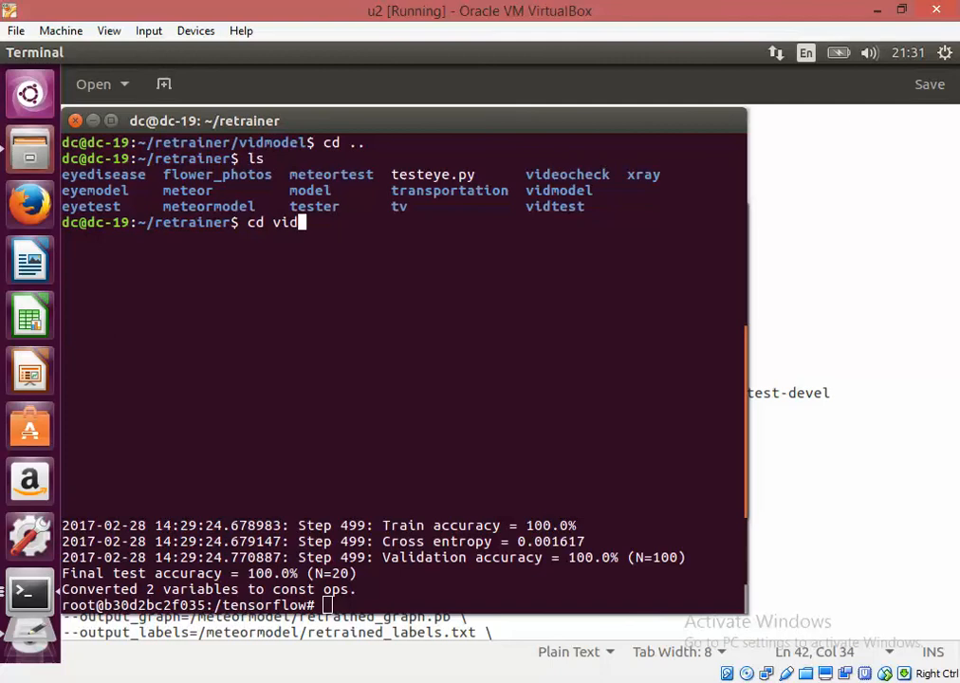
{"action": "key", "text": "Return"}
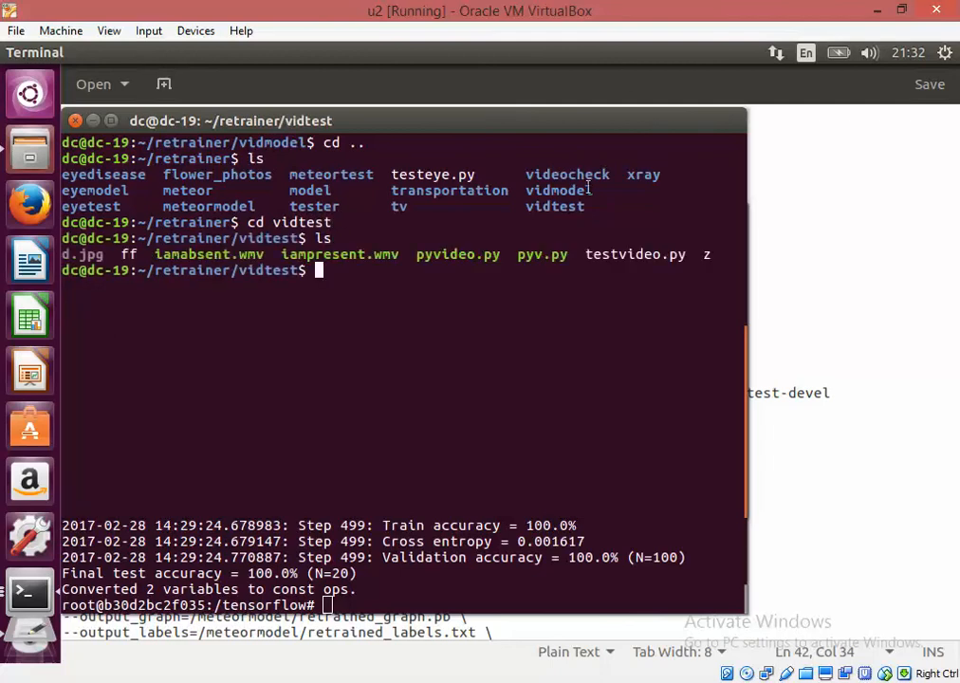
{"action": "mouse_move", "coordinate": [588, 253]}
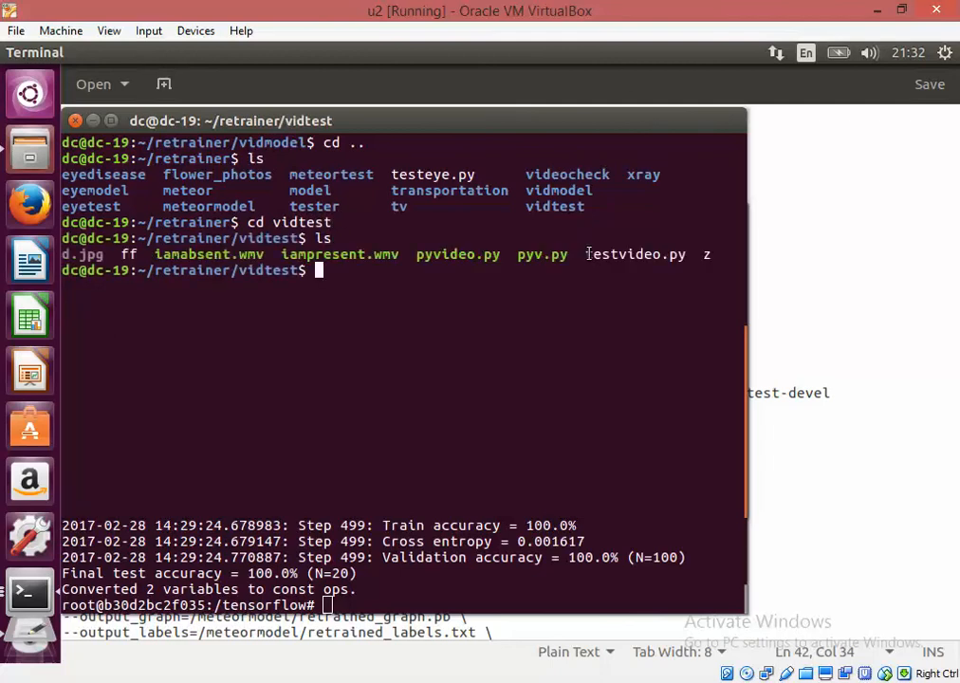
{"action": "type", "text": "nano testvi"}
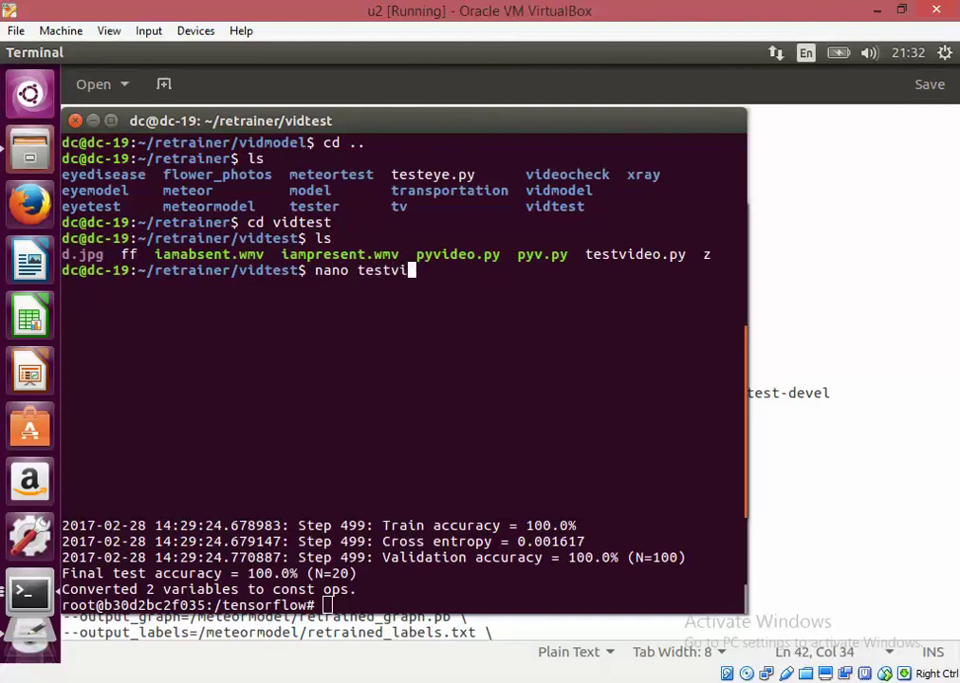
{"action": "key", "text": "Return"}
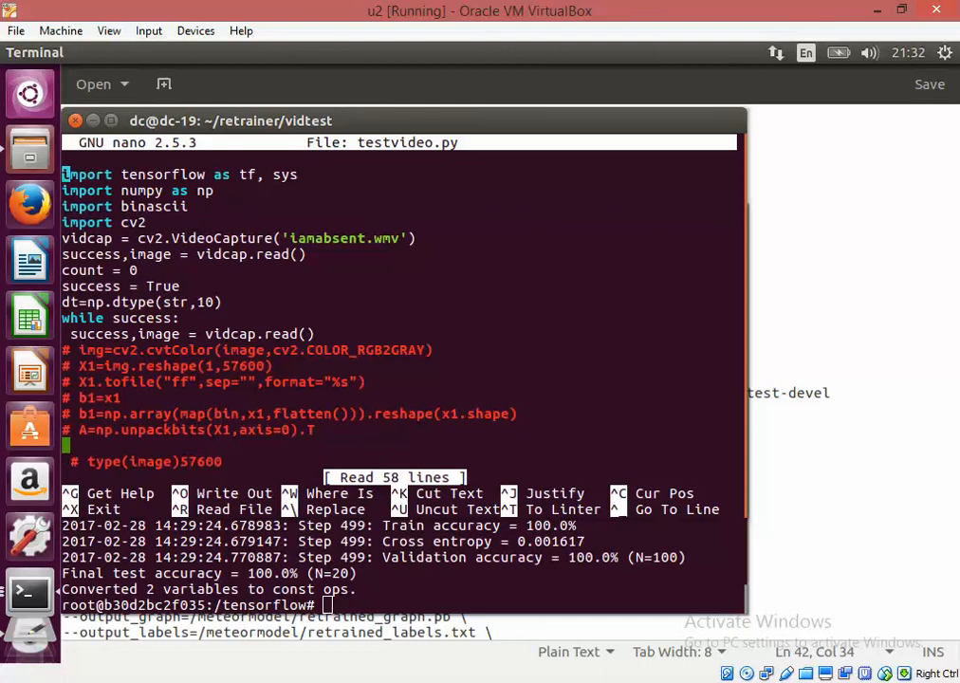
{"action": "mouse_move", "coordinate": [66, 238]}
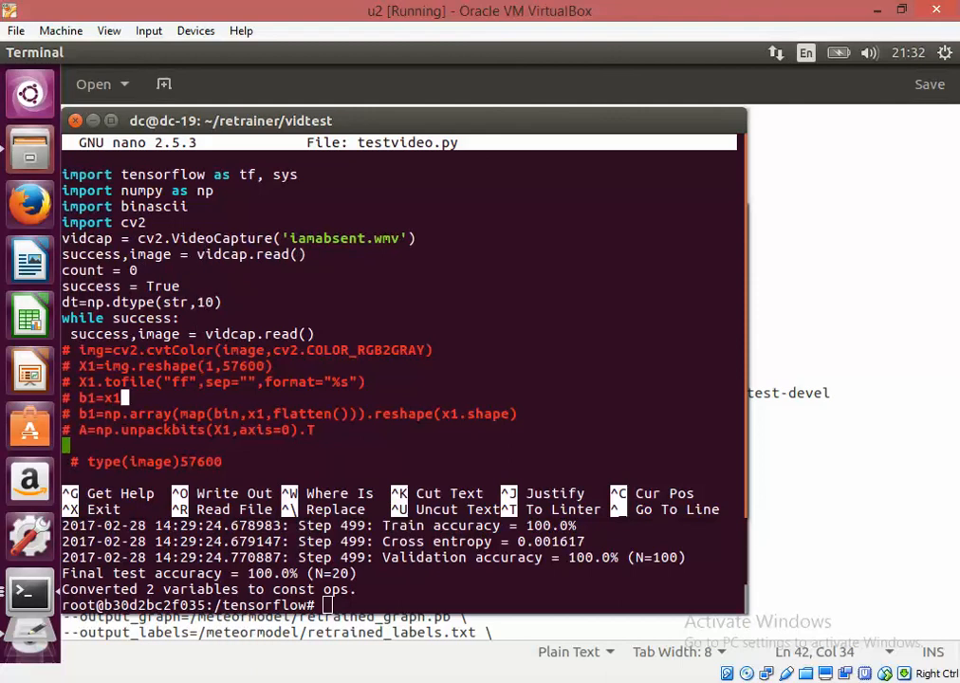
- Review testvideo.py's vidmodel graph and labels loading and scoring loop, then exit nano
{"action": "scroll", "scroll_direction": "down", "scroll_amount": 3}
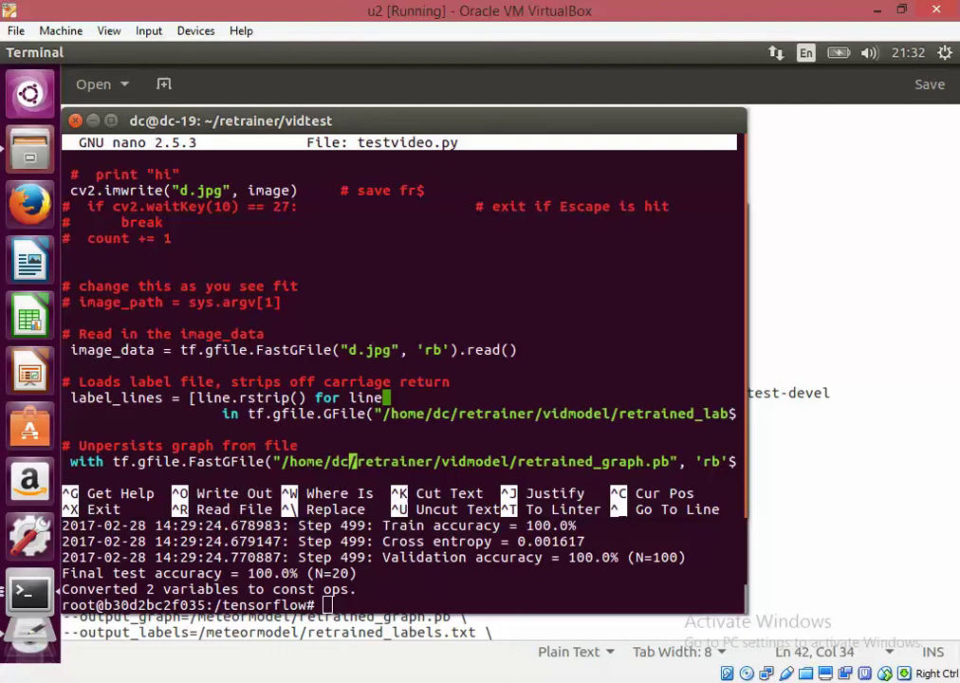
{"action": "scroll", "scroll_direction": "down", "scroll_amount": 3}
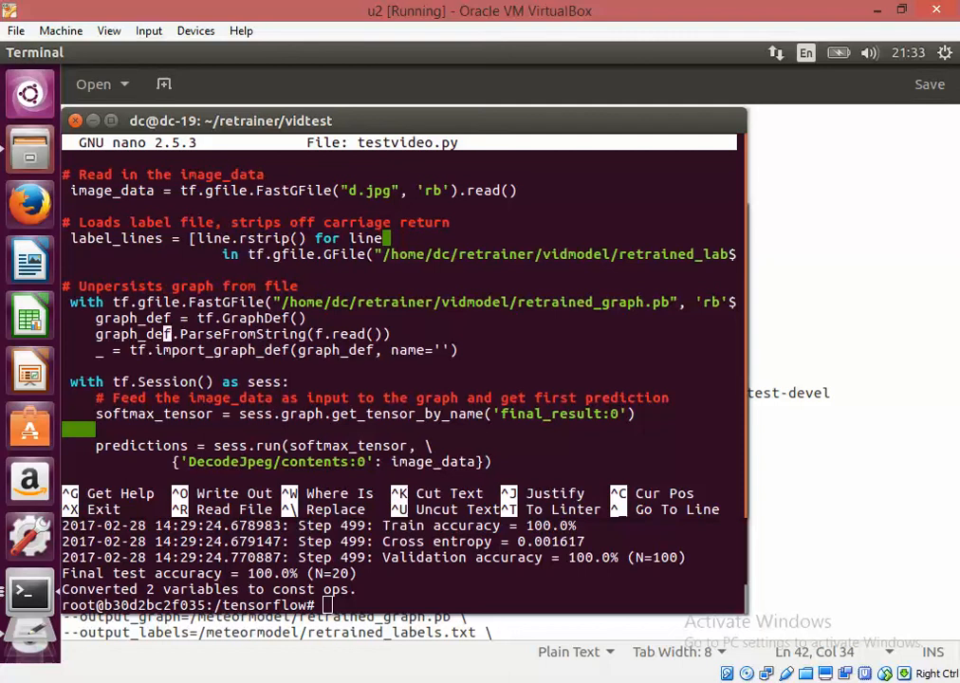
{"action": "scroll", "scroll_direction": "down", "scroll_amount": 3}
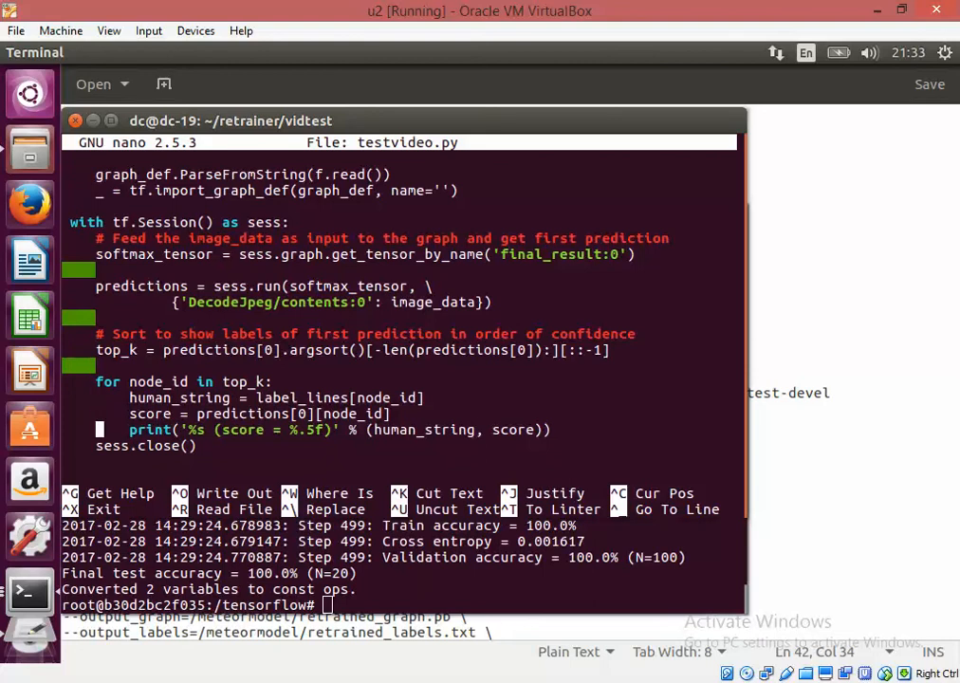
{"action": "key", "text": "ctrl+x"}
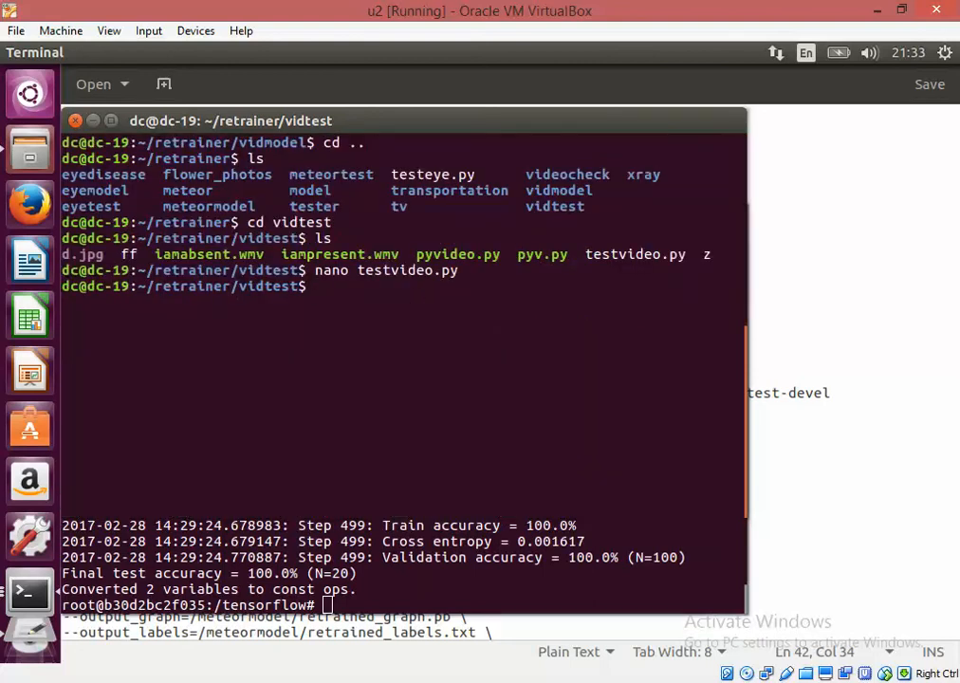
- Run python testvideo.py, which scores frames as label a at 0.99812 and 0.99770
{"action": "type", "text": "python"}
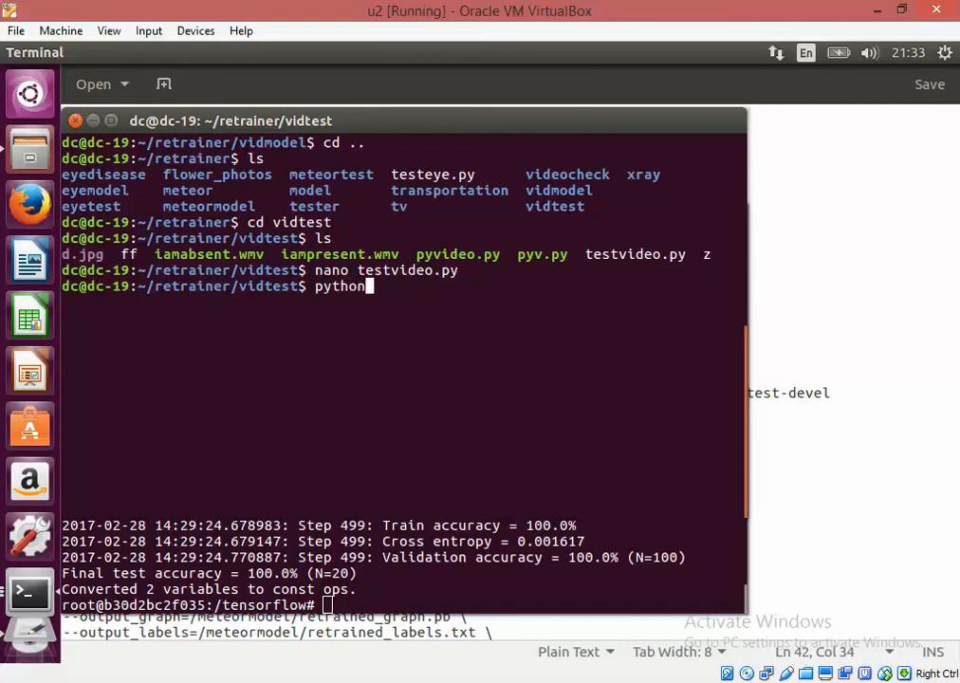
{"action": "type", "text": "testvid"}
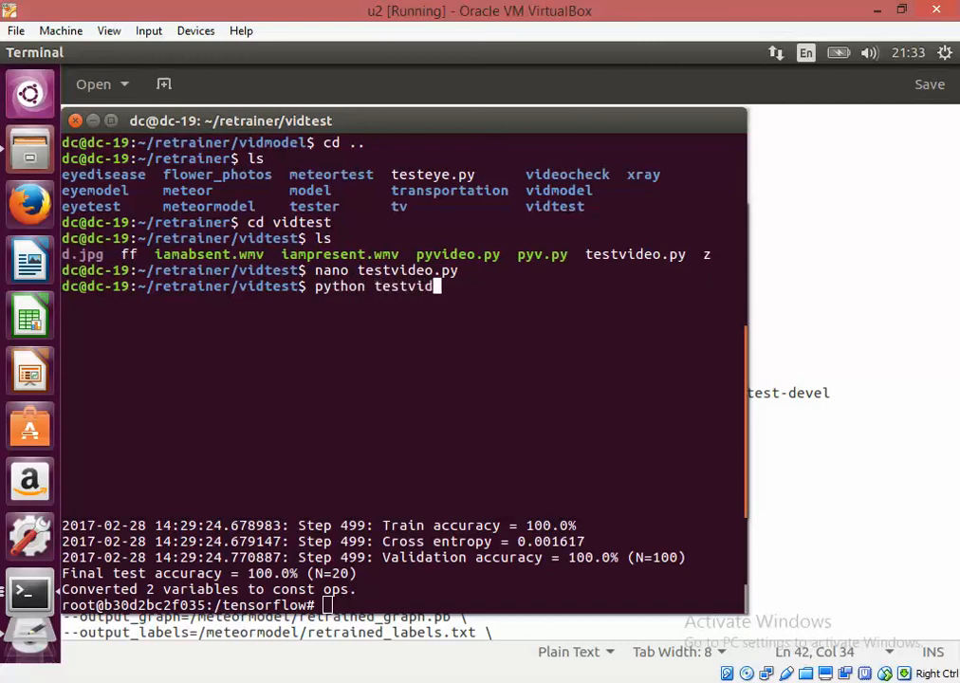
{"action": "type", "text": "eo.py"}
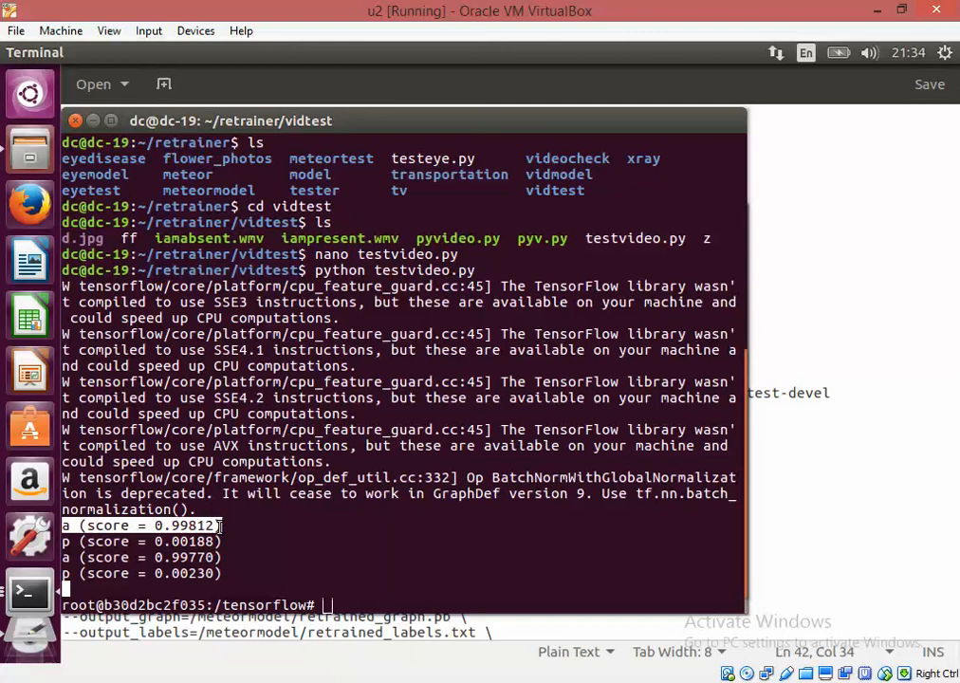
- Scroll the output to watch a third frame score a at 0.99812, p at 0.00188
{"action": "scroll", "scroll_direction": "down", "scroll_amount": 3}
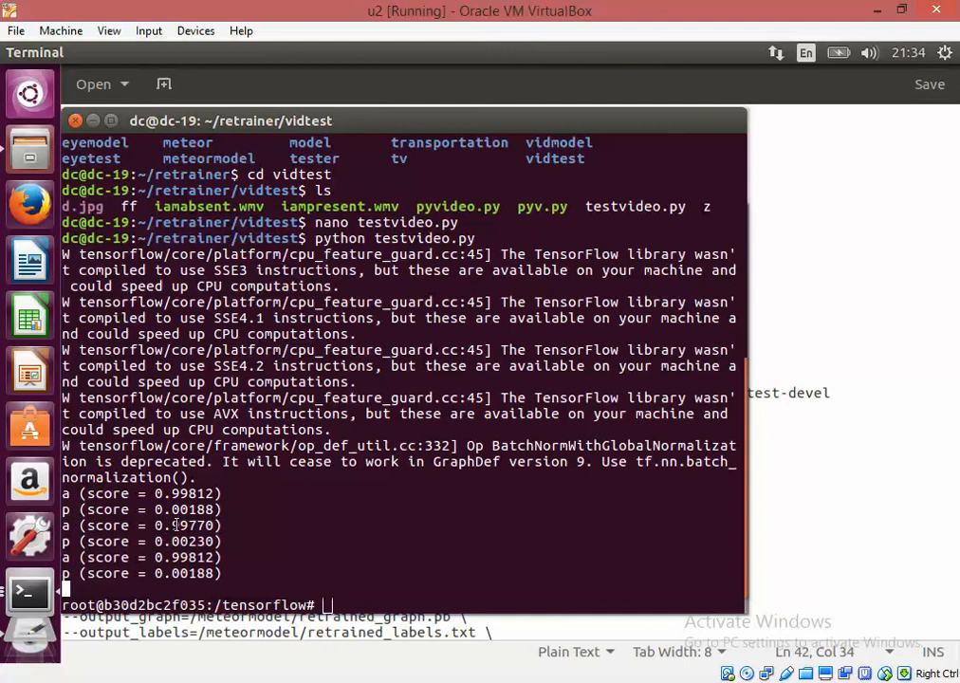
{"action": "mouse_move", "coordinate": [198, 551]}
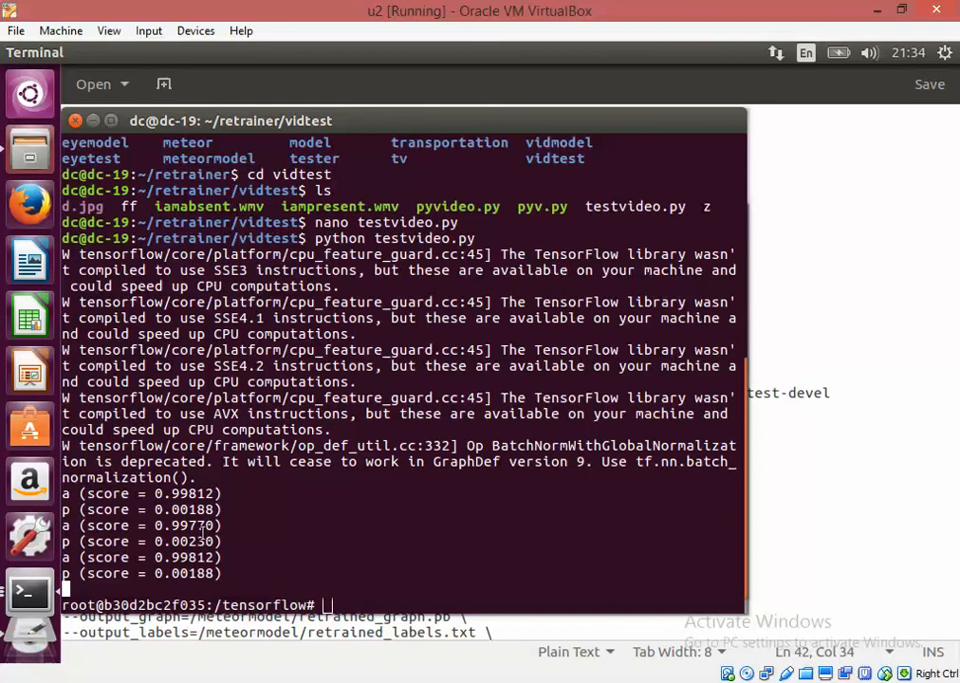
{"action": "mouse_move", "coordinate": [253, 581]}
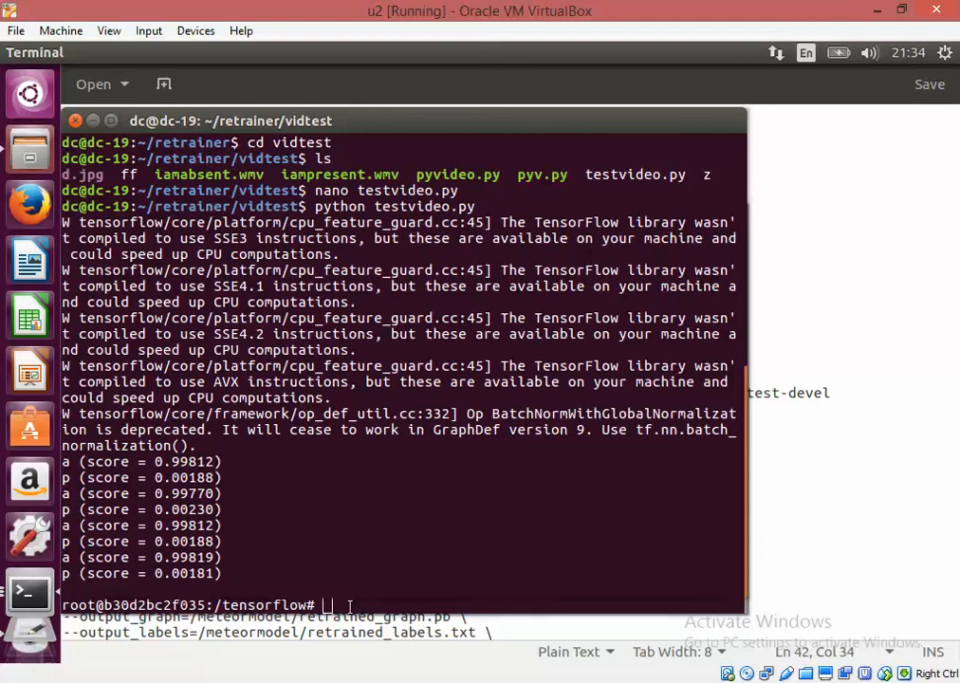
{"action": "mouse_move", "coordinate": [352, 553]}
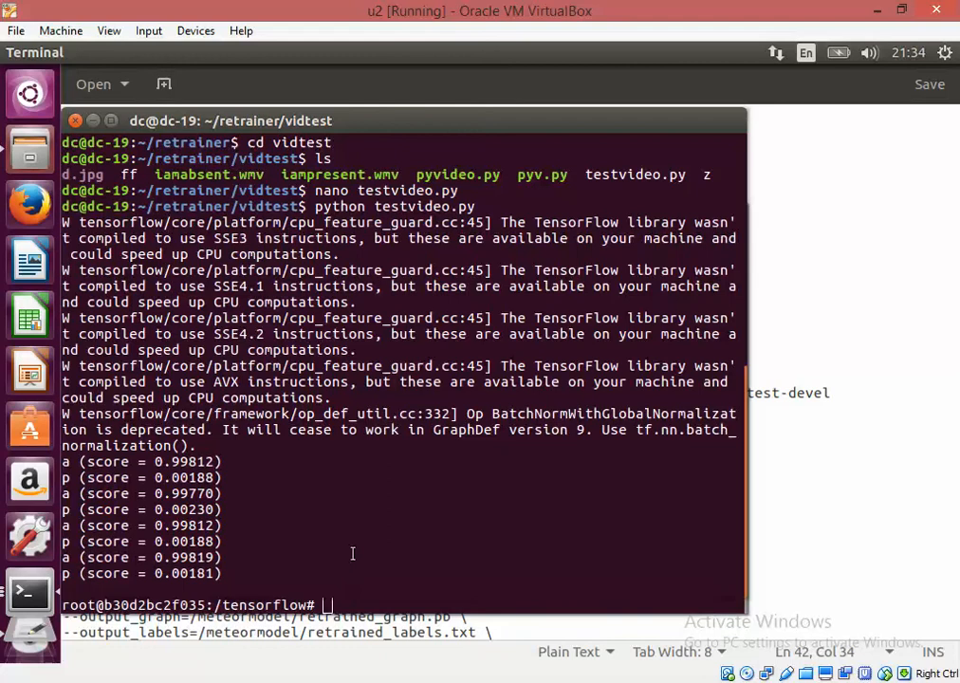
{"action": "mouse_move", "coordinate": [28, 588]}
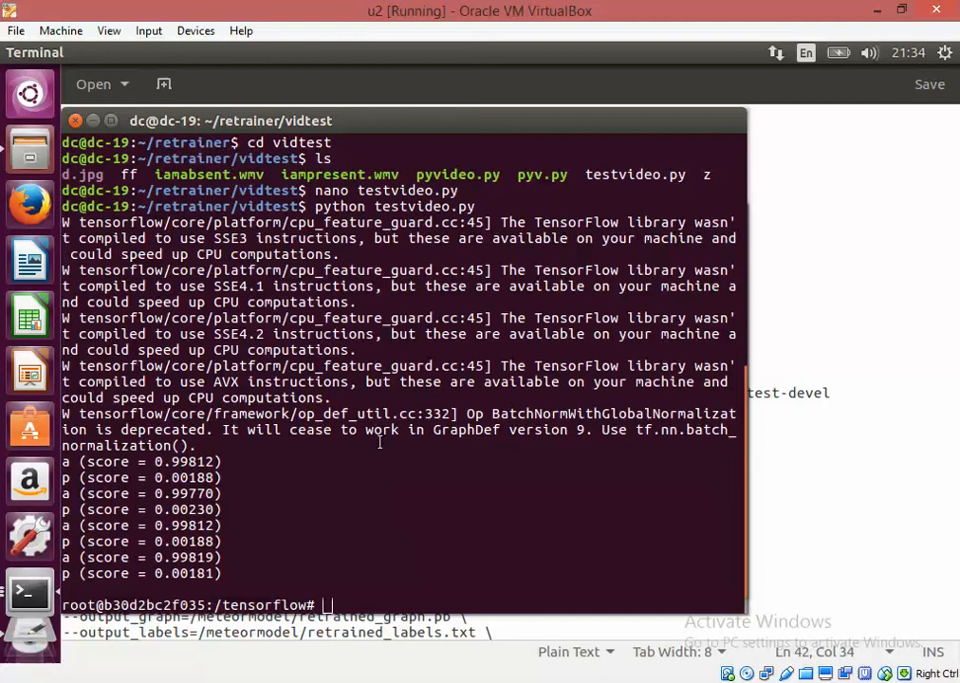
{"action": "mouse_move", "coordinate": [474, 586]}
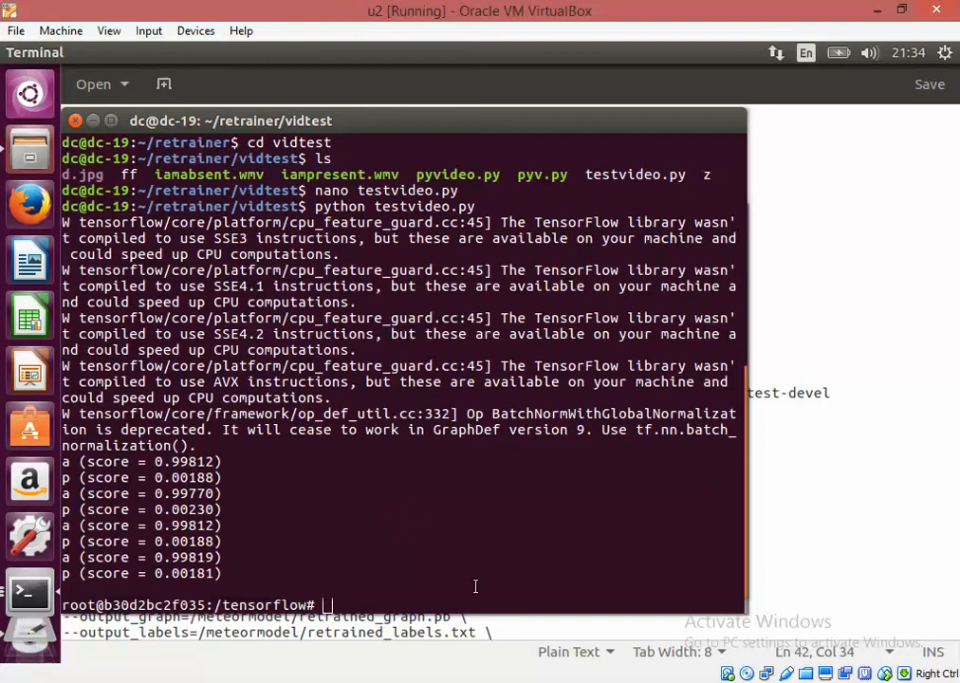
{"action": "mouse_move", "coordinate": [212, 508]}
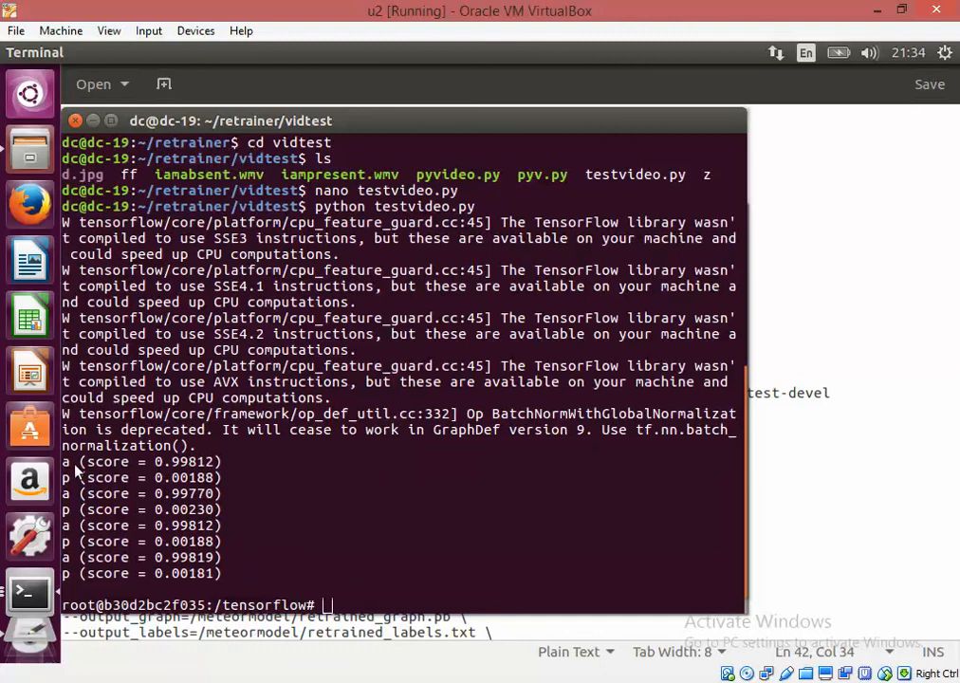
{"action": "mouse_move", "coordinate": [341, 607]}
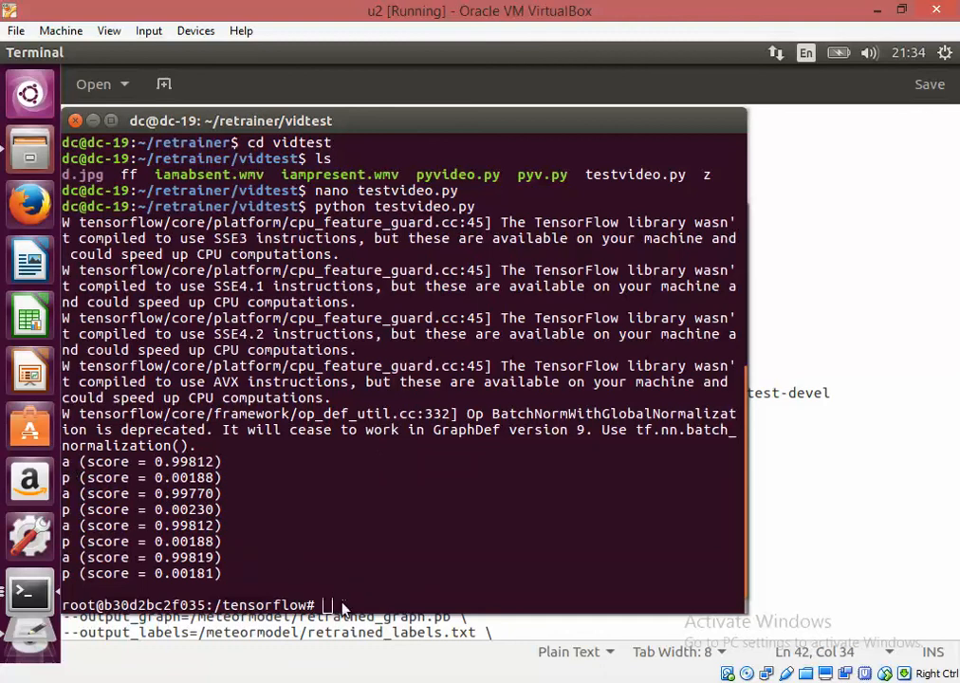
{"action": "mouse_move", "coordinate": [356, 487]}
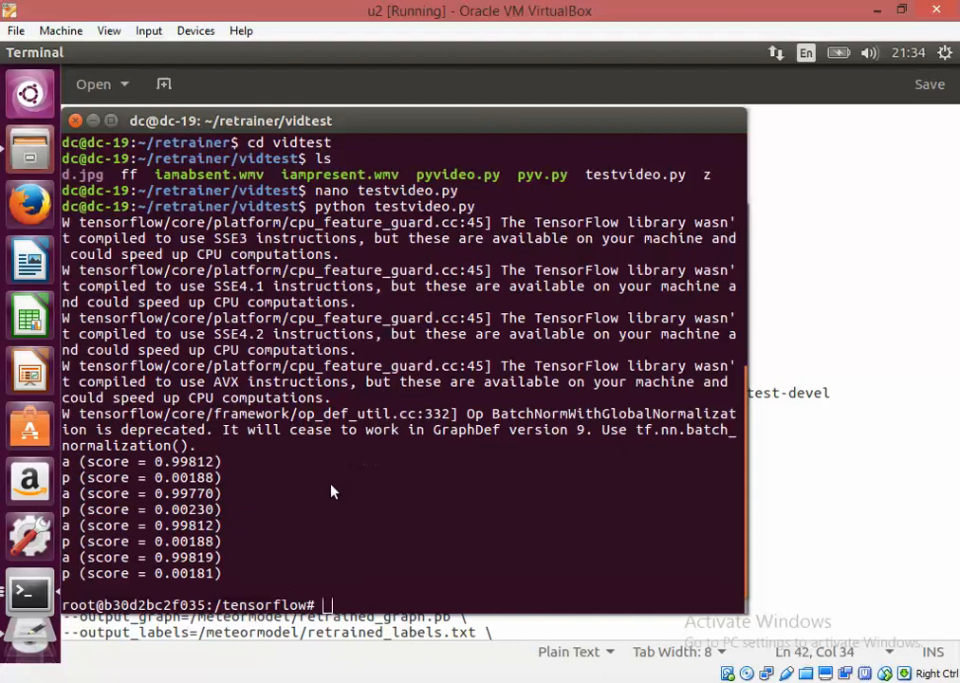
{"action": "mouse_move", "coordinate": [477, 548]}
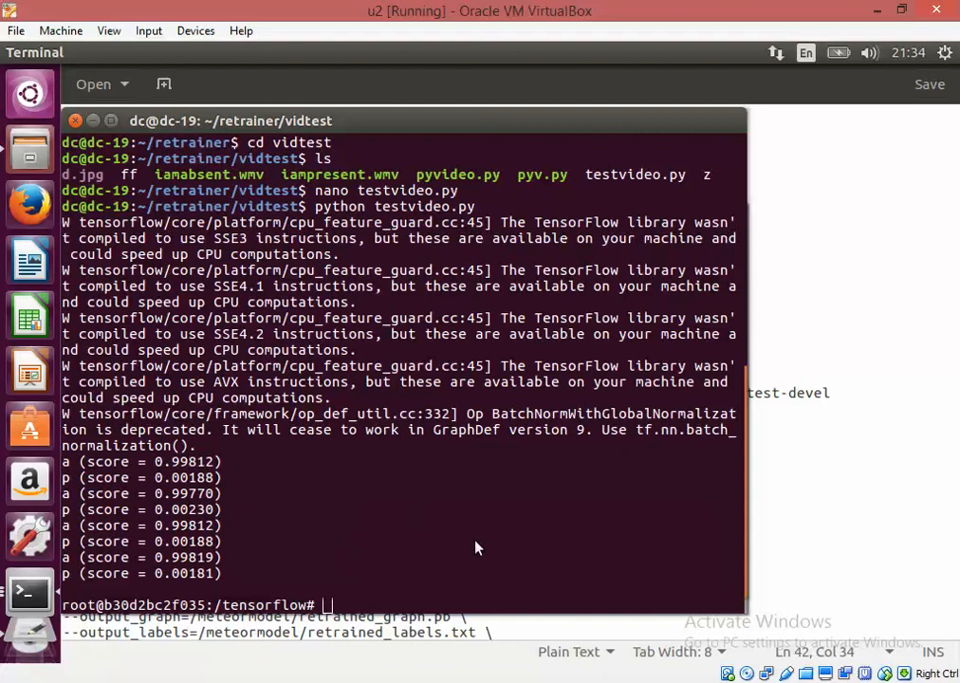
{"action": "mouse_move", "coordinate": [183, 493]}
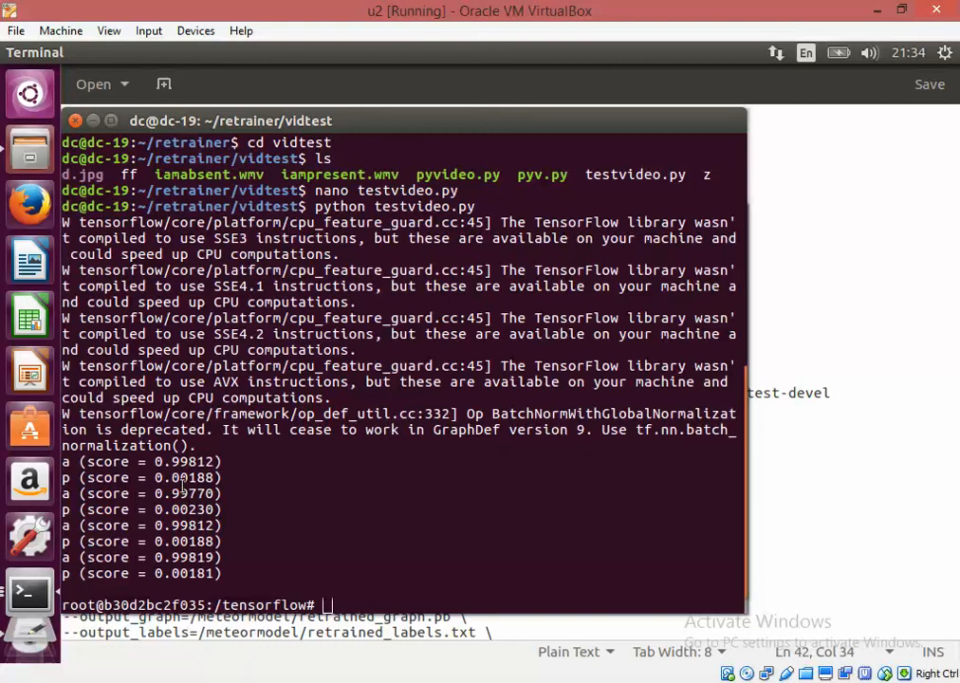
{"action": "mouse_move", "coordinate": [274, 539]}
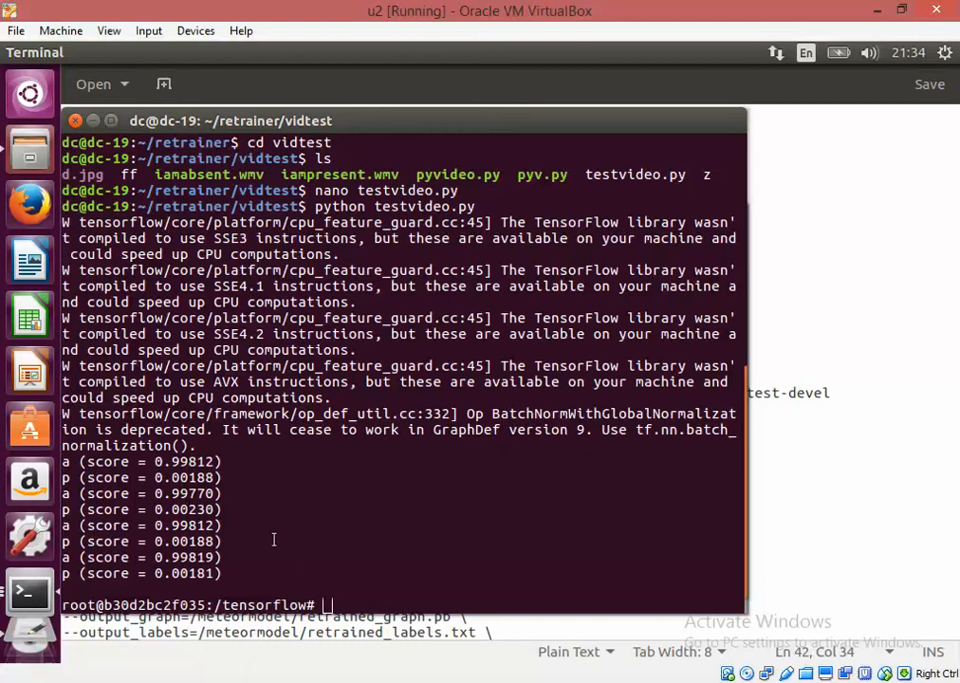
{"action": "mouse_move", "coordinate": [289, 558]}
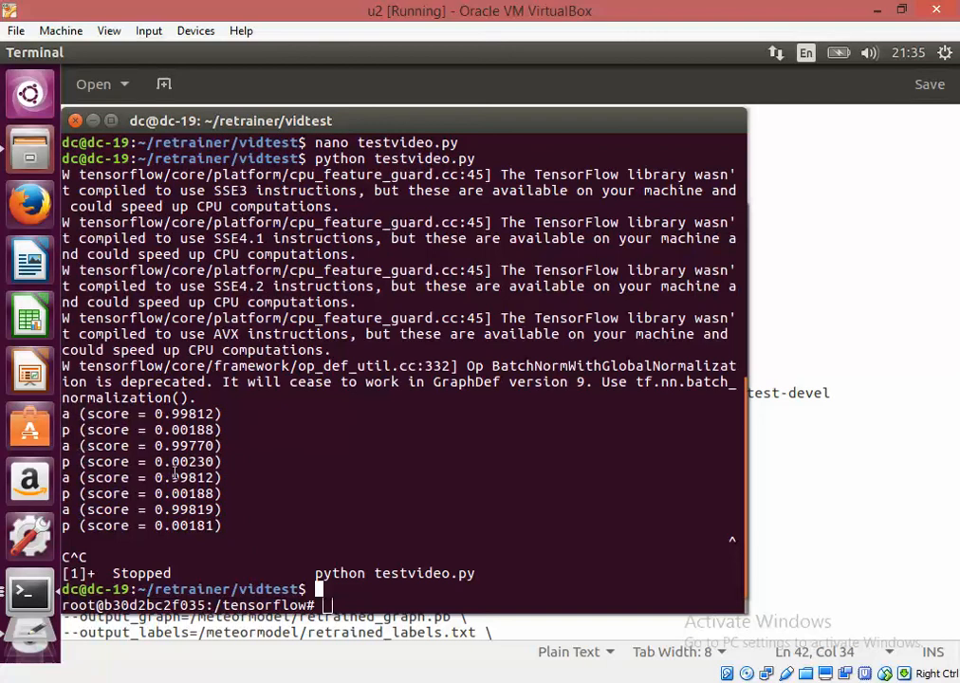
{"action": "type", "text": "nano testvideo.py"}
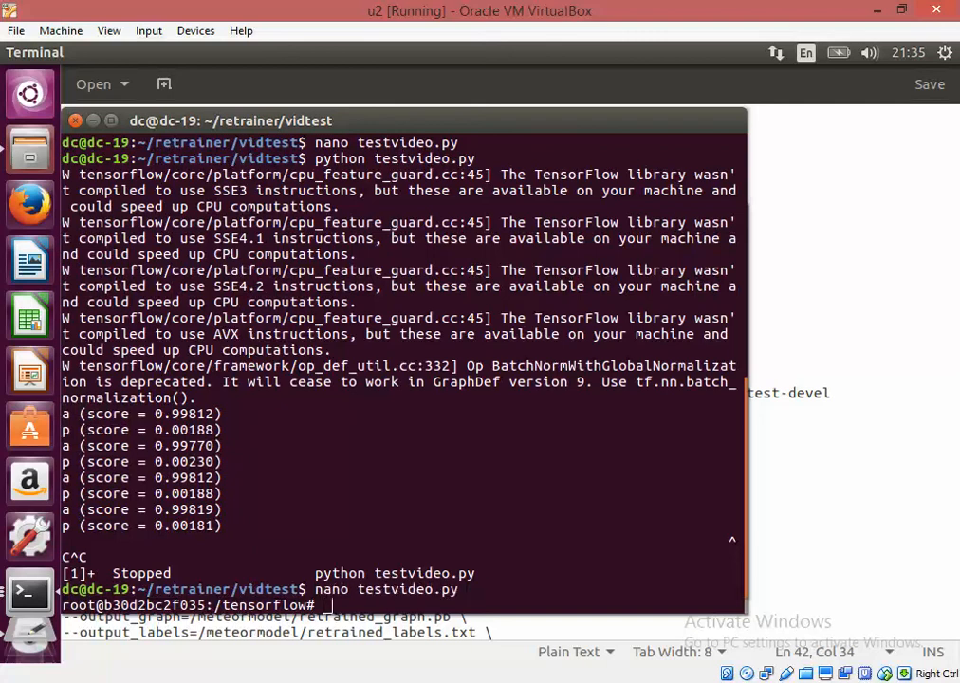
{"action": "key", "text": "Return"}
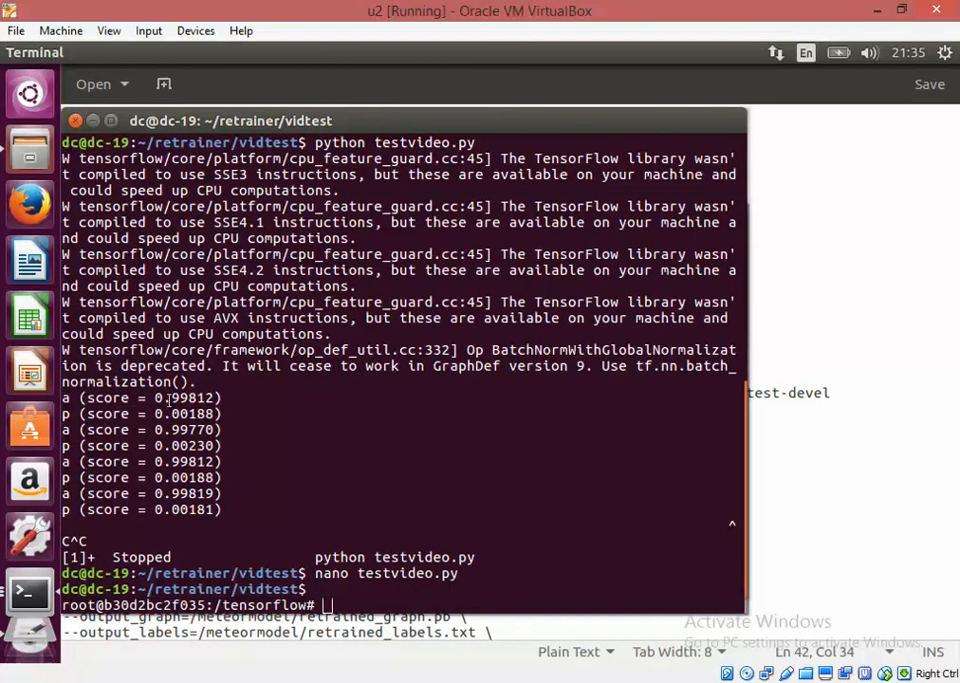
{"action": "double_click", "coordinate": [147, 397]}
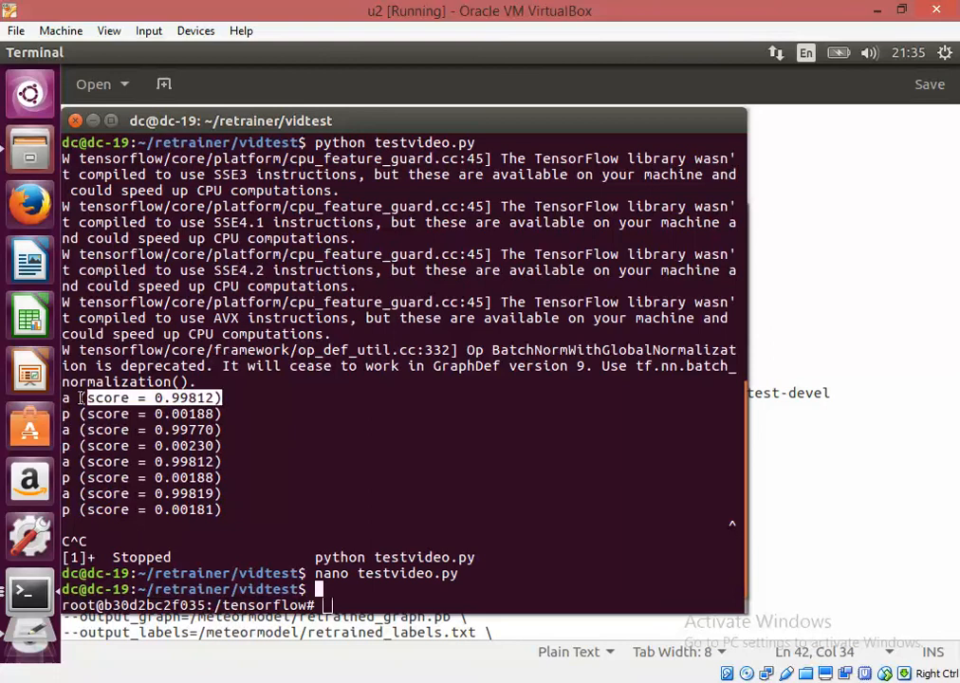